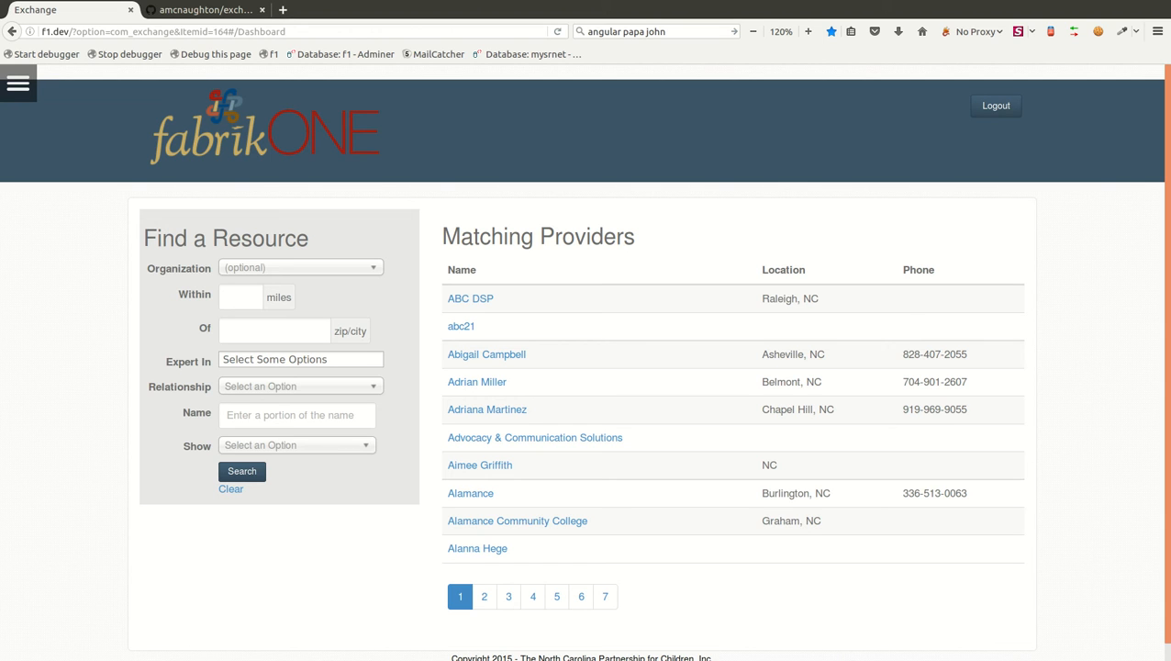
{"action": "mouse_move", "coordinate": [599, 221]}
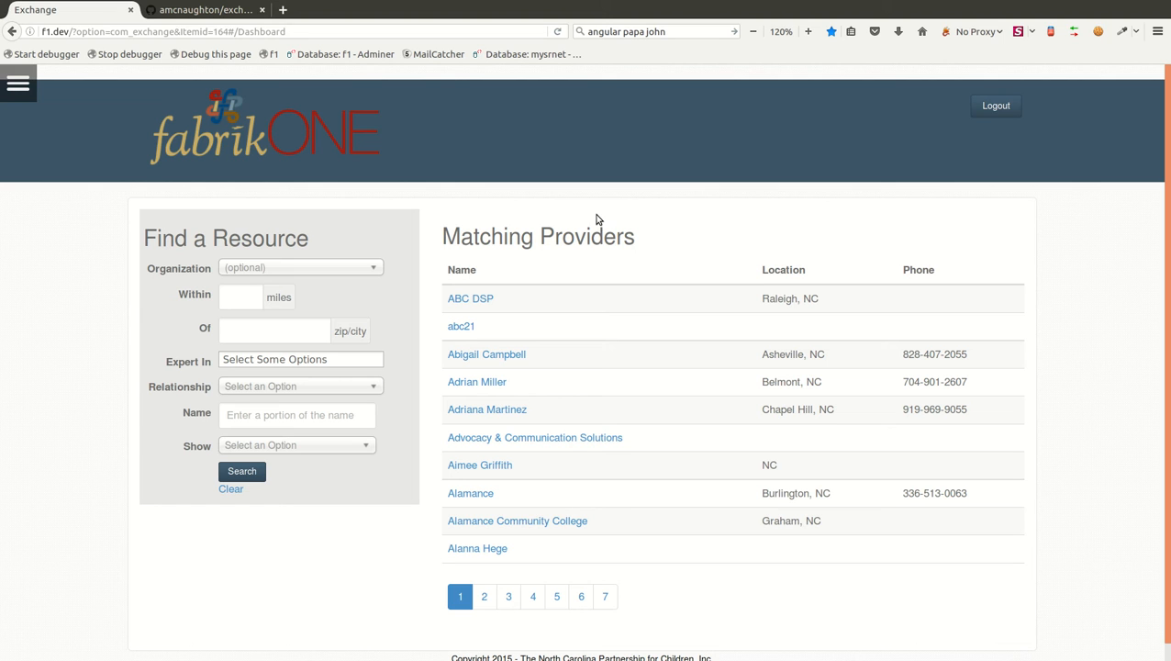
{"action": "mouse_move", "coordinate": [582, 223]}
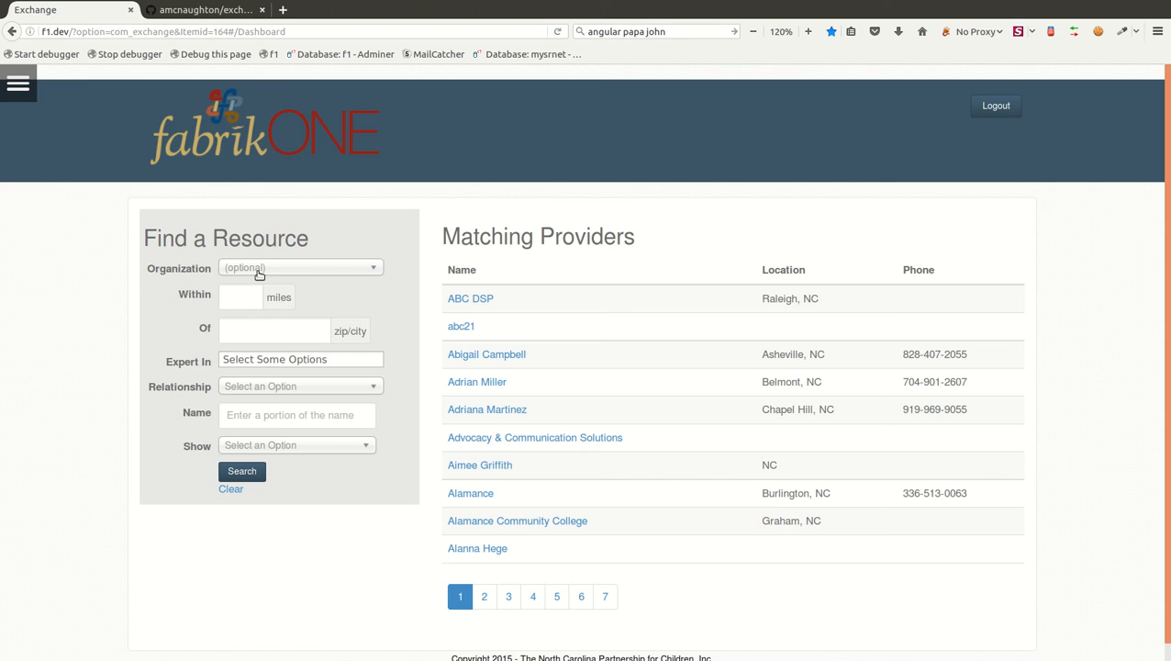
Step: Try the distance, Advocacy and Board Development expertise, and Employee relationship filters, then clear them all
{"action": "left_click", "coordinate": [299, 268]}
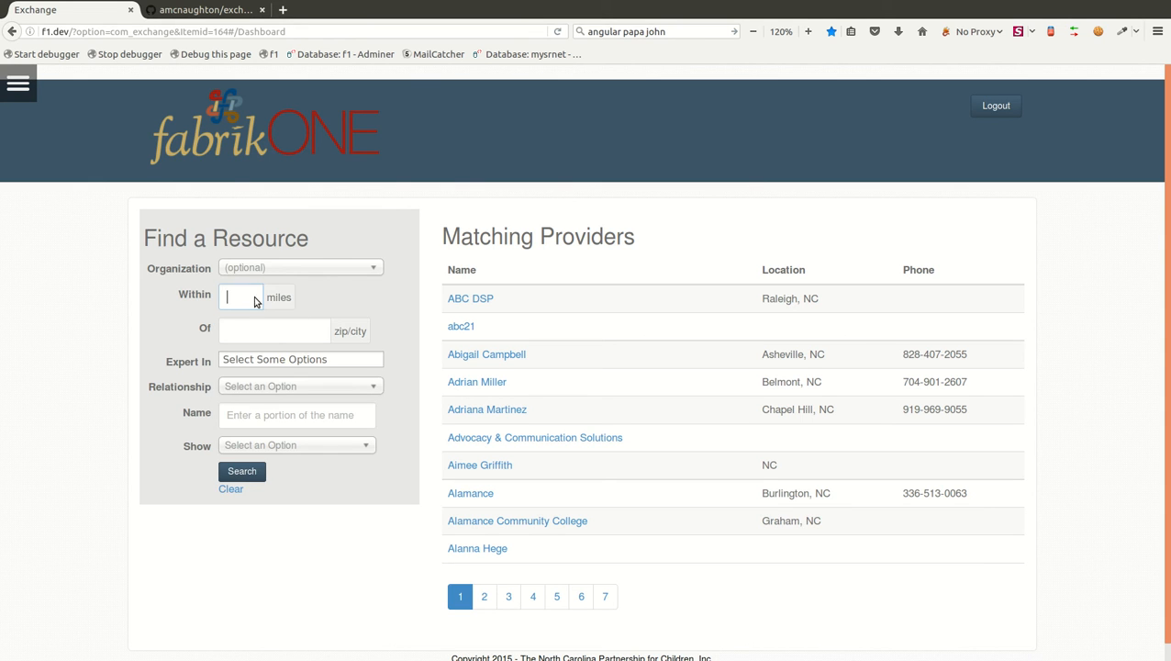
{"action": "left_click", "coordinate": [299, 358]}
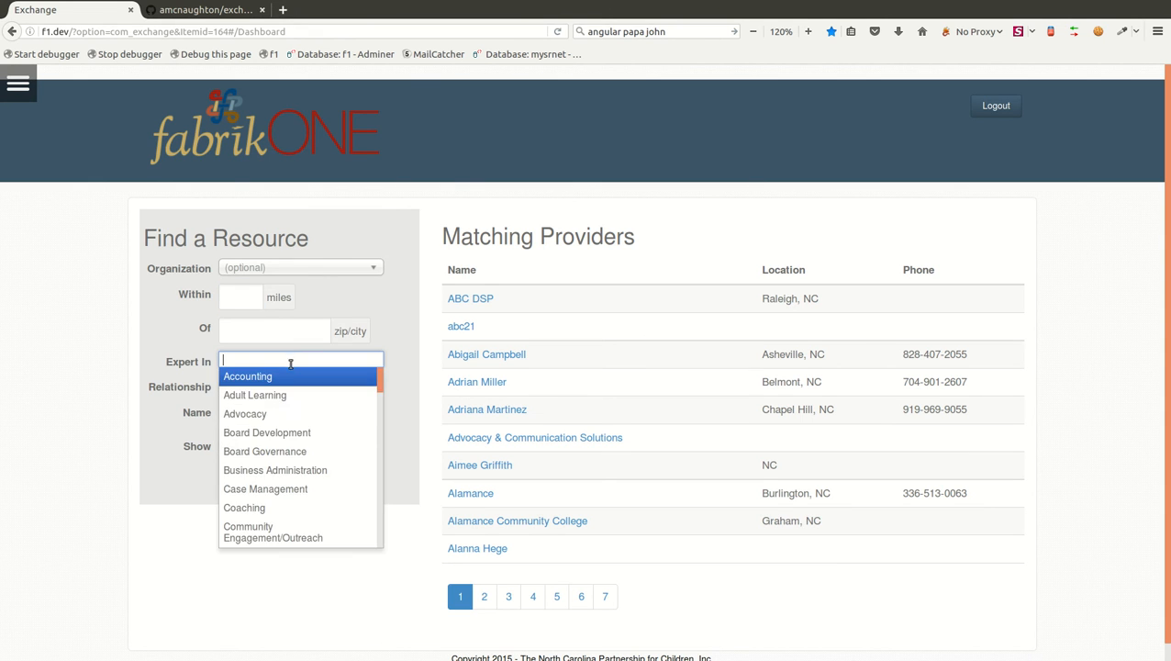
{"action": "left_click", "coordinate": [246, 415]}
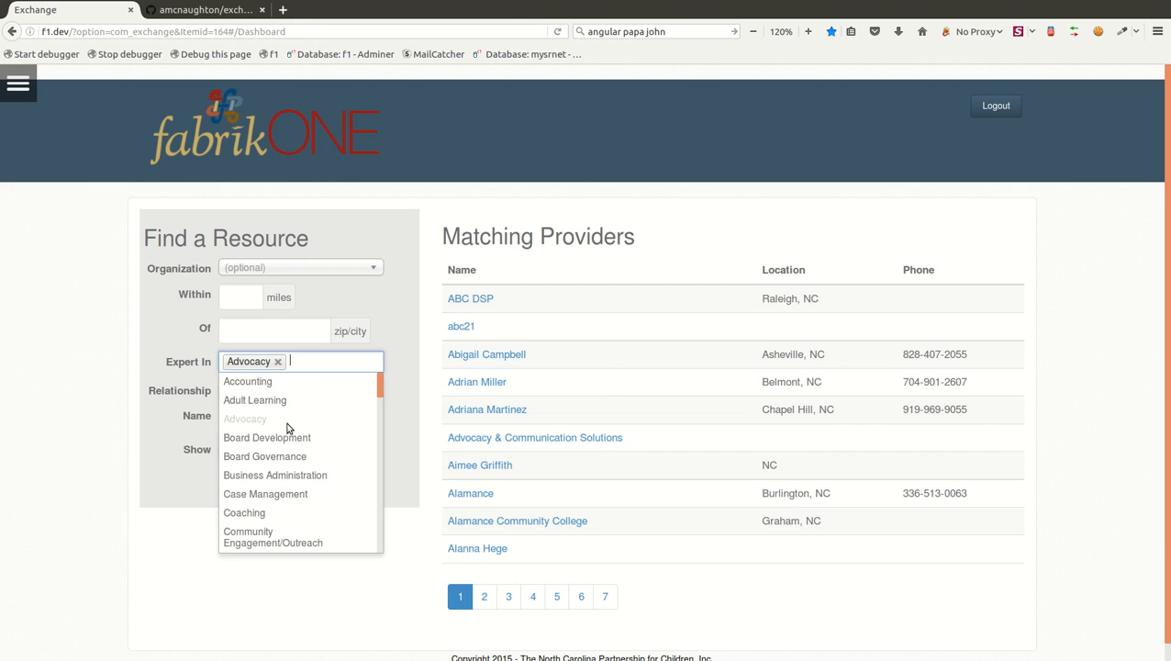
{"action": "left_click", "coordinate": [268, 437]}
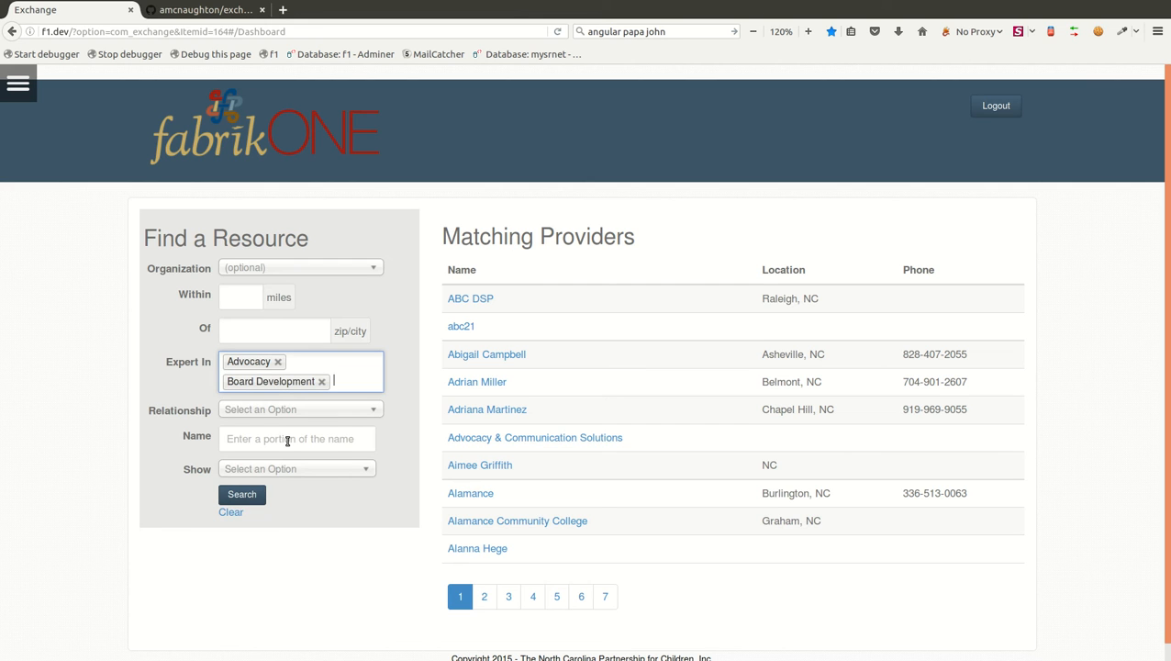
{"action": "left_click", "coordinate": [300, 409]}
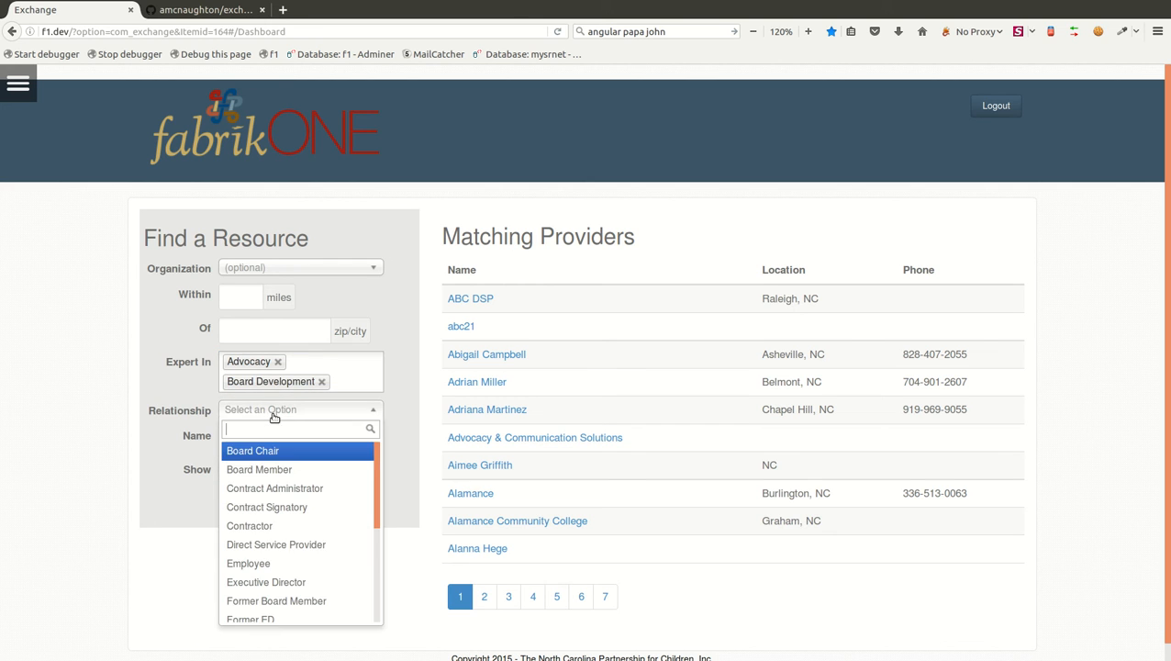
{"action": "mouse_move", "coordinate": [275, 545]}
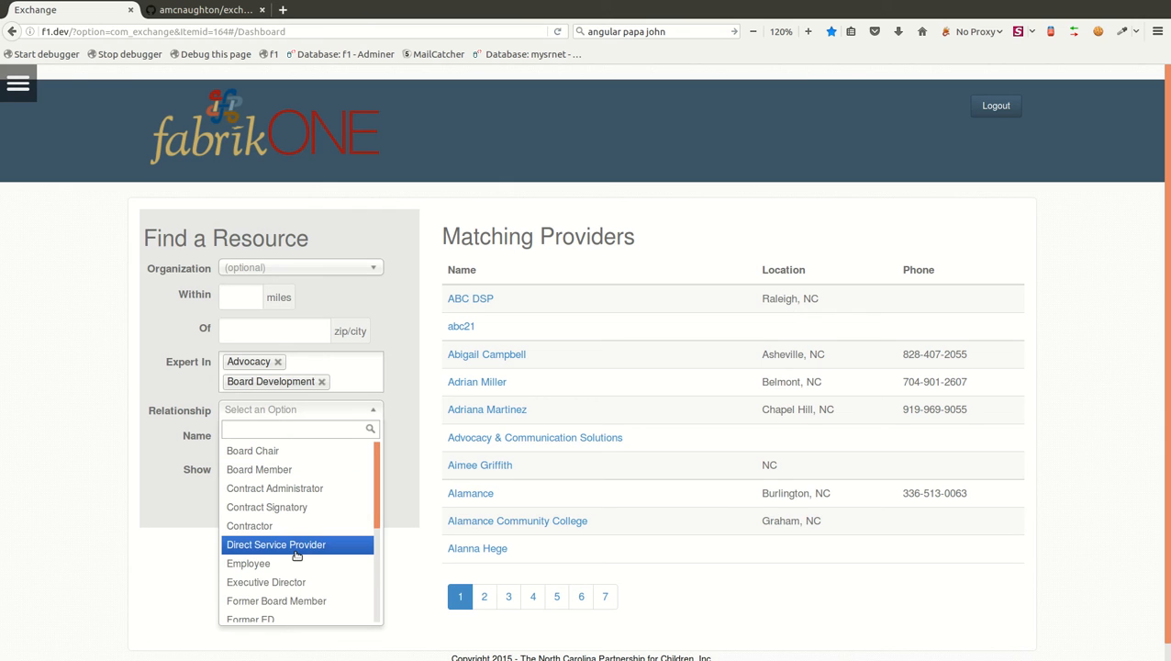
{"action": "left_click", "coordinate": [246, 564]}
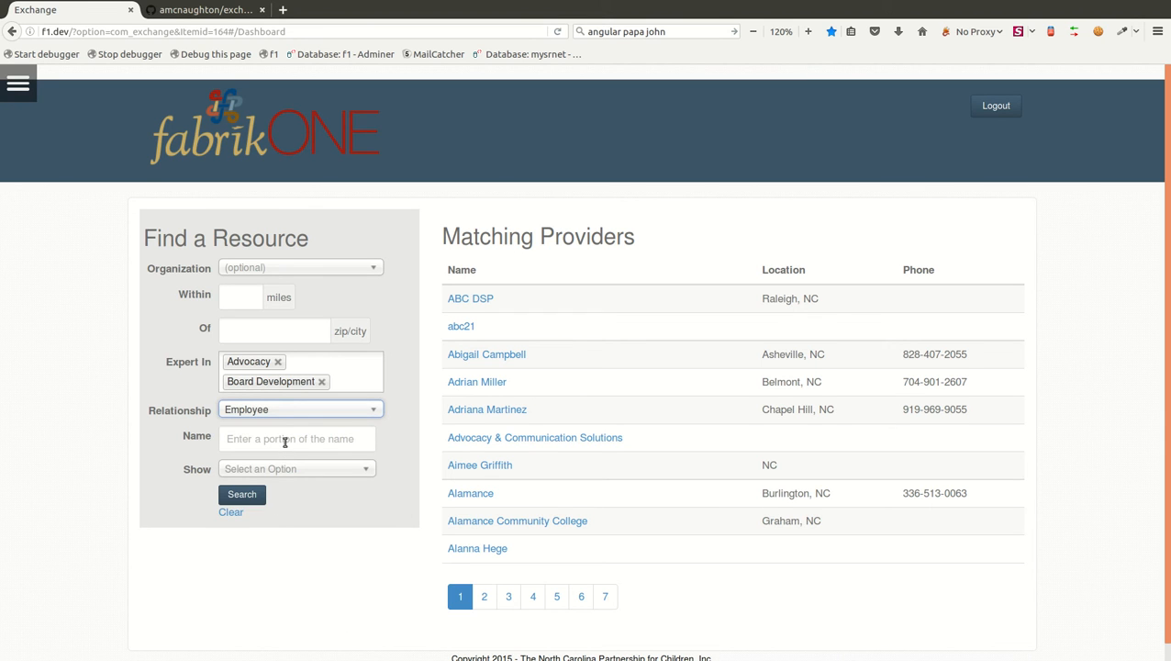
{"action": "left_click", "coordinate": [231, 512]}
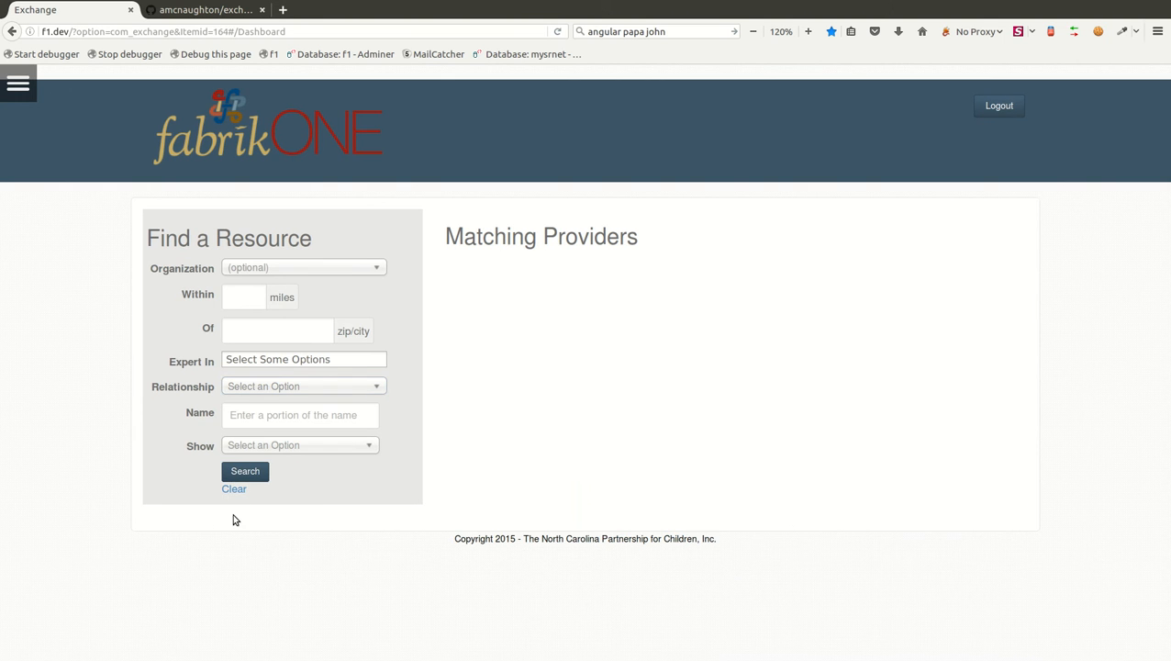
Step: Search providers by name 'al', listing Alamance, Albemarle and other matches
{"action": "left_click", "coordinate": [299, 414]}
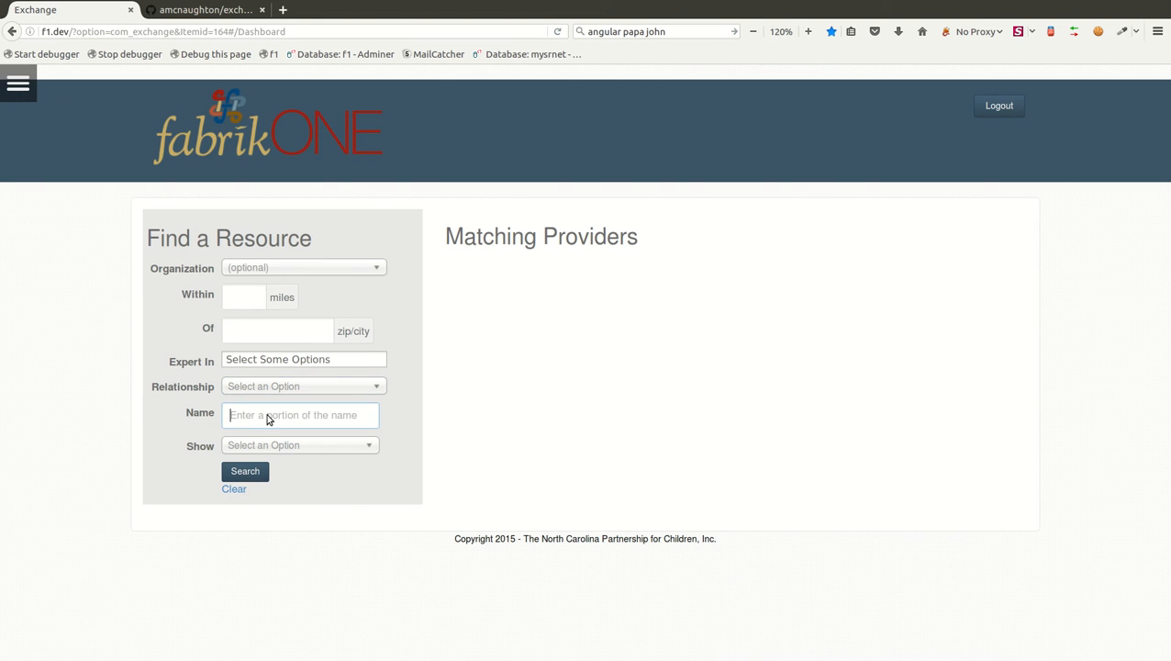
{"action": "type", "text": "al"}
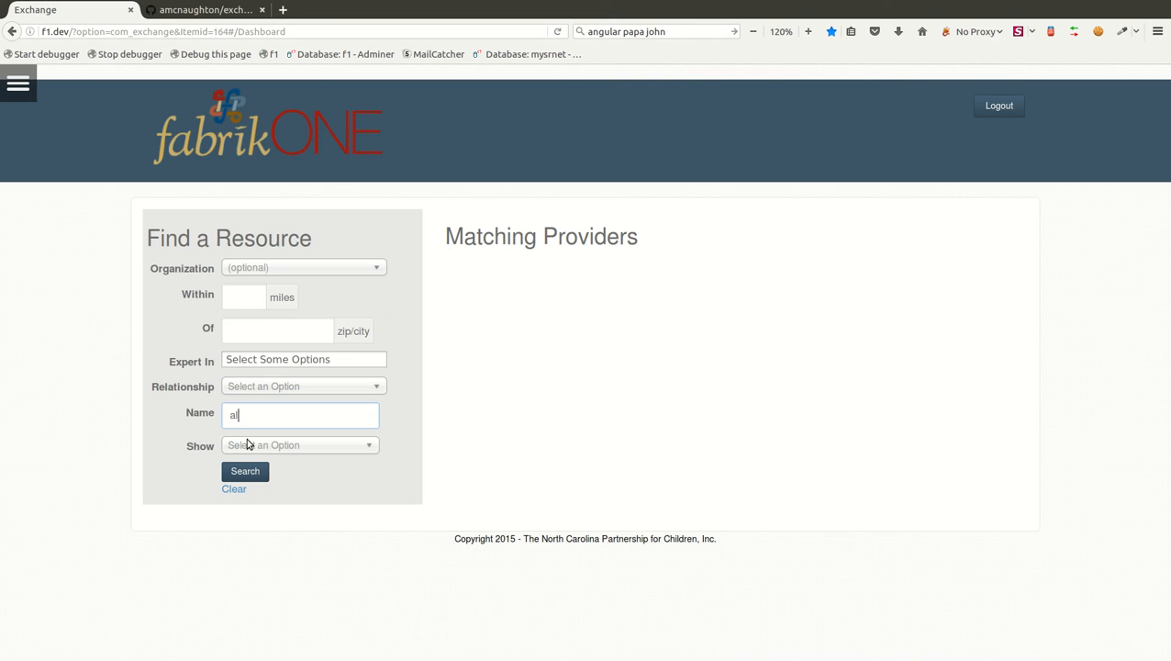
{"action": "left_click", "coordinate": [246, 471]}
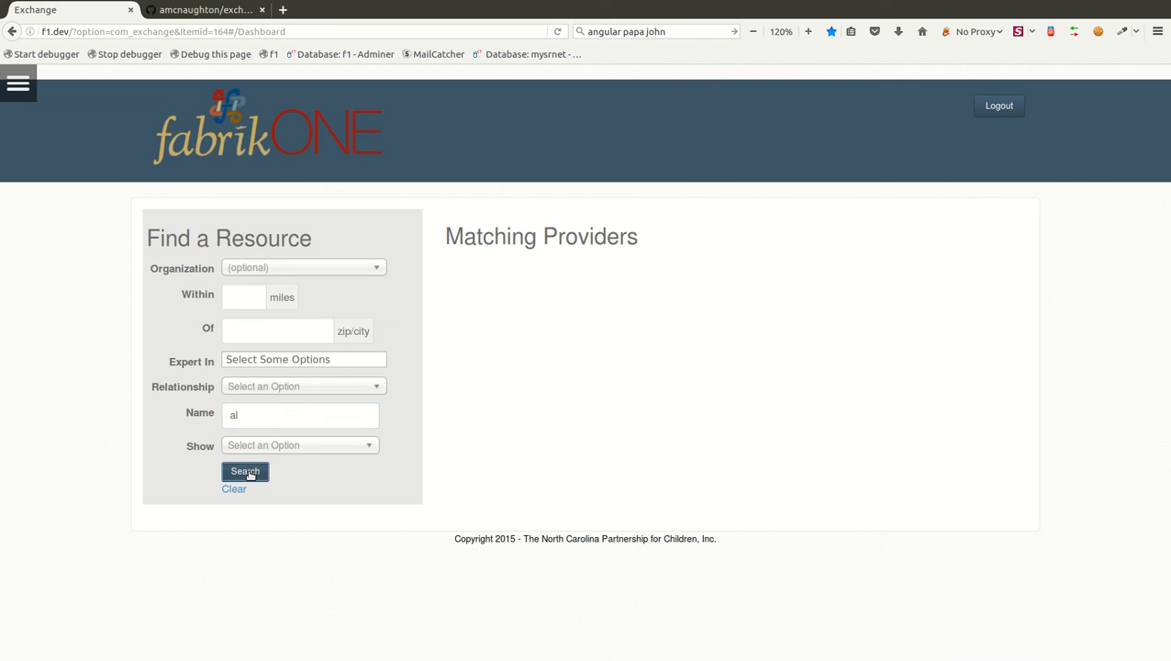
{"action": "left_click", "coordinate": [244, 471]}
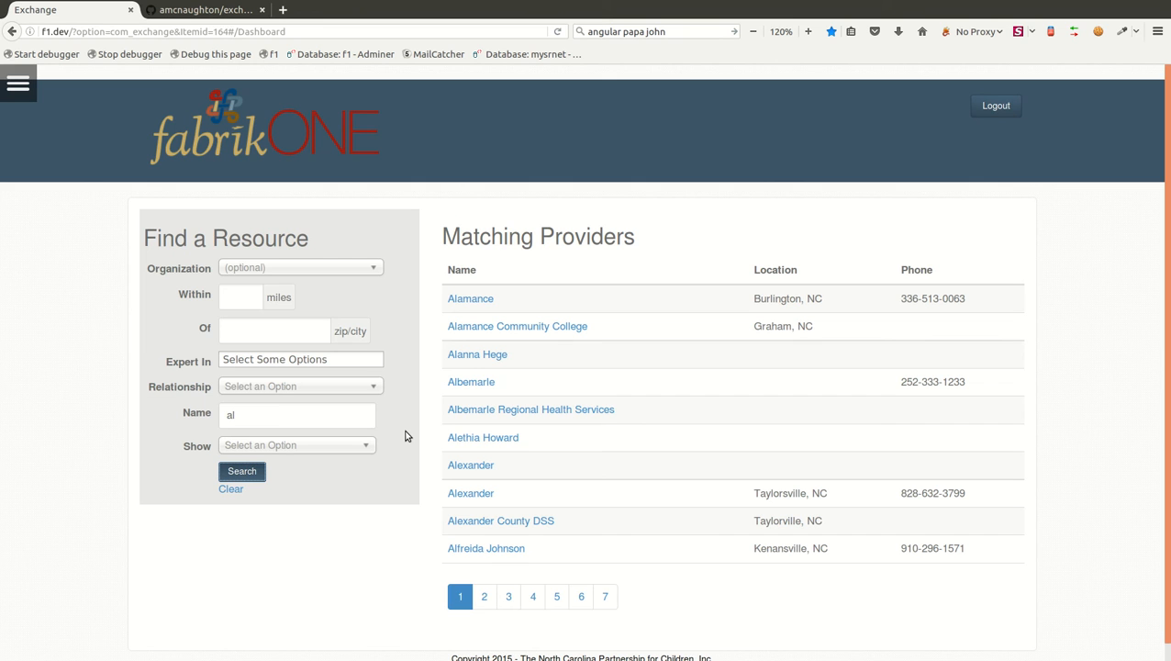
{"action": "mouse_move", "coordinate": [465, 352]}
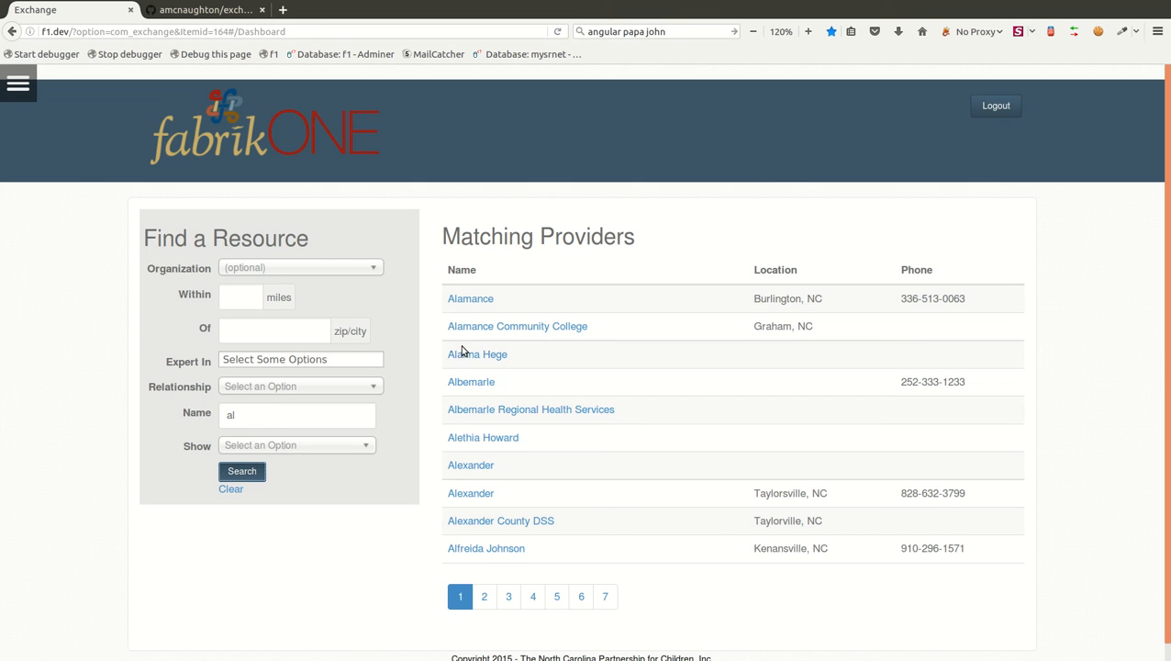
{"action": "mouse_move", "coordinate": [477, 303]}
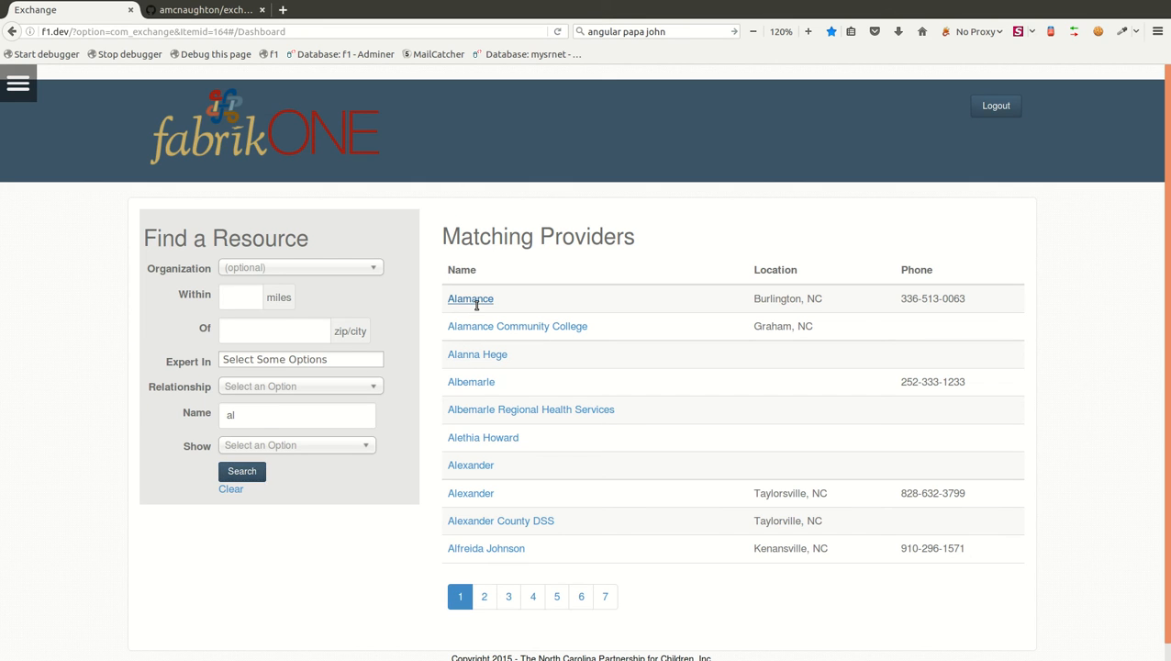
{"action": "left_click", "coordinate": [470, 297]}
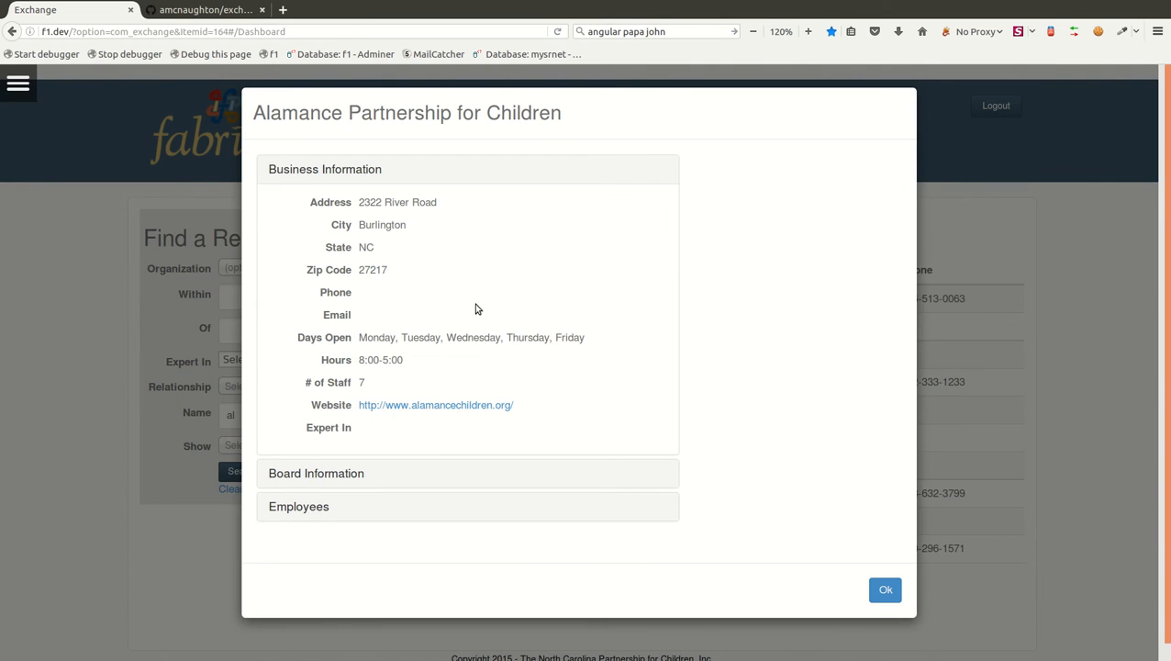
{"action": "mouse_move", "coordinate": [389, 430]}
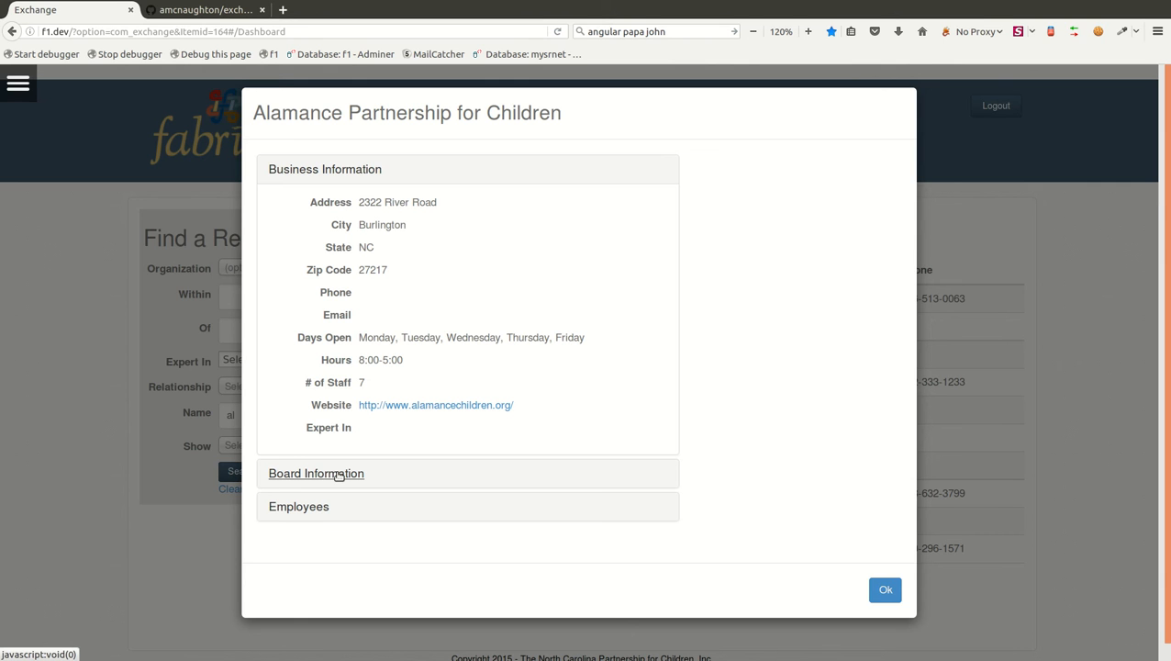
{"action": "left_click", "coordinate": [316, 473]}
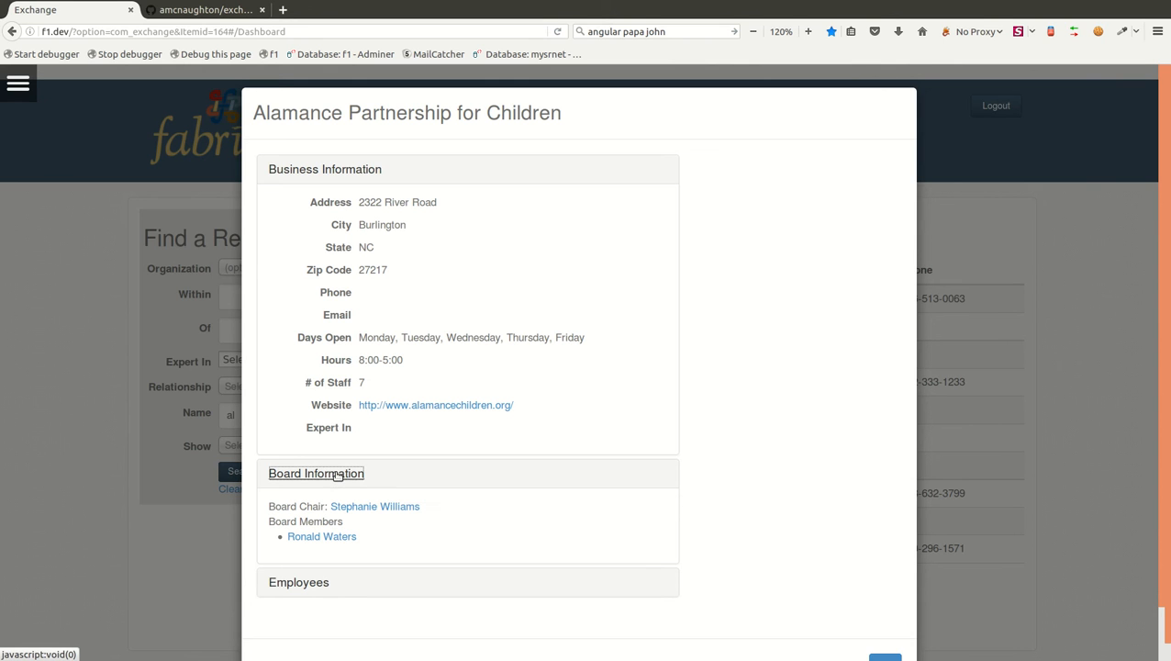
{"action": "mouse_move", "coordinate": [331, 453]}
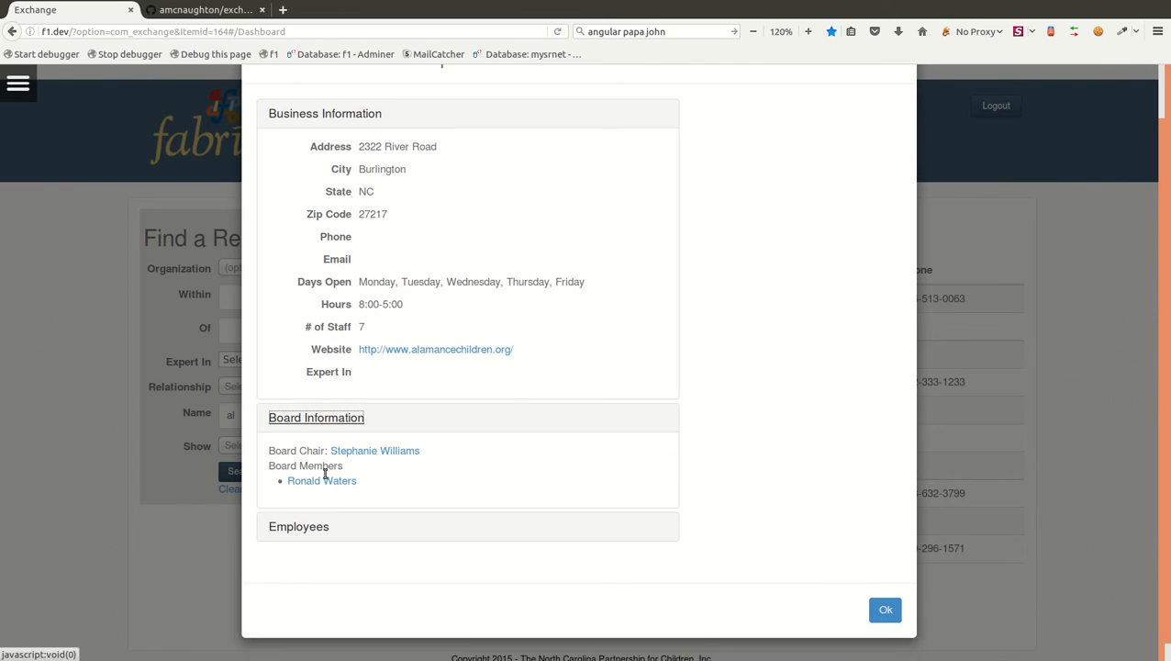
{"action": "left_click", "coordinate": [299, 525]}
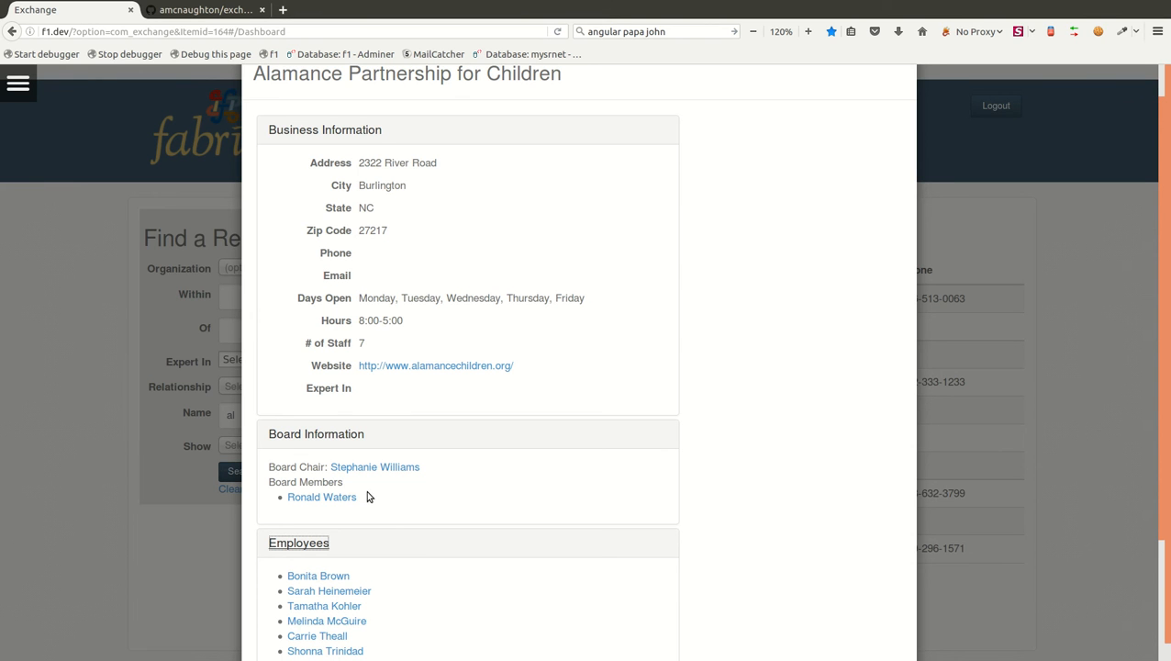
{"action": "scroll", "scroll_direction": "down", "scroll_amount": 3}
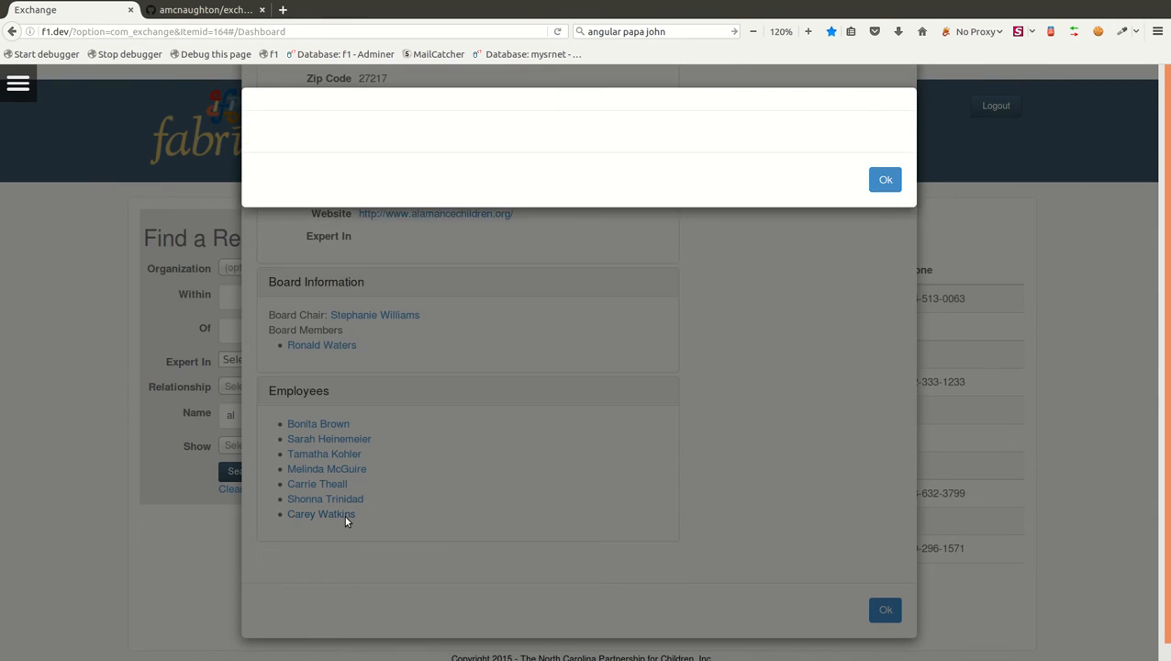
{"action": "left_click", "coordinate": [321, 514]}
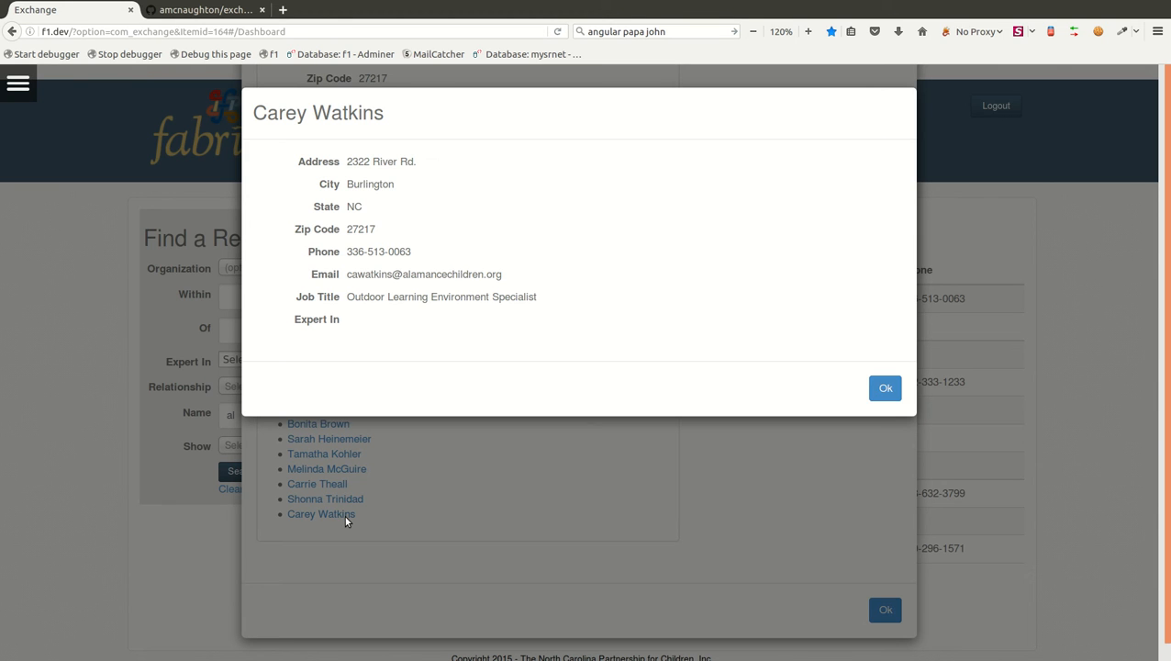
{"action": "mouse_move", "coordinate": [797, 462]}
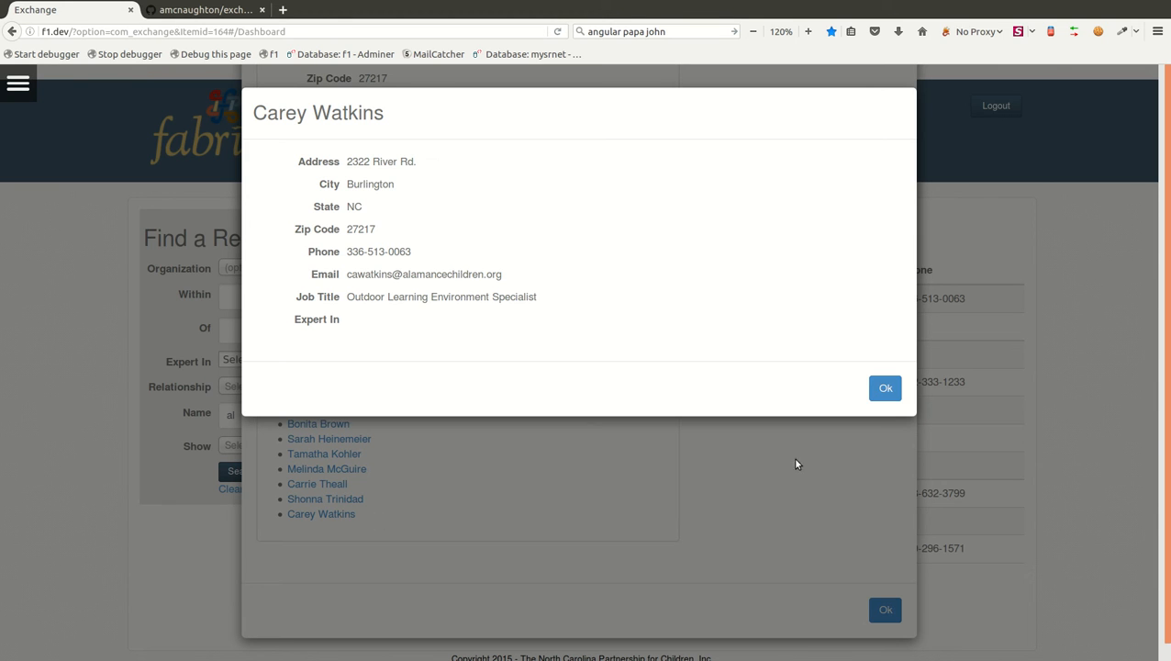
{"action": "mouse_move", "coordinate": [884, 392]}
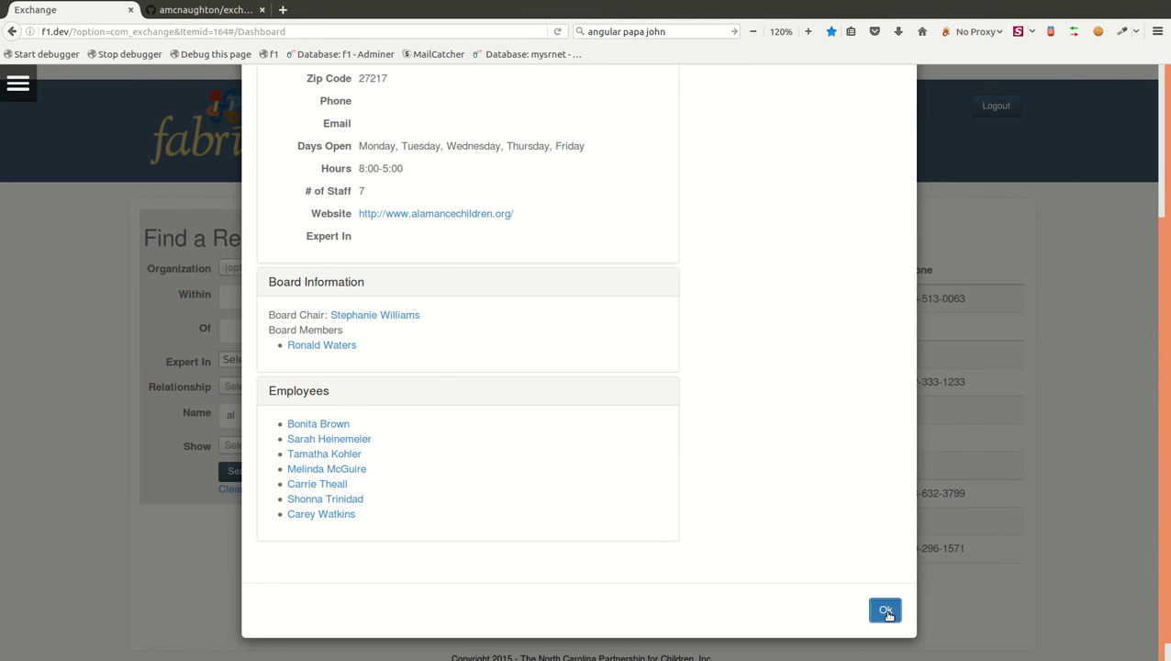
Step: Close the details and search providers by name 'mcn', returning one match
{"action": "left_click", "coordinate": [885, 609]}
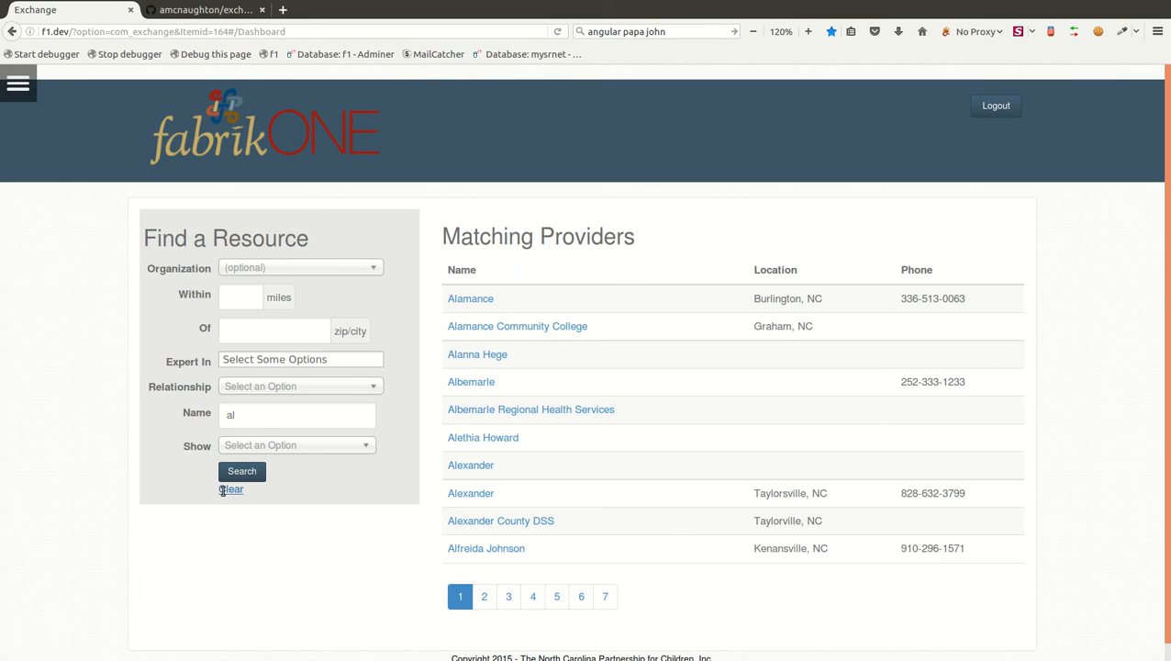
{"action": "left_click", "coordinate": [232, 490]}
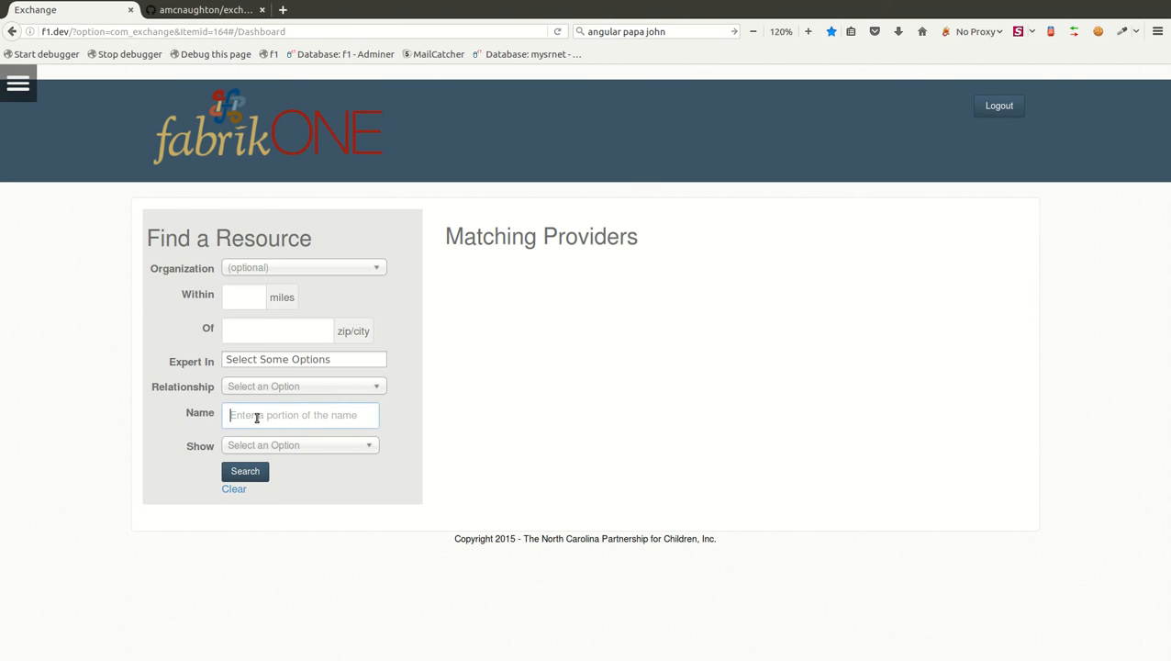
{"action": "type", "text": "mcn"}
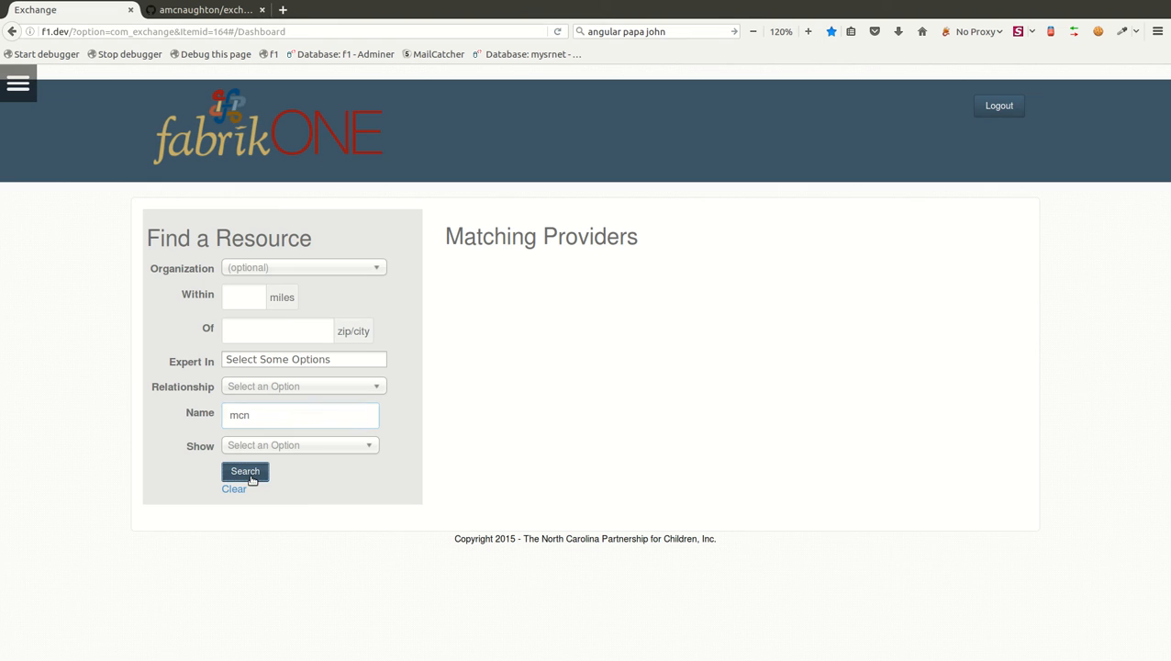
{"action": "left_click", "coordinate": [246, 469]}
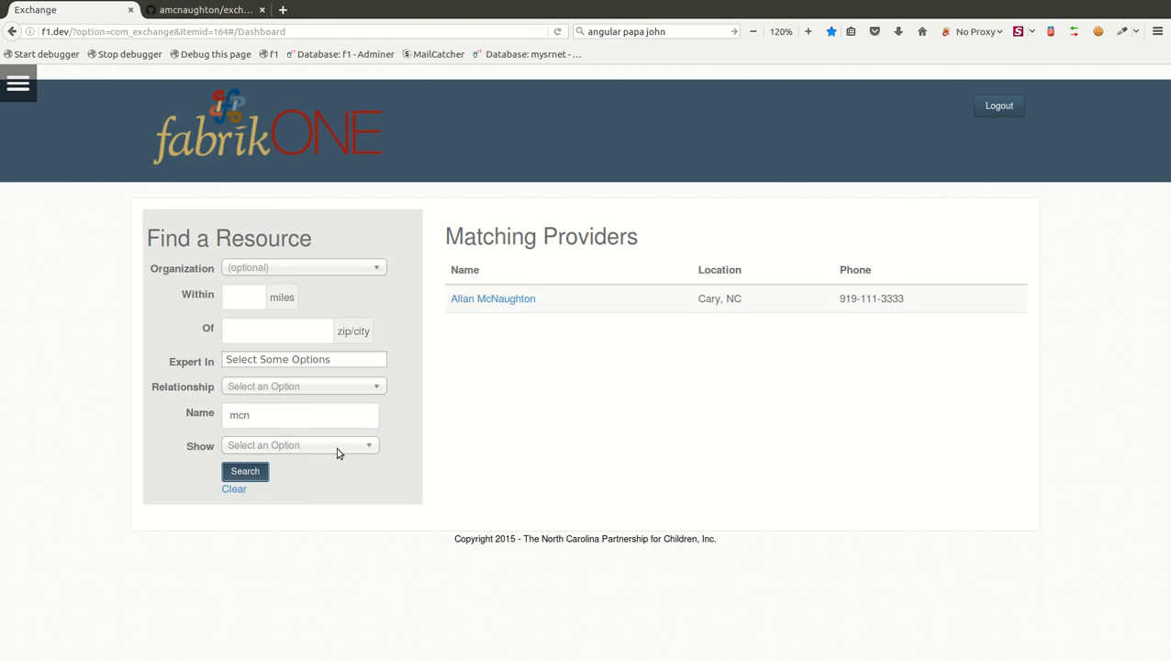
{"action": "mouse_move", "coordinate": [514, 301]}
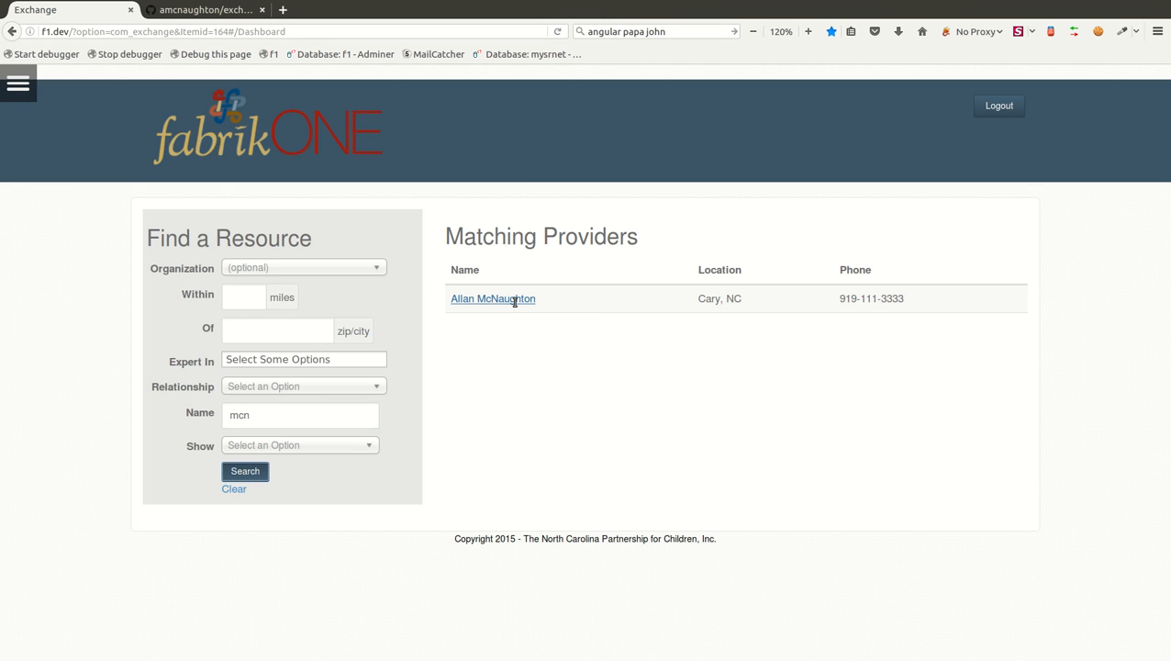
Step: View Allan McNaughton's profile in its edit form, then move to the GitHub repository
{"action": "left_click", "coordinate": [492, 297]}
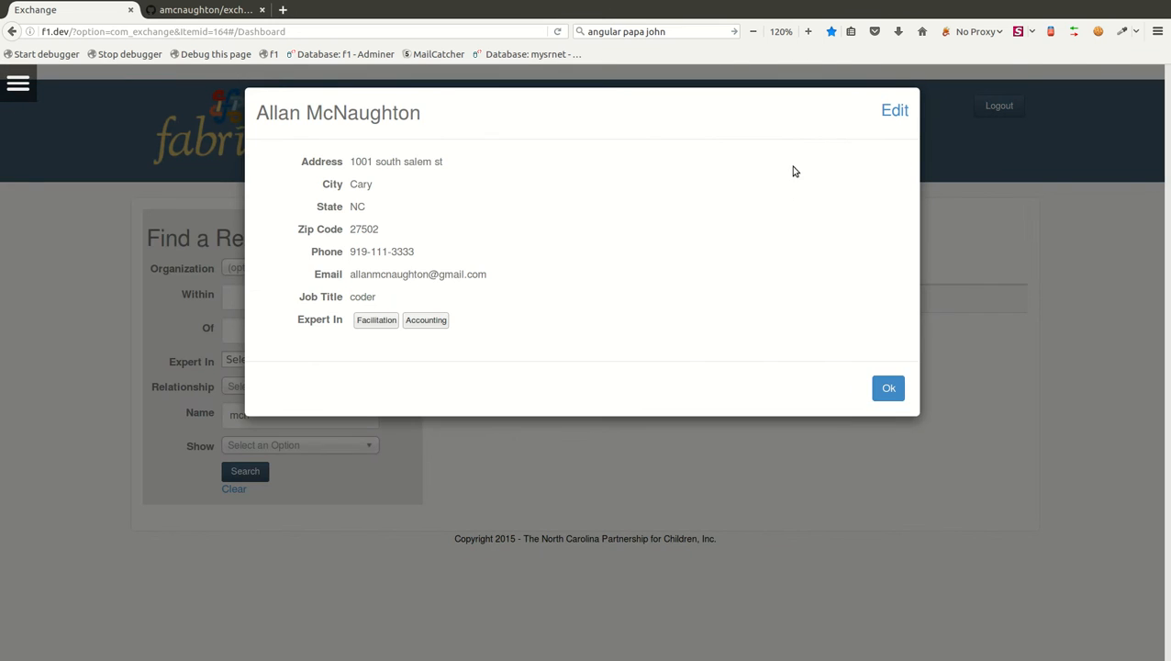
{"action": "left_click", "coordinate": [892, 110]}
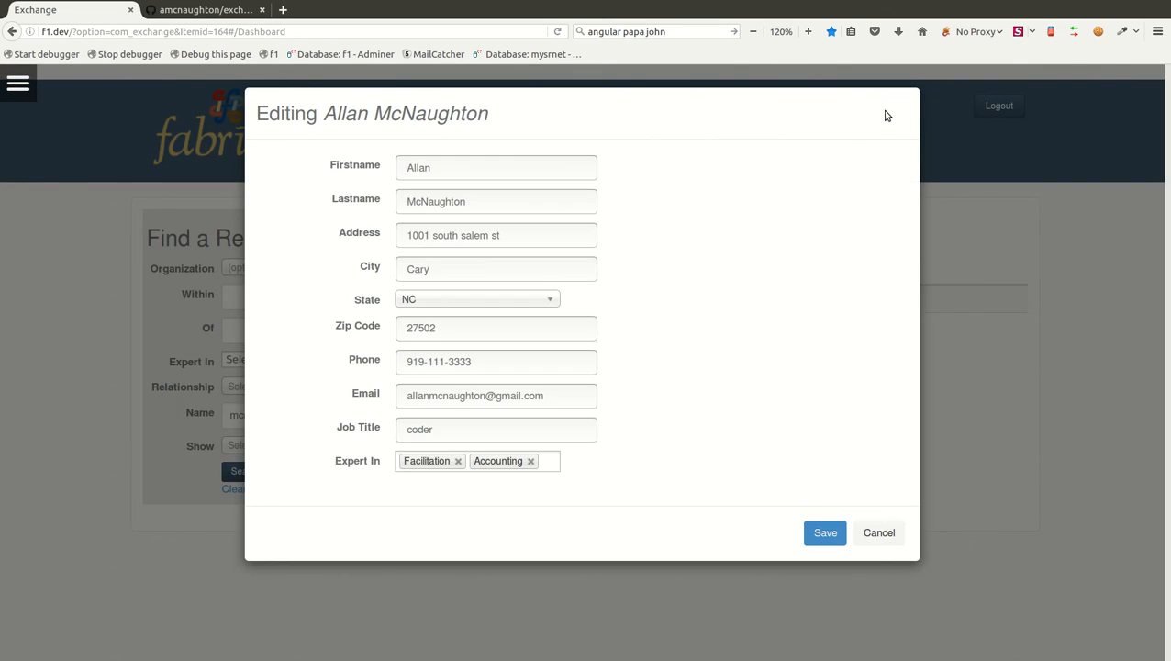
{"action": "mouse_move", "coordinate": [843, 148]}
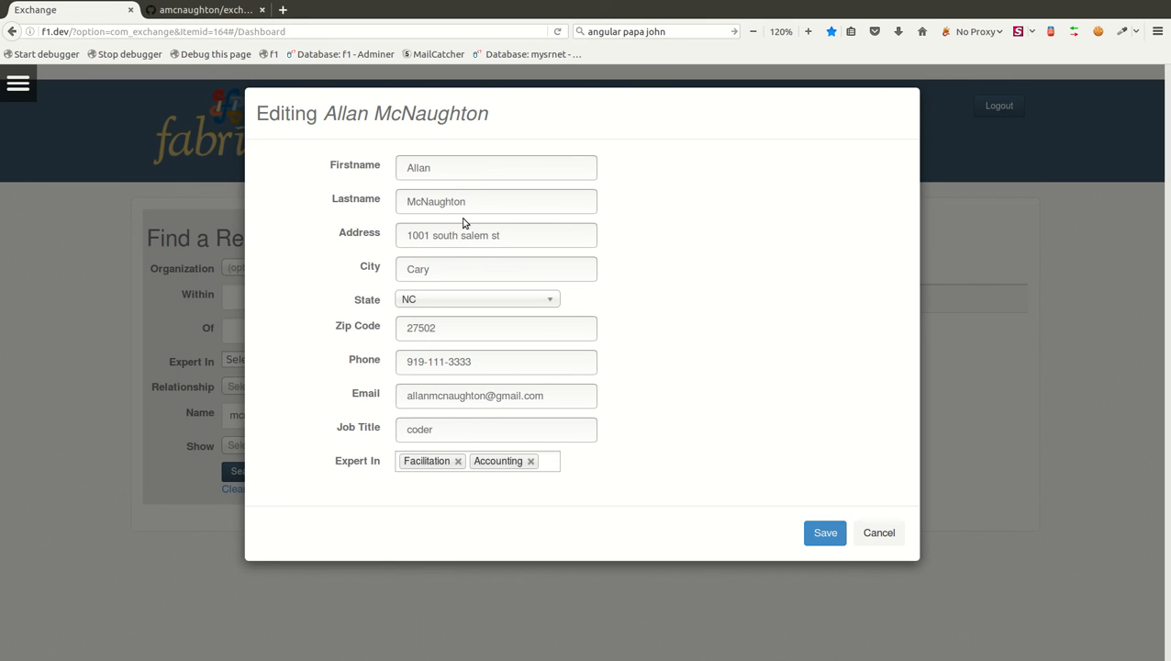
{"action": "mouse_move", "coordinate": [484, 255]}
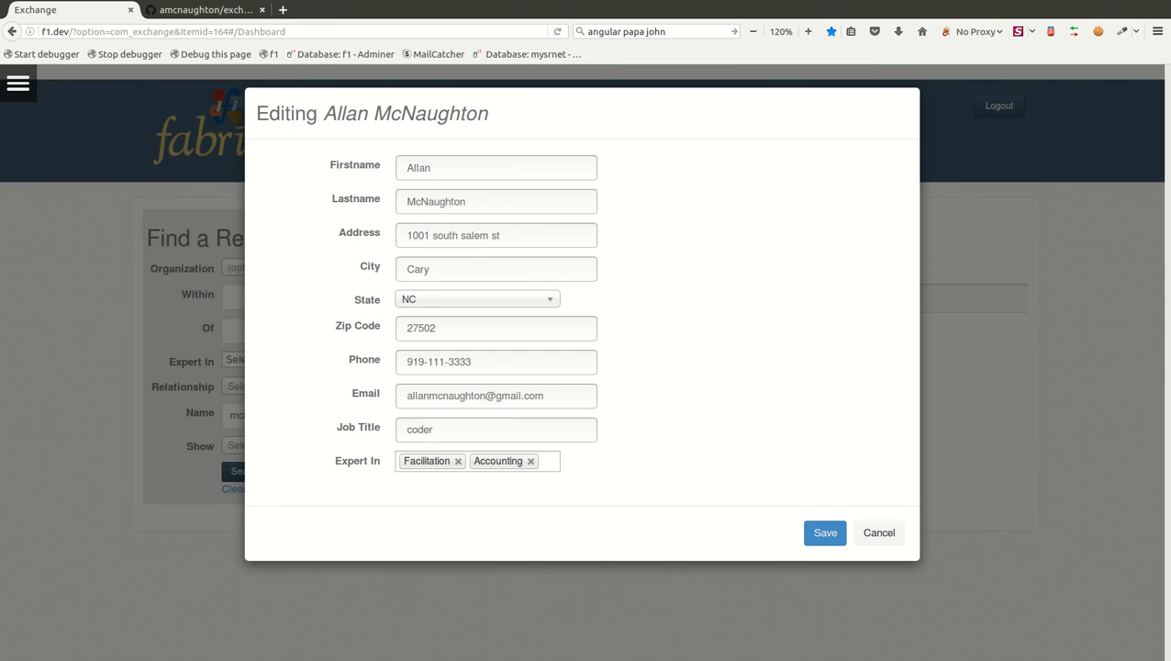
{"action": "mouse_move", "coordinate": [385, 220]}
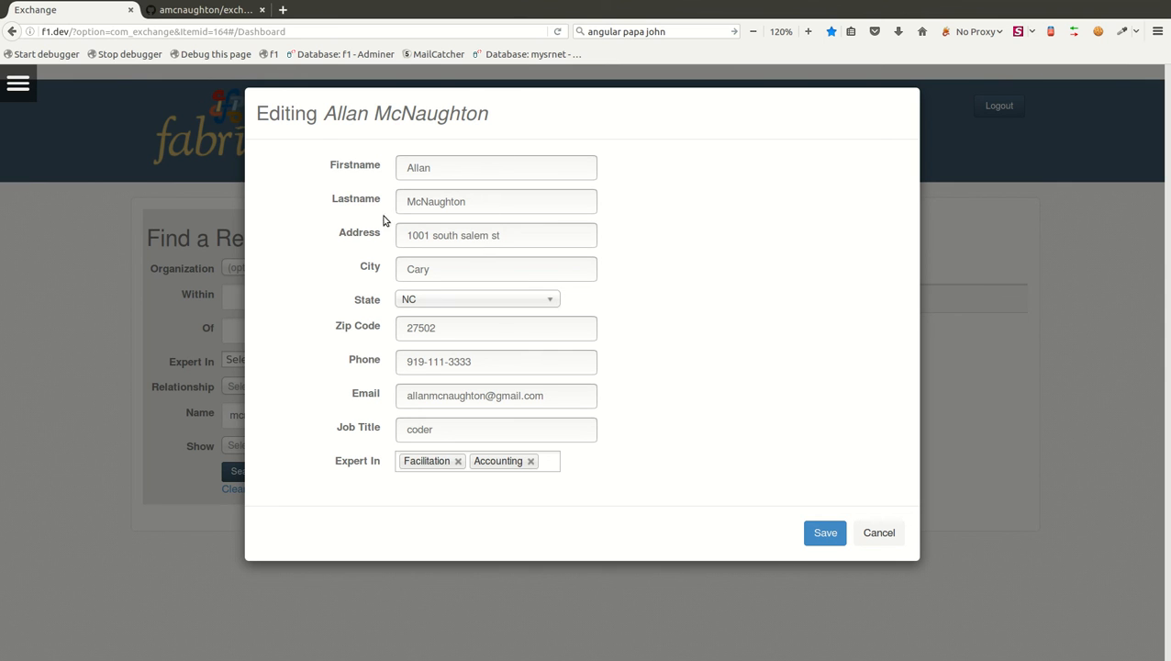
{"action": "left_click", "coordinate": [205, 11]}
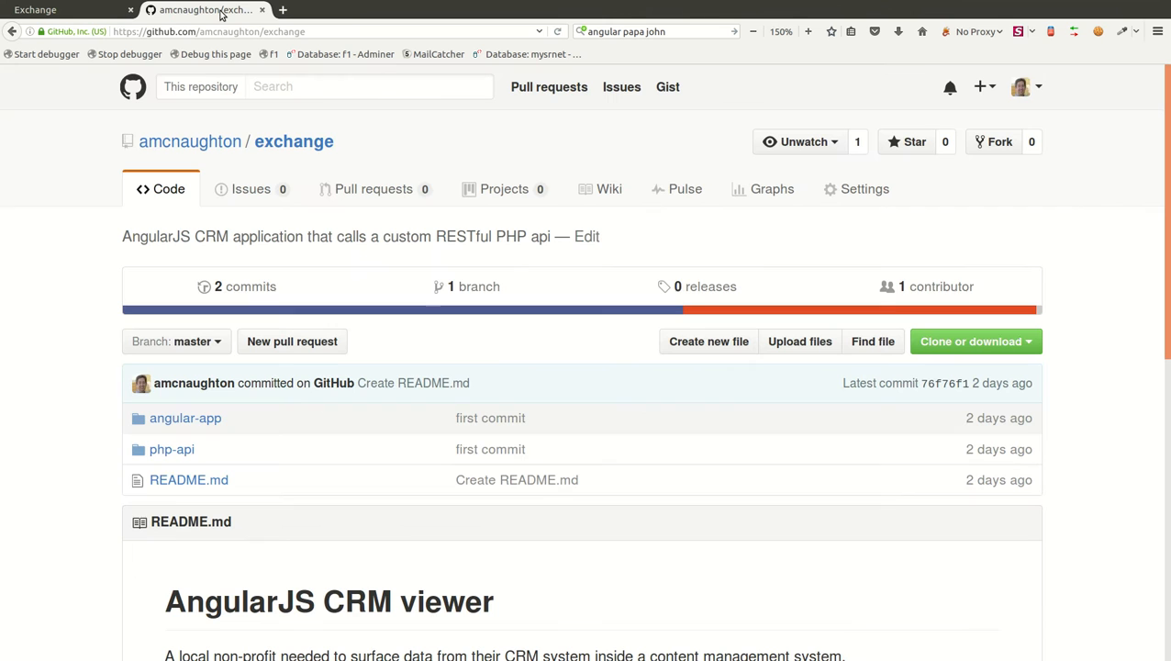
{"action": "mouse_move", "coordinate": [345, 187]}
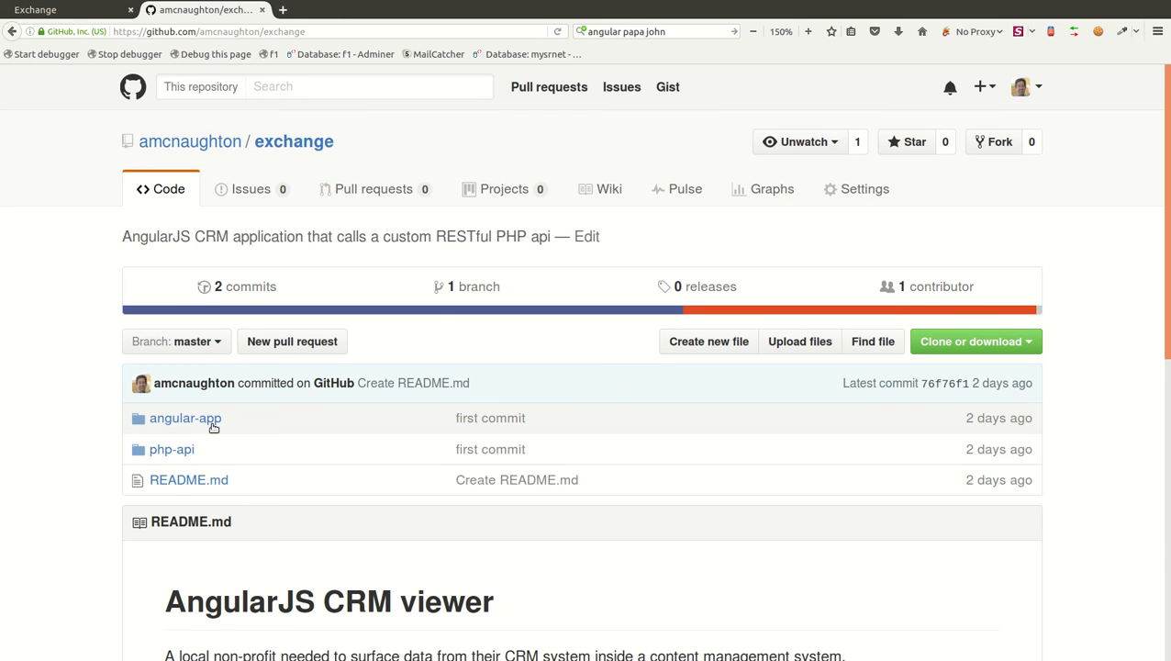
Step: View angular-app/app.js with the Angular module definition, then head back to the folder
{"action": "left_click", "coordinate": [183, 418]}
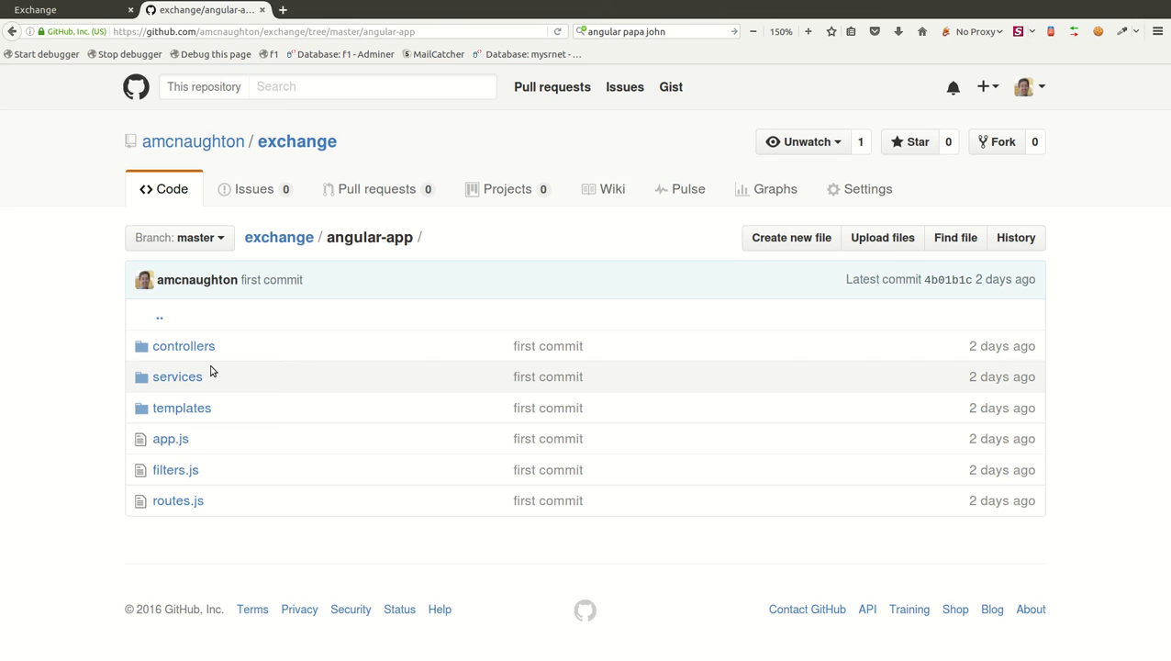
{"action": "mouse_move", "coordinate": [193, 426]}
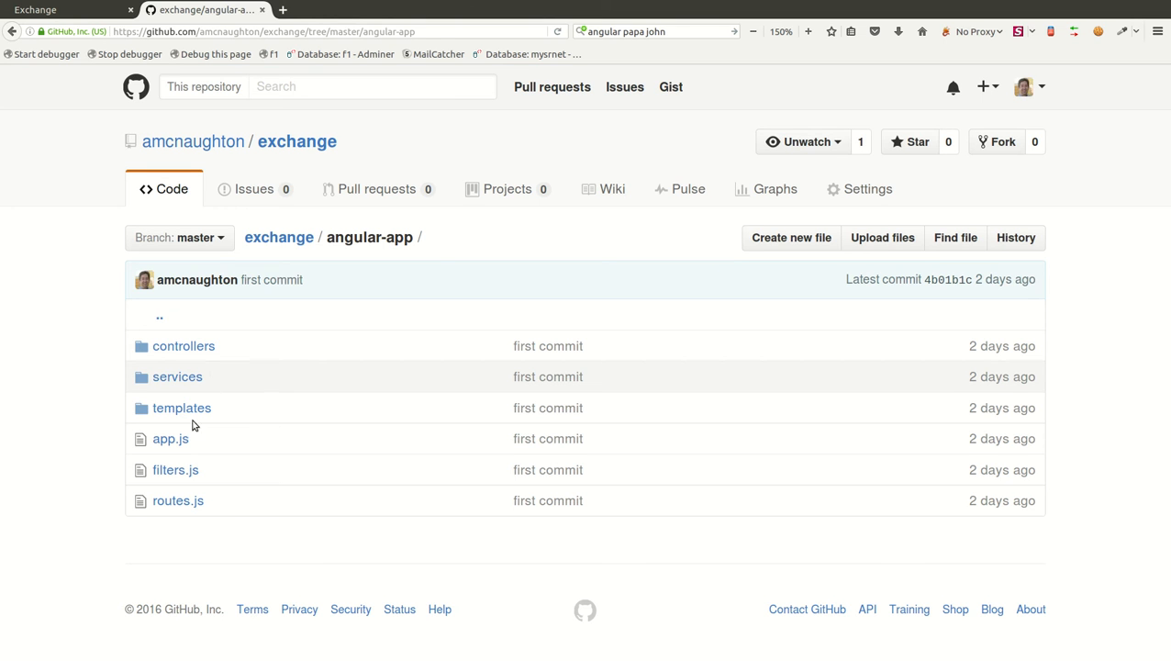
{"action": "mouse_move", "coordinate": [169, 441]}
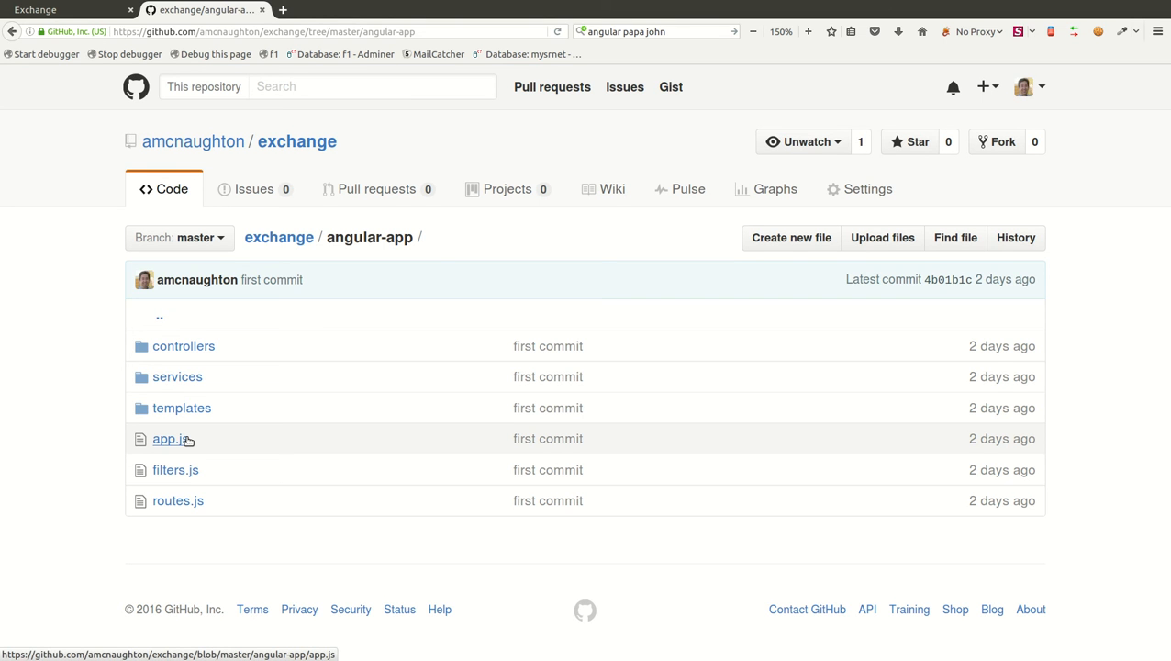
{"action": "left_click", "coordinate": [165, 440]}
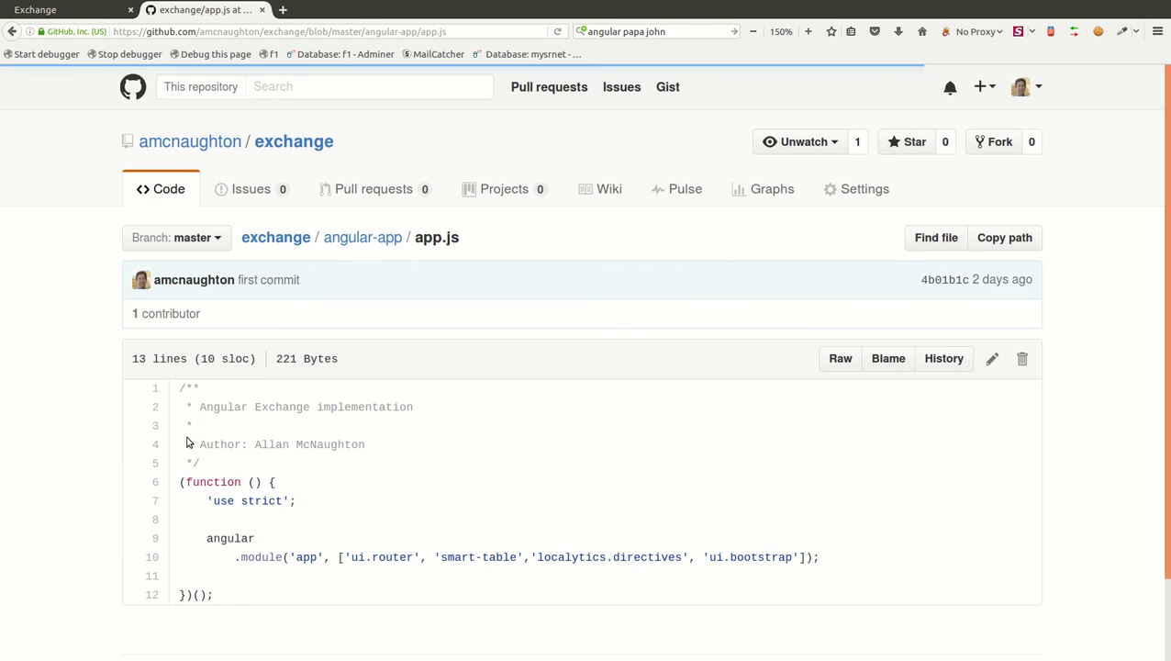
{"action": "mouse_move", "coordinate": [184, 400]}
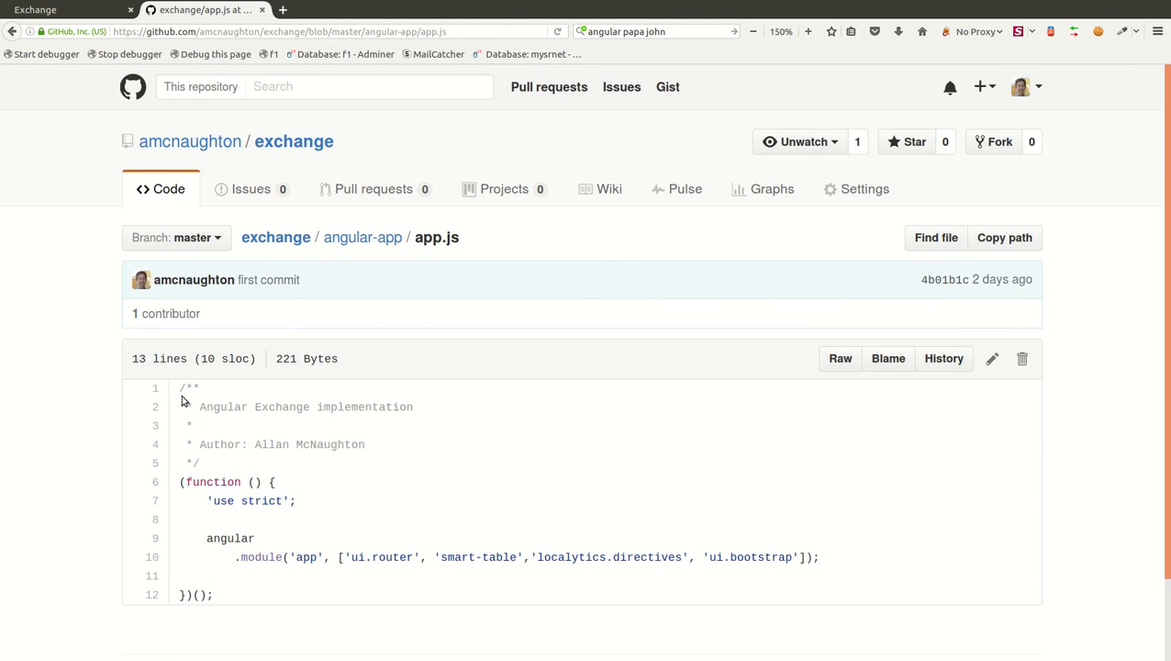
{"action": "mouse_move", "coordinate": [270, 609]}
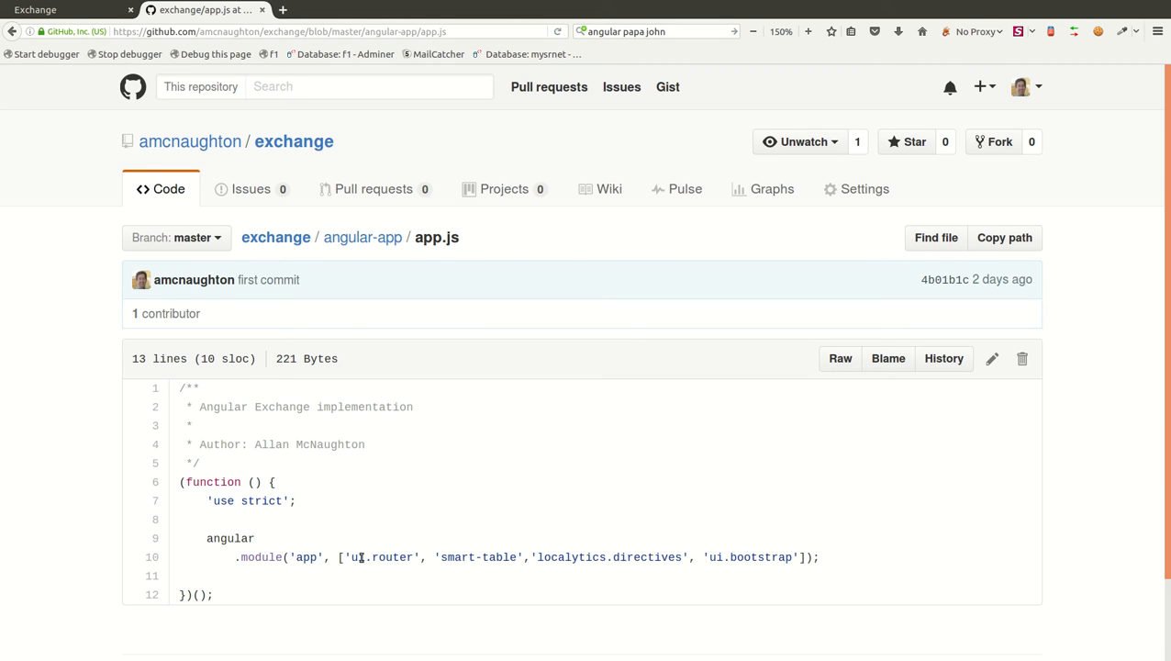
{"action": "mouse_move", "coordinate": [602, 557]}
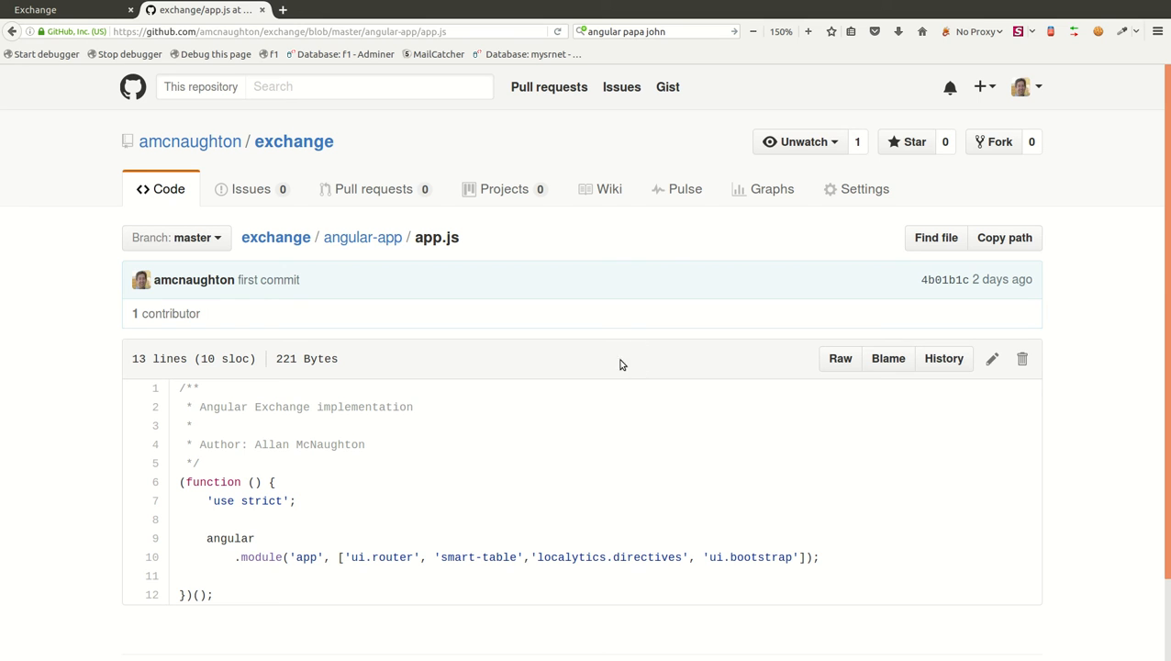
{"action": "left_click", "coordinate": [363, 236]}
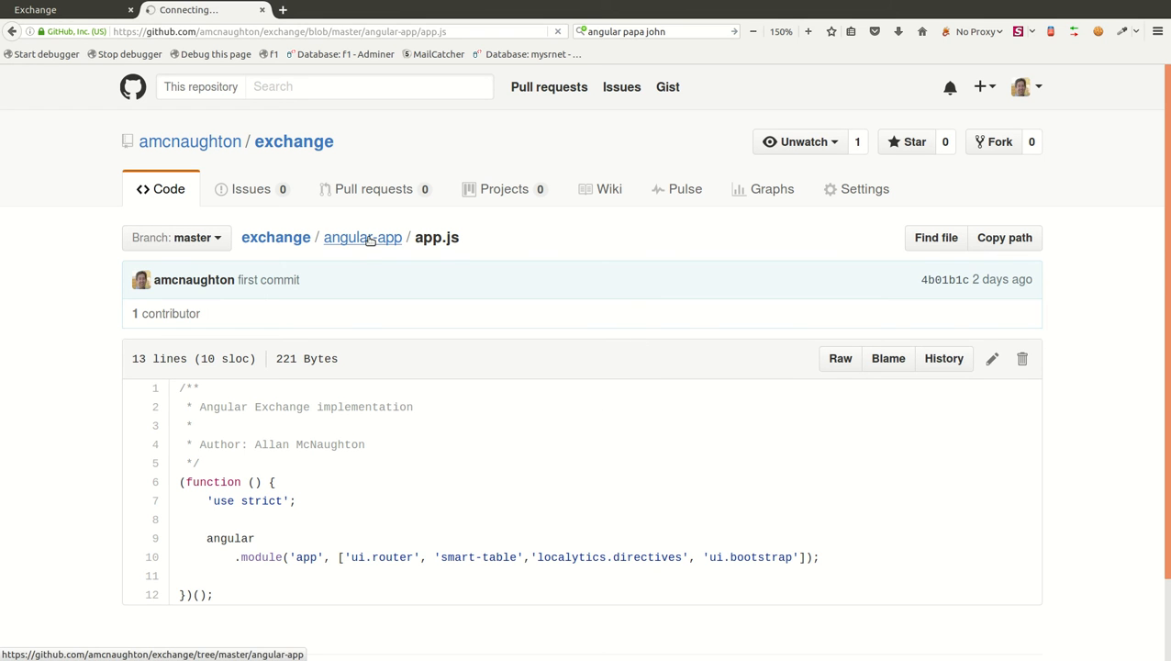
Step: View controllers/showProfile.js from the angular-app folder
{"action": "left_click", "coordinate": [362, 237]}
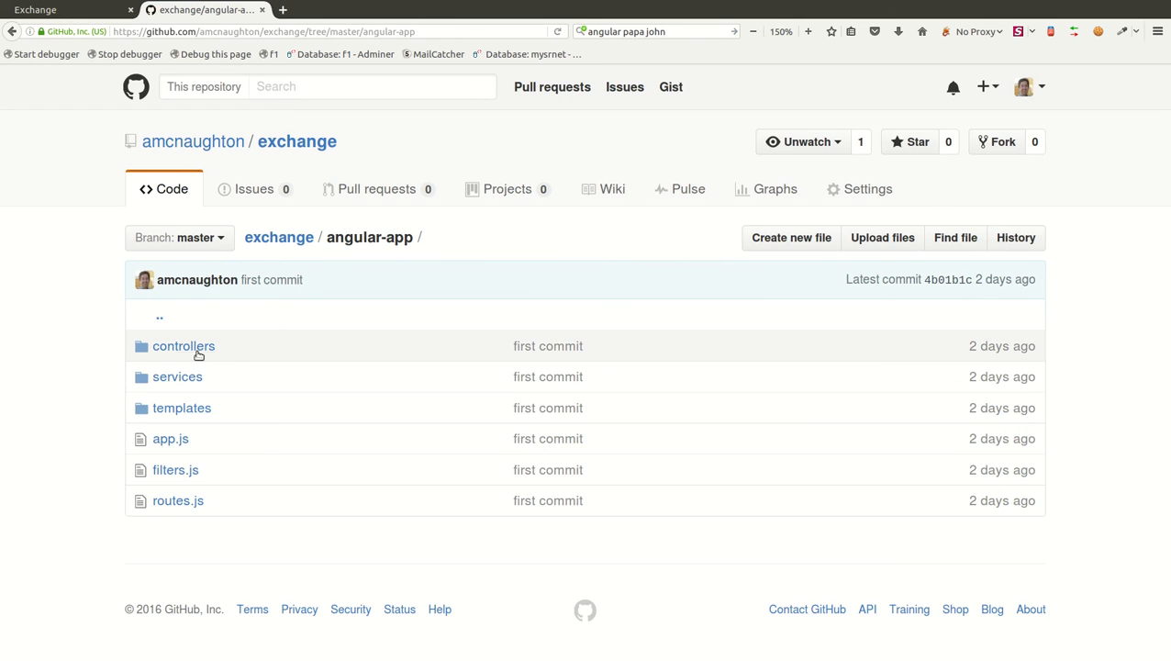
{"action": "left_click", "coordinate": [184, 345]}
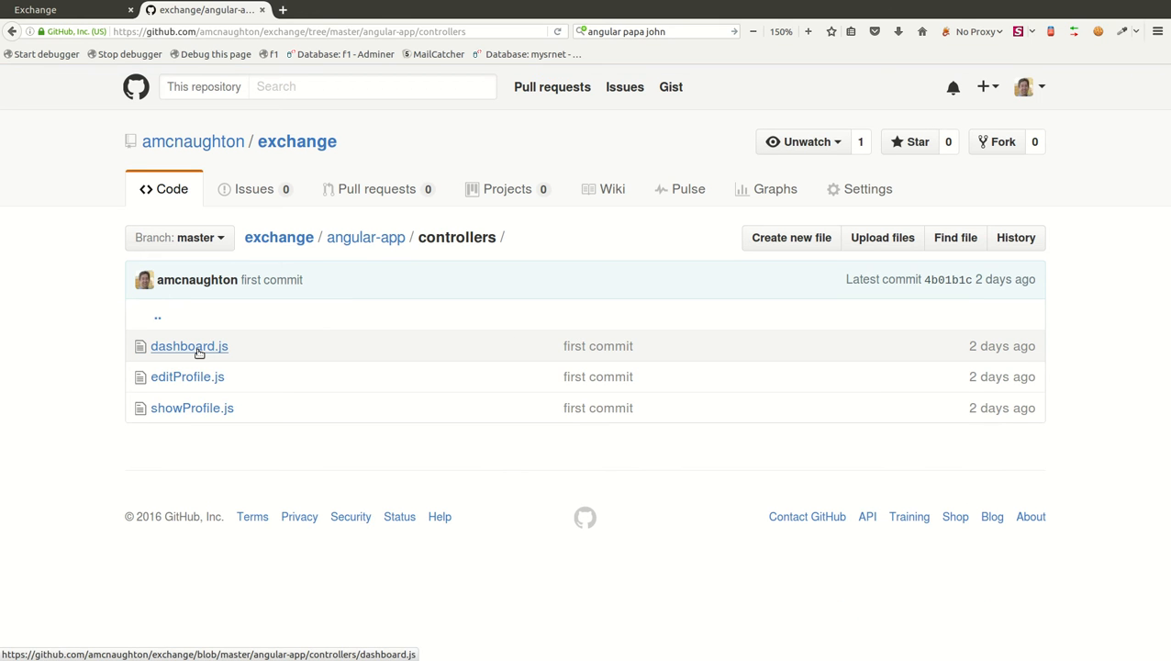
{"action": "mouse_move", "coordinate": [191, 409]}
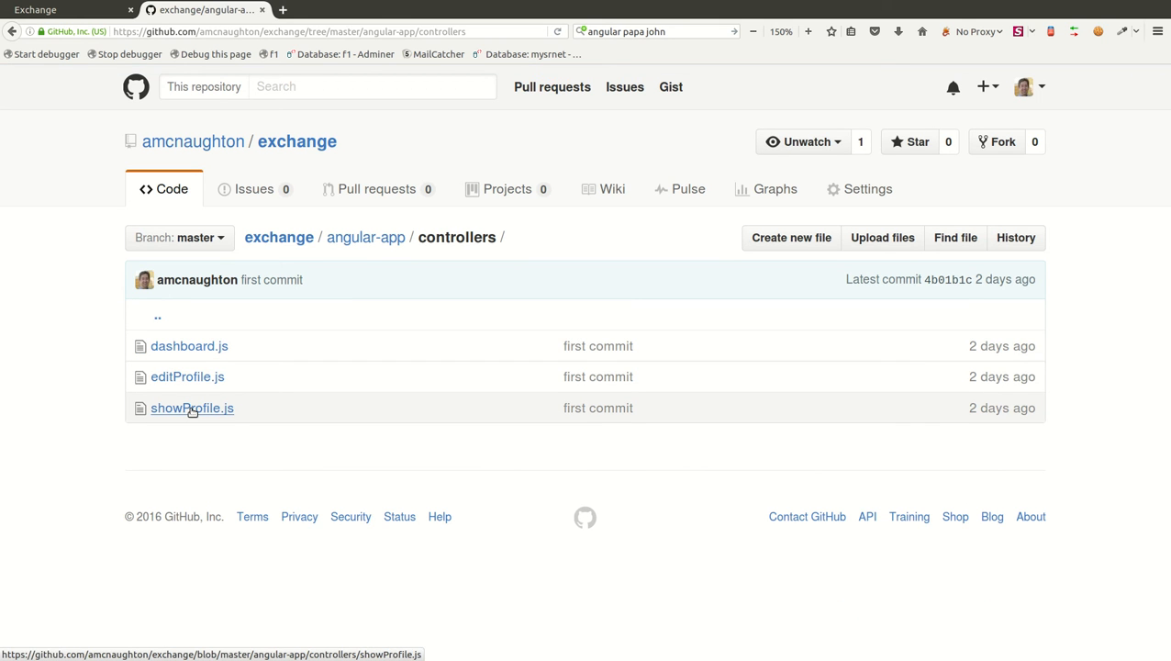
{"action": "left_click", "coordinate": [191, 408]}
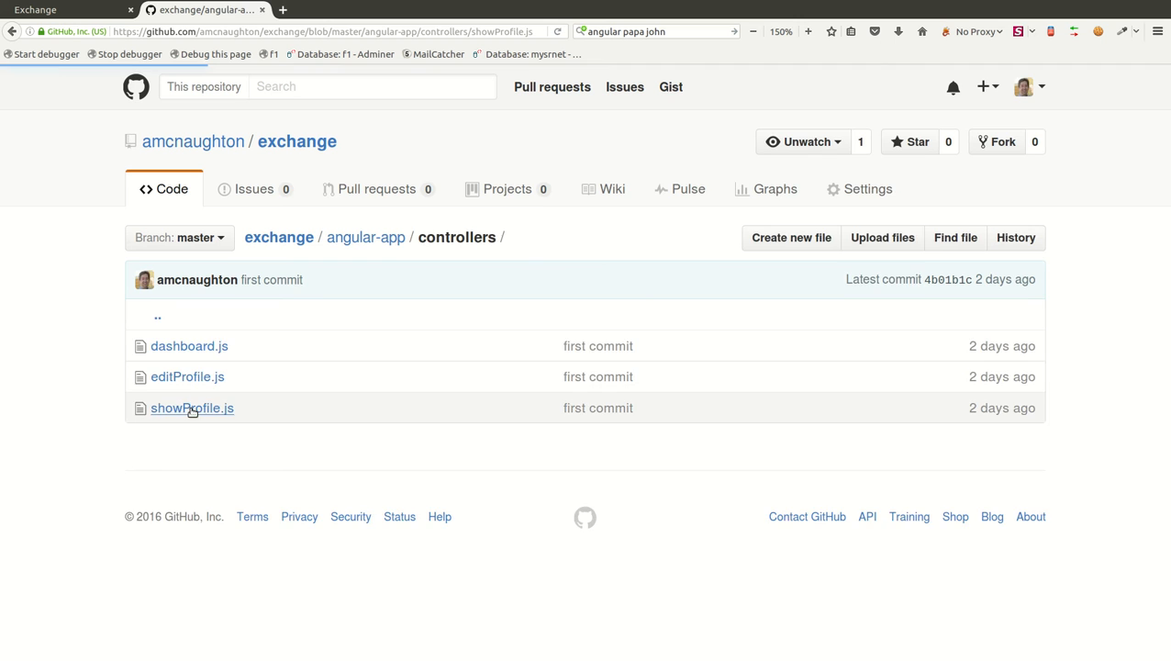
{"action": "left_click", "coordinate": [191, 407]}
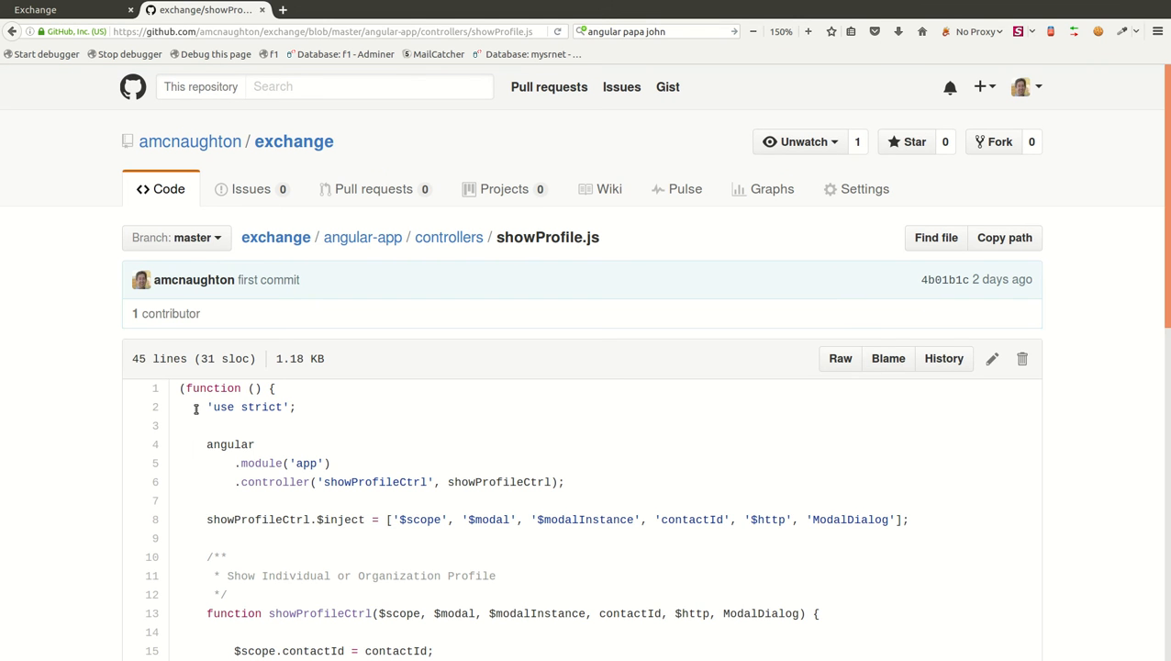
{"action": "scroll", "scroll_direction": "down", "scroll_amount": 3}
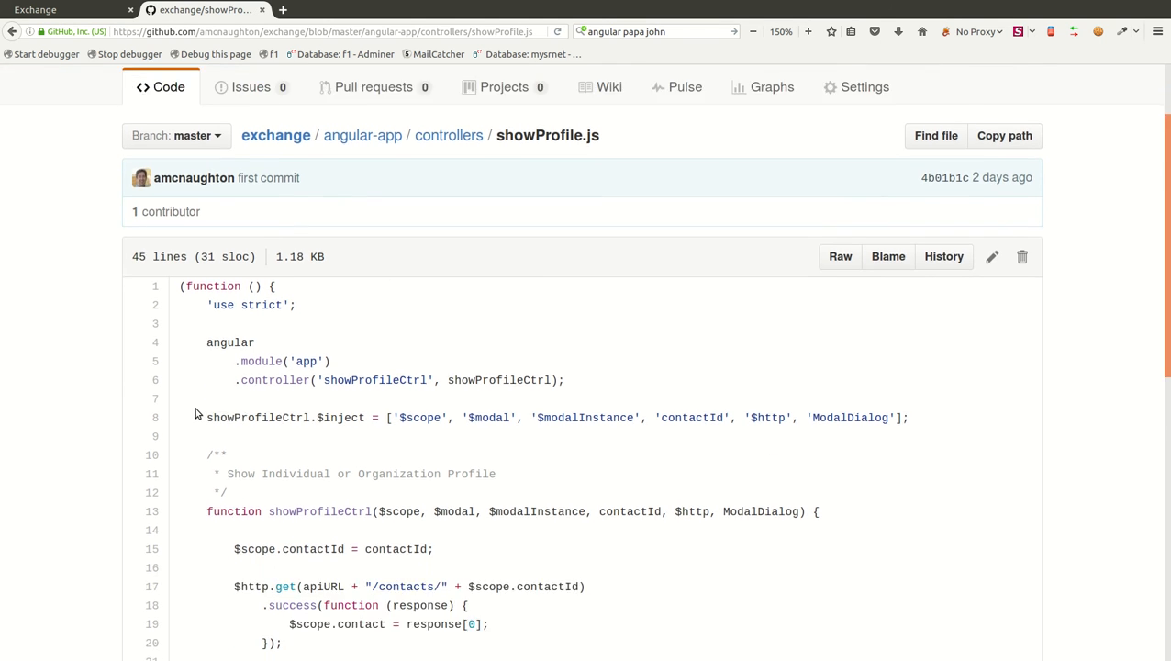
{"action": "scroll", "scroll_direction": "down", "scroll_amount": 3}
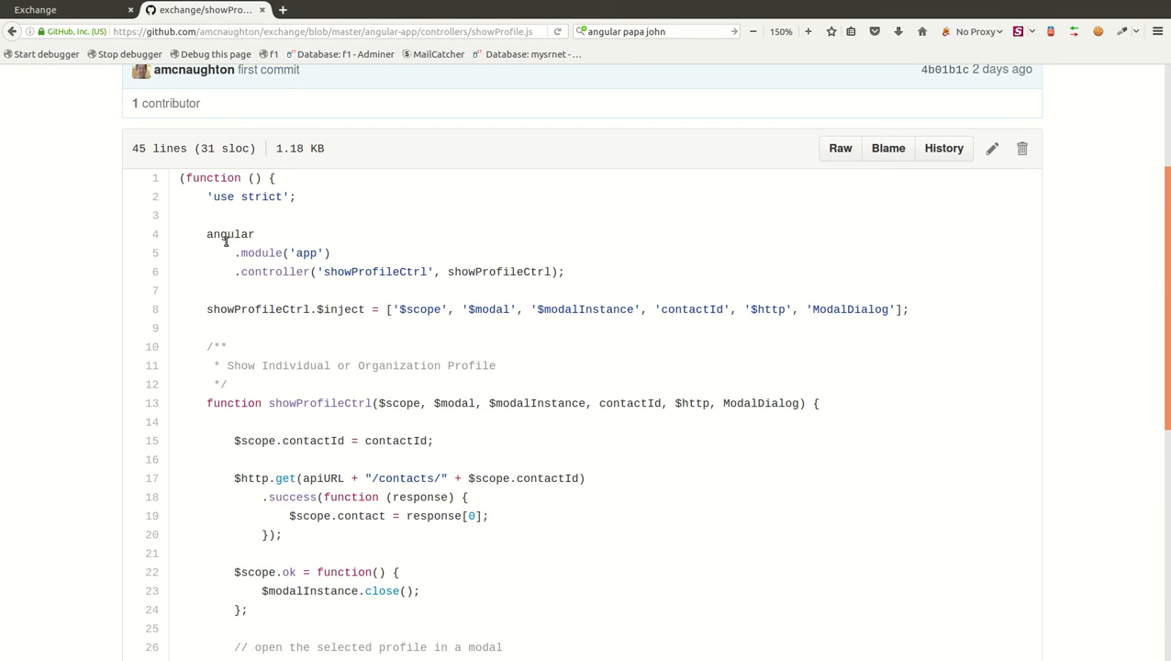
{"action": "mouse_move", "coordinate": [213, 235]}
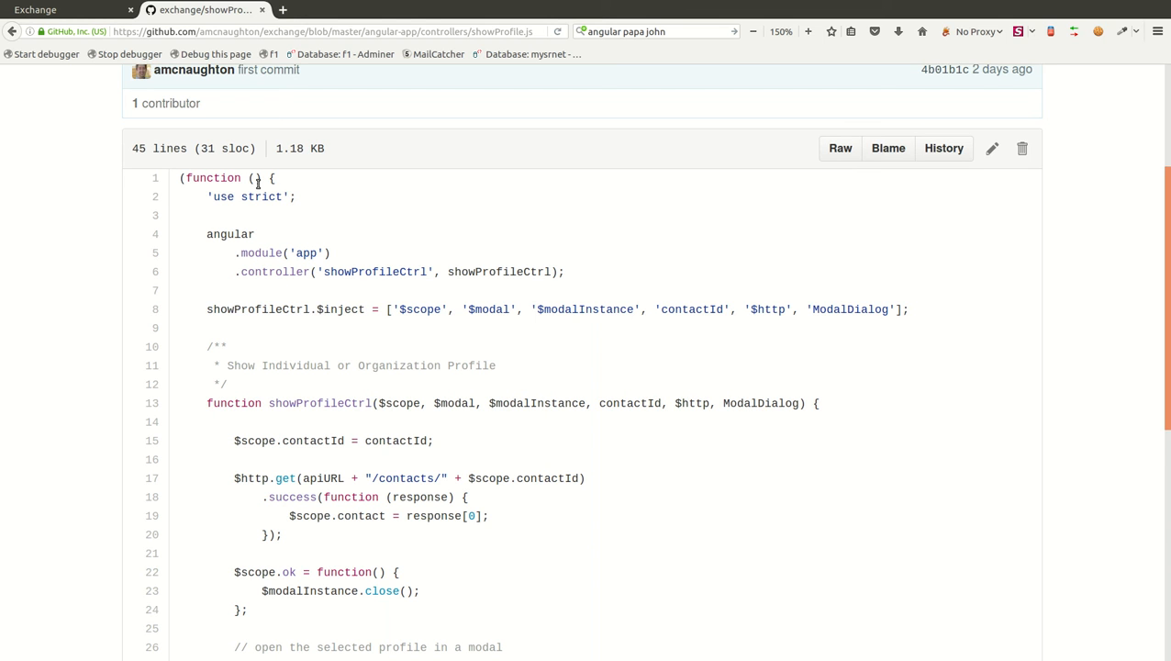
{"action": "mouse_move", "coordinate": [1167, 269]}
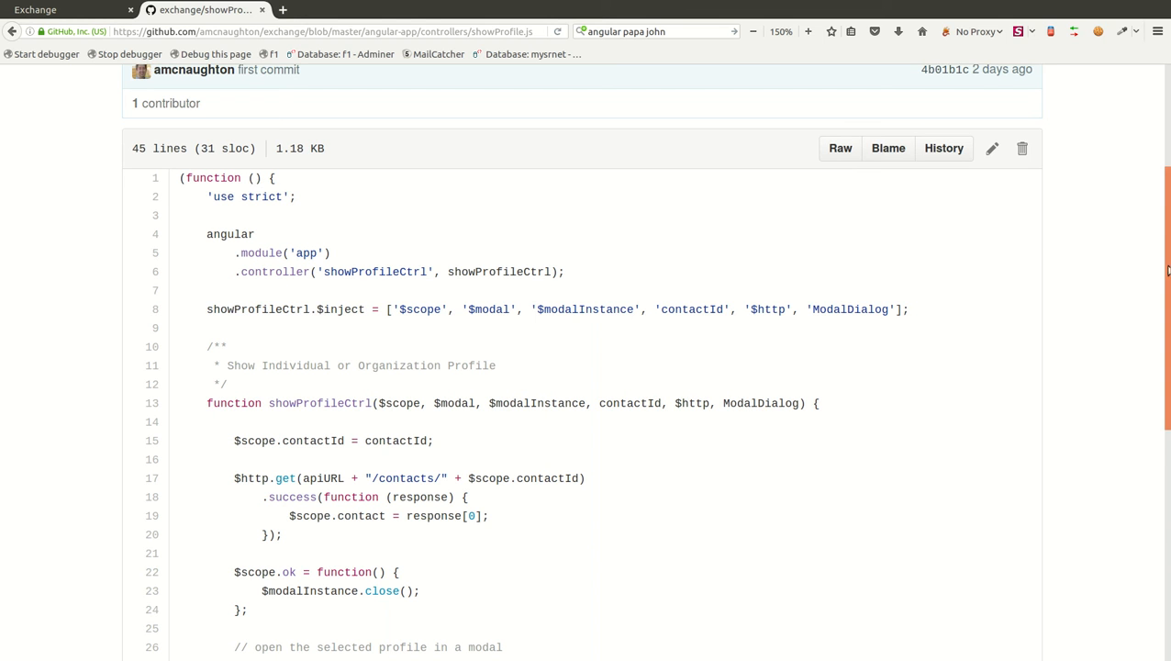
Step: Highlight the $inject dependency list and the contacts API URL in the $http.get call
{"action": "scroll", "scroll_direction": "down", "scroll_amount": 3}
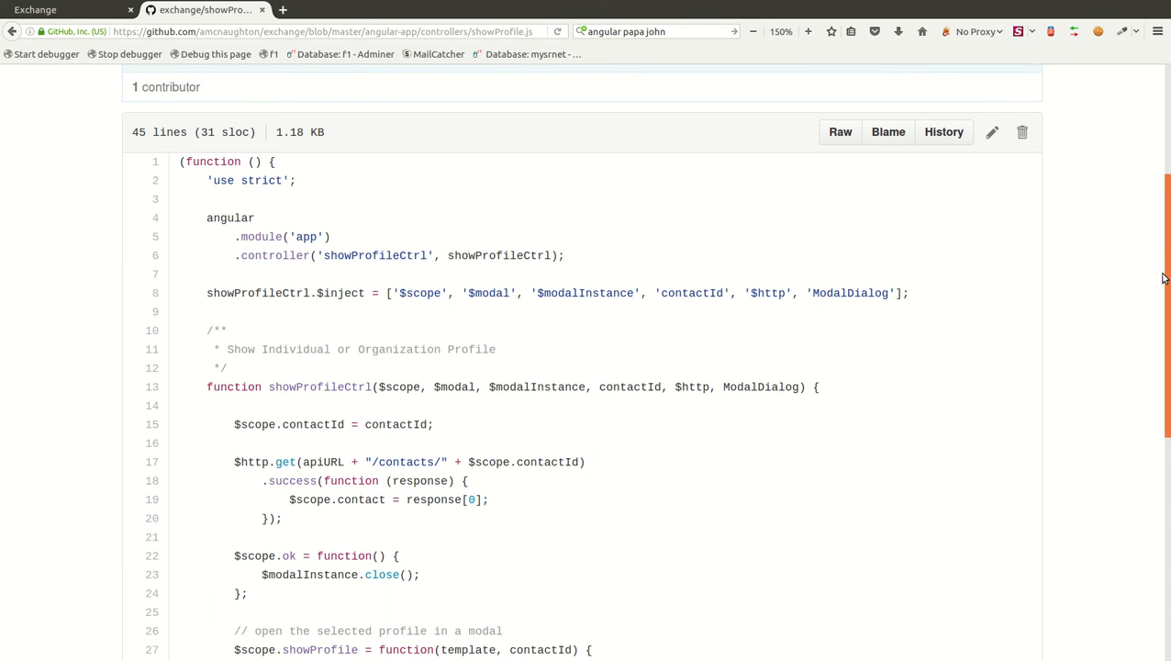
{"action": "scroll", "scroll_direction": "down", "scroll_amount": 3}
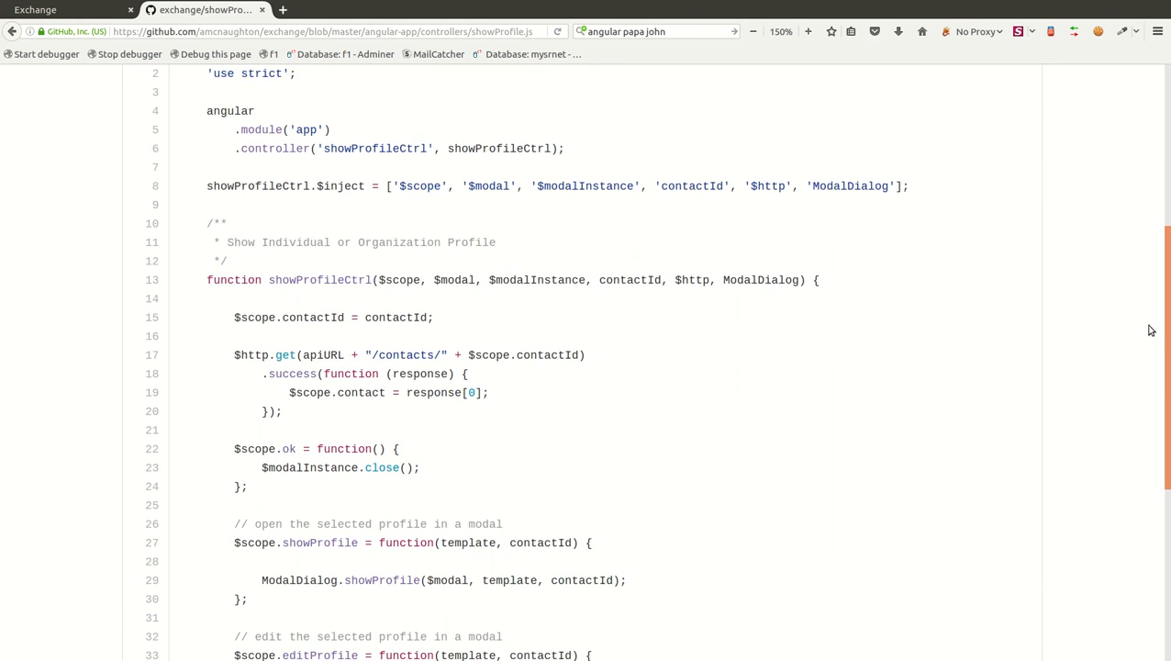
{"action": "left_click_drag", "start_coordinate": [393, 185], "coordinate": [903, 185]}
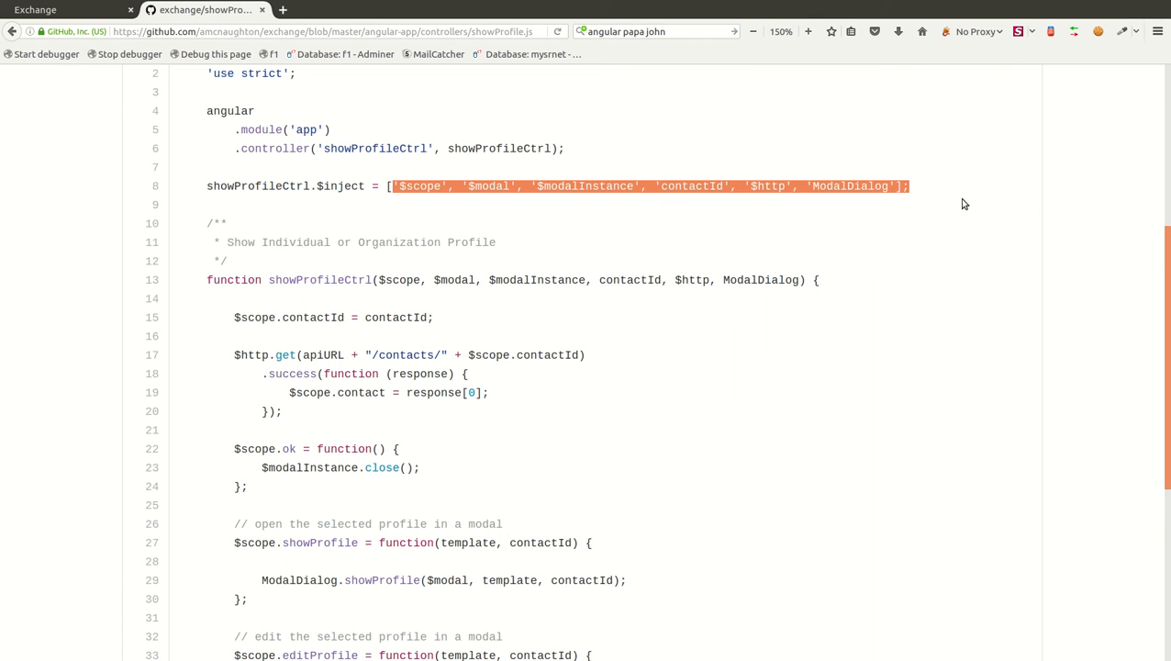
{"action": "mouse_move", "coordinate": [705, 227]}
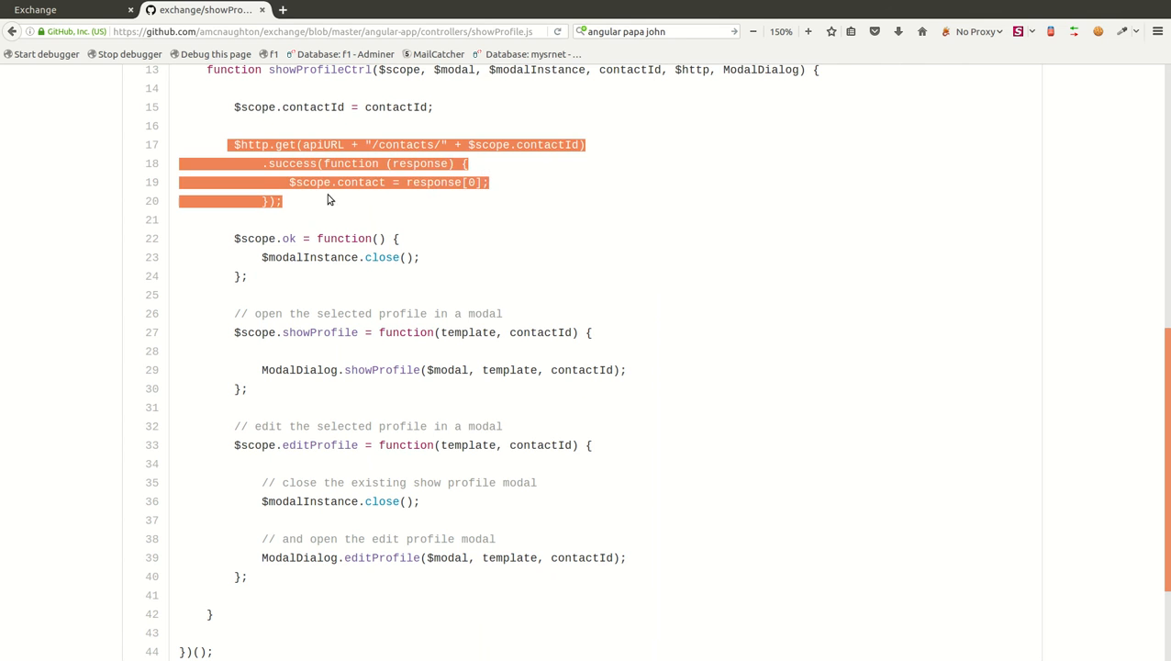
{"action": "mouse_move", "coordinate": [400, 158]}
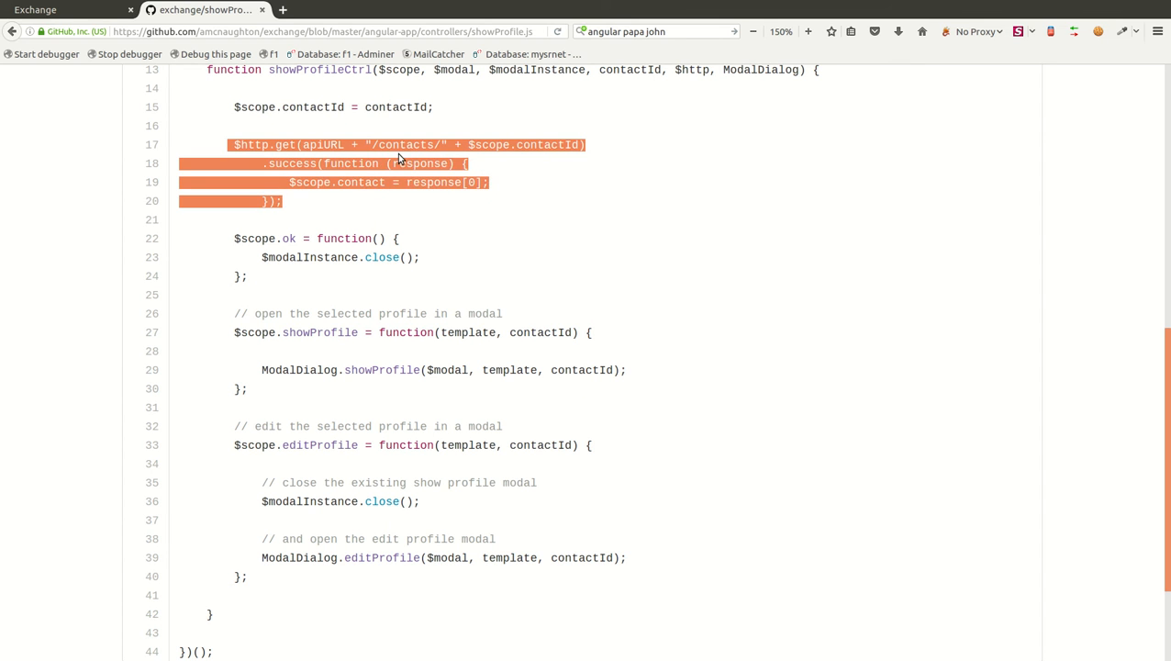
{"action": "double_click", "coordinate": [407, 145]}
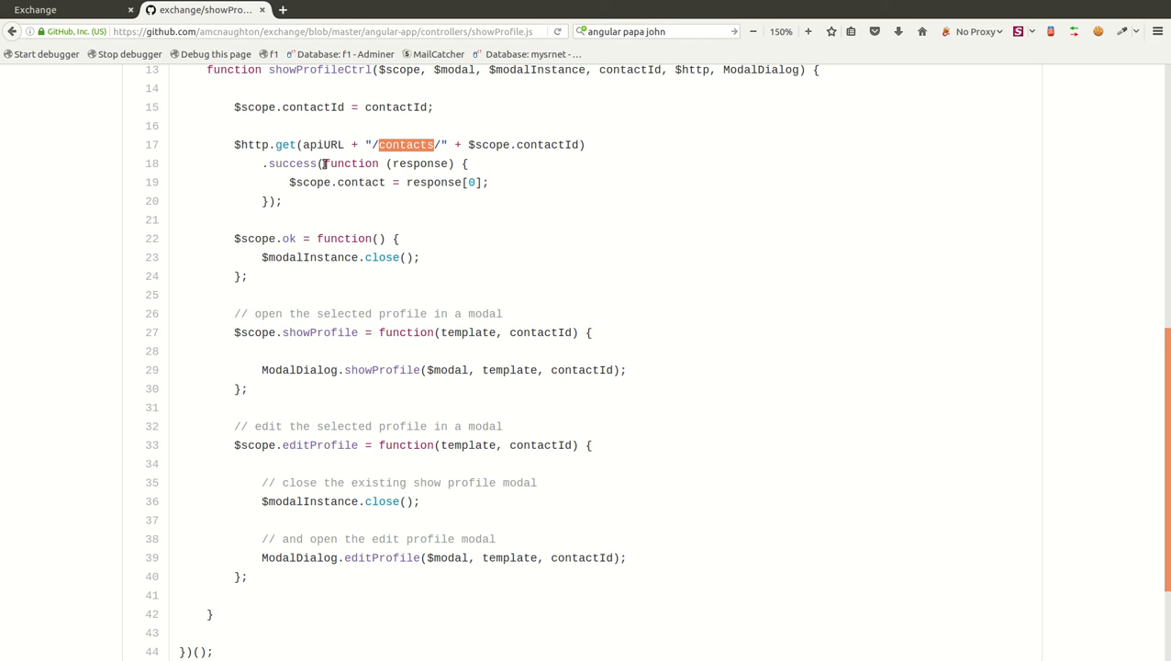
{"action": "mouse_move", "coordinate": [394, 195]}
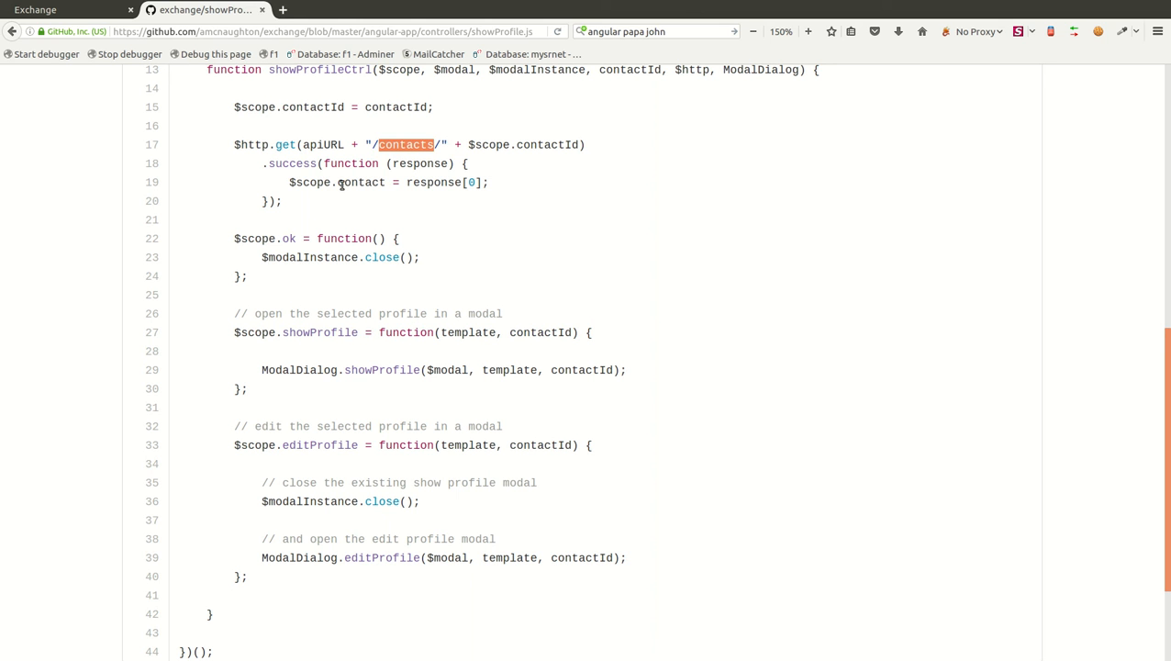
{"action": "mouse_move", "coordinate": [334, 209]}
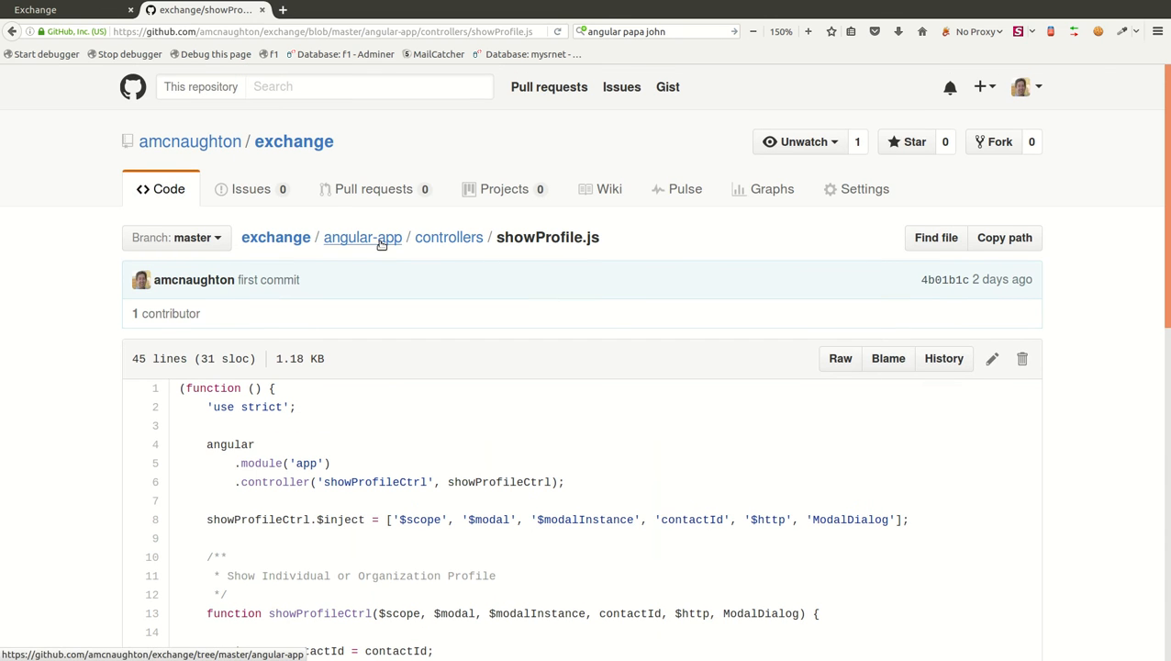
Step: View templates/show_profile.html from the angular-app folder
{"action": "left_click", "coordinate": [362, 237]}
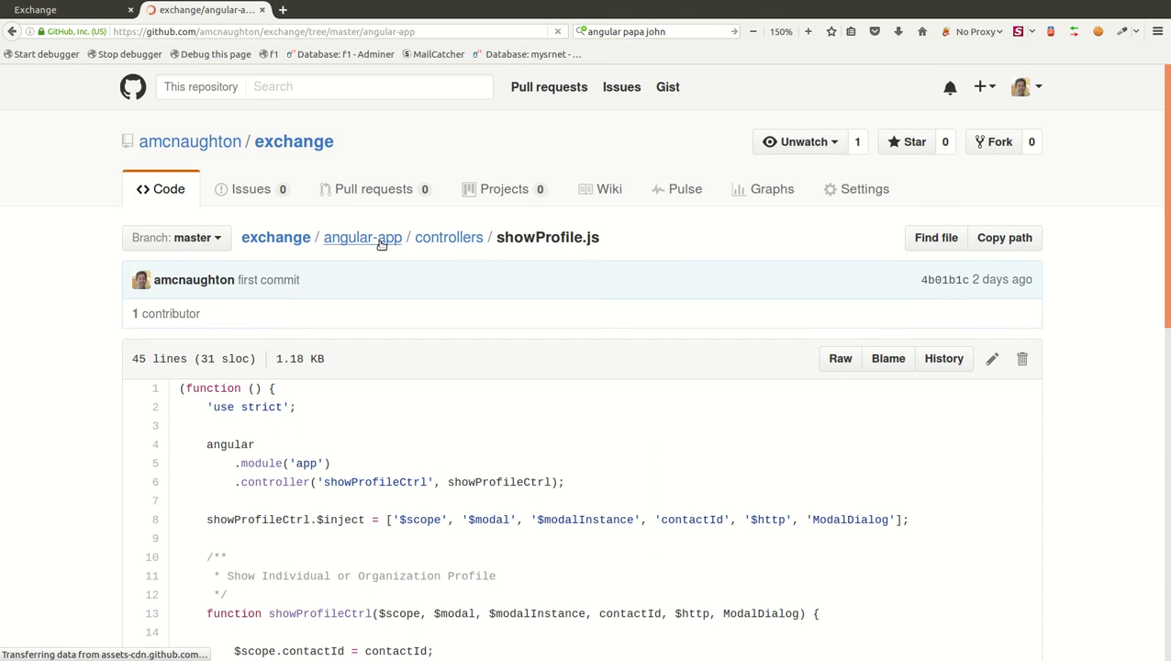
{"action": "left_click", "coordinate": [361, 237]}
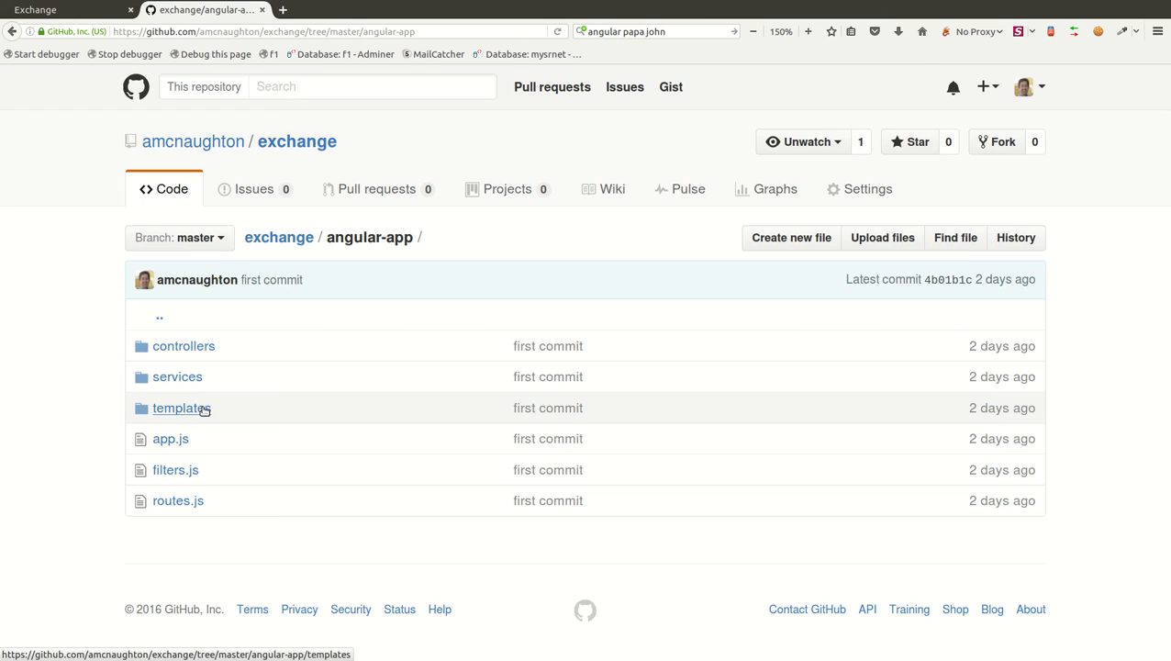
{"action": "left_click", "coordinate": [180, 407]}
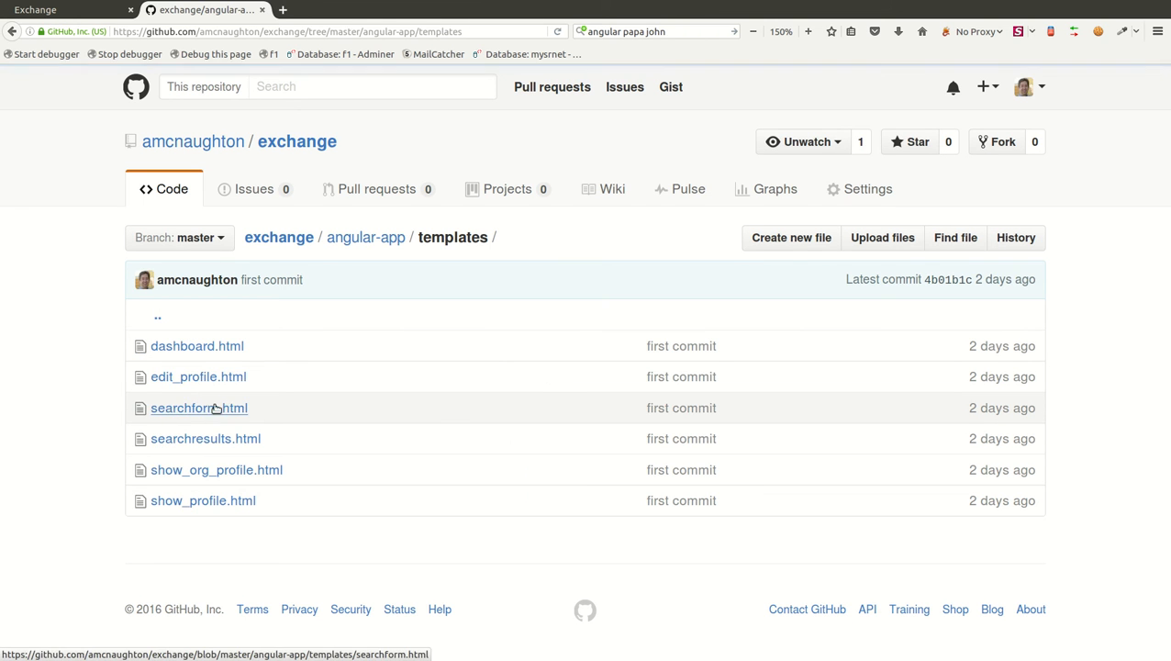
{"action": "mouse_move", "coordinate": [215, 503]}
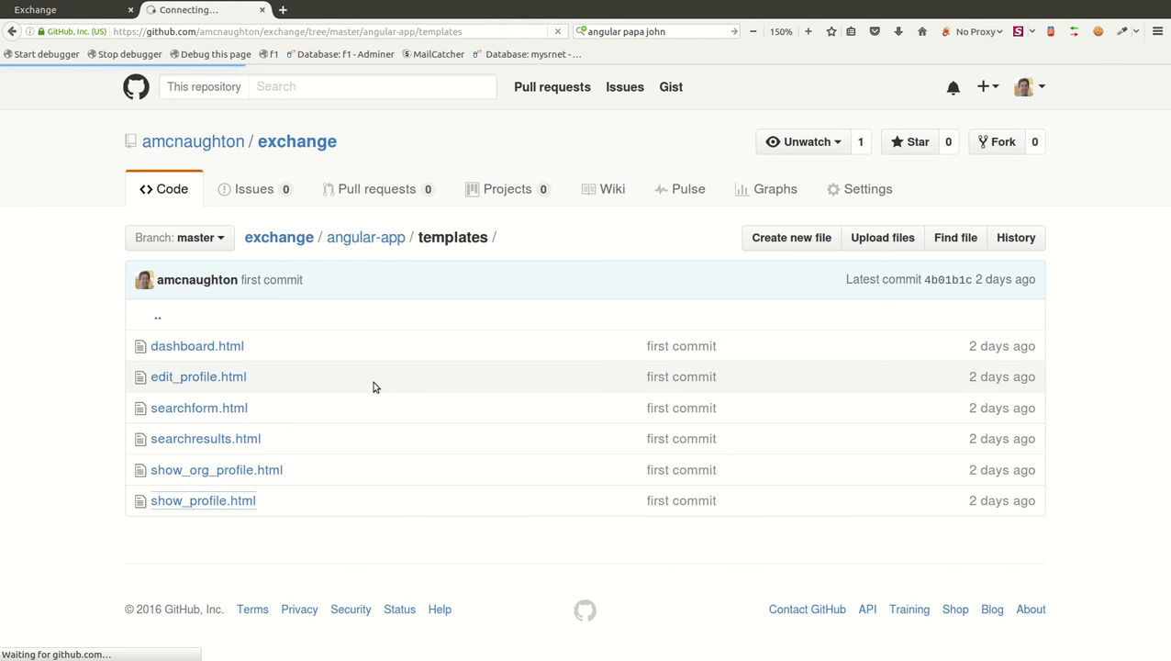
{"action": "left_click", "coordinate": [202, 501]}
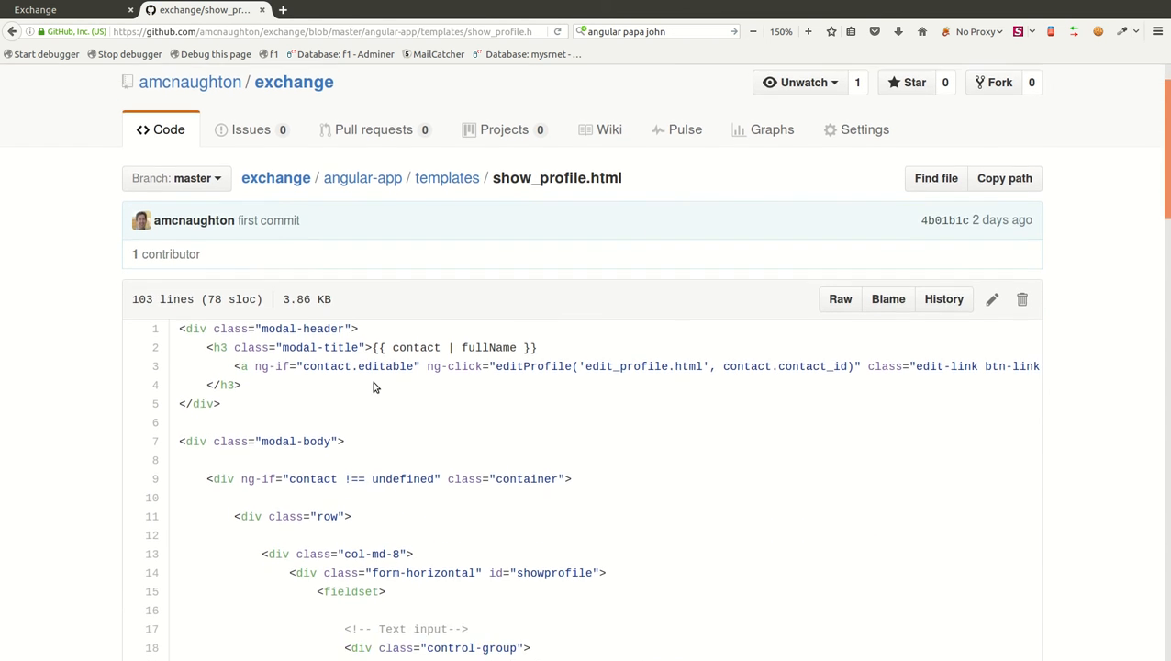
Step: Read through the modal markup and contact fields, then return to the repository root
{"action": "scroll", "scroll_direction": "down", "scroll_amount": 3}
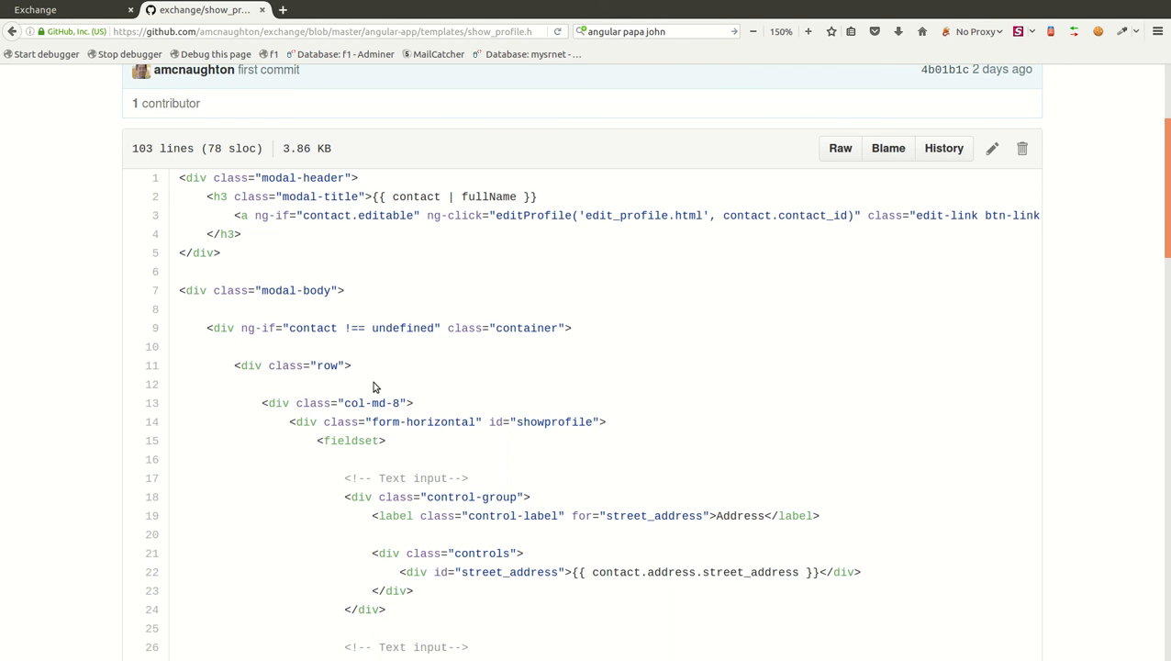
{"action": "scroll", "scroll_direction": "down", "scroll_amount": 3}
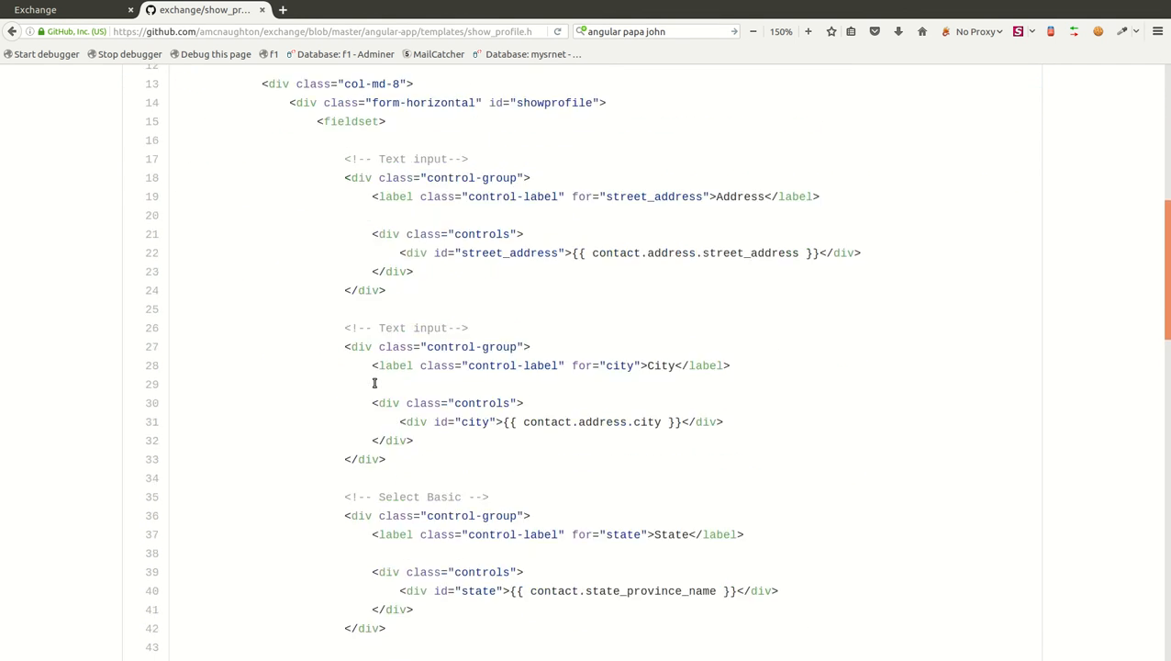
{"action": "scroll", "scroll_direction": "down", "scroll_amount": 3}
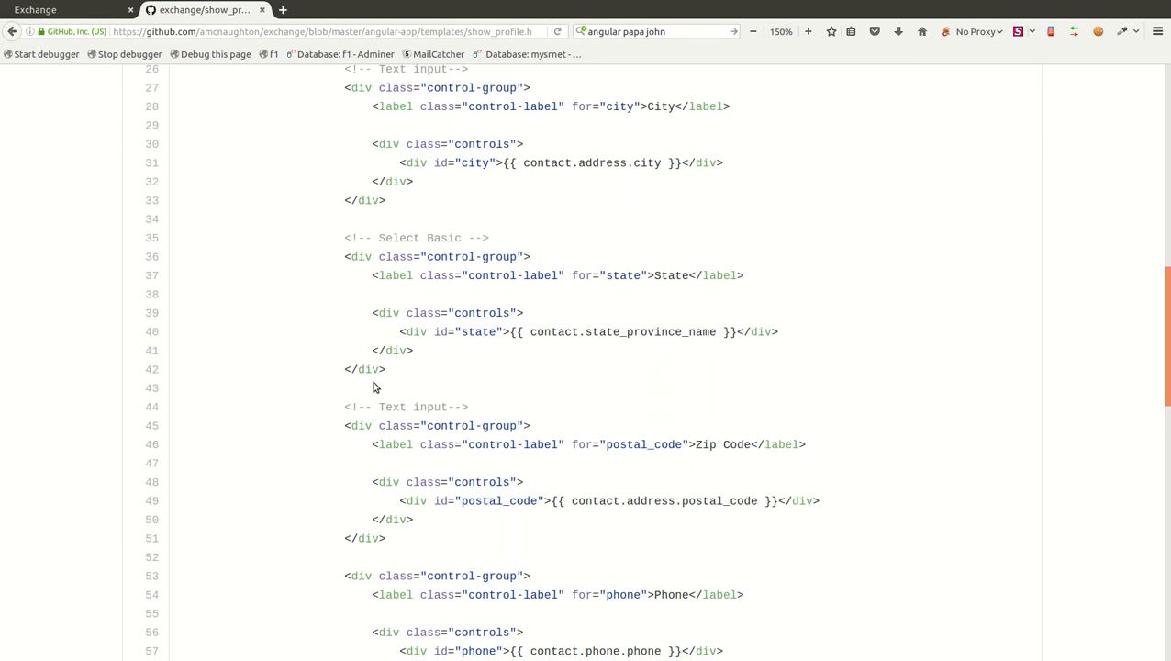
{"action": "mouse_move", "coordinate": [363, 350]}
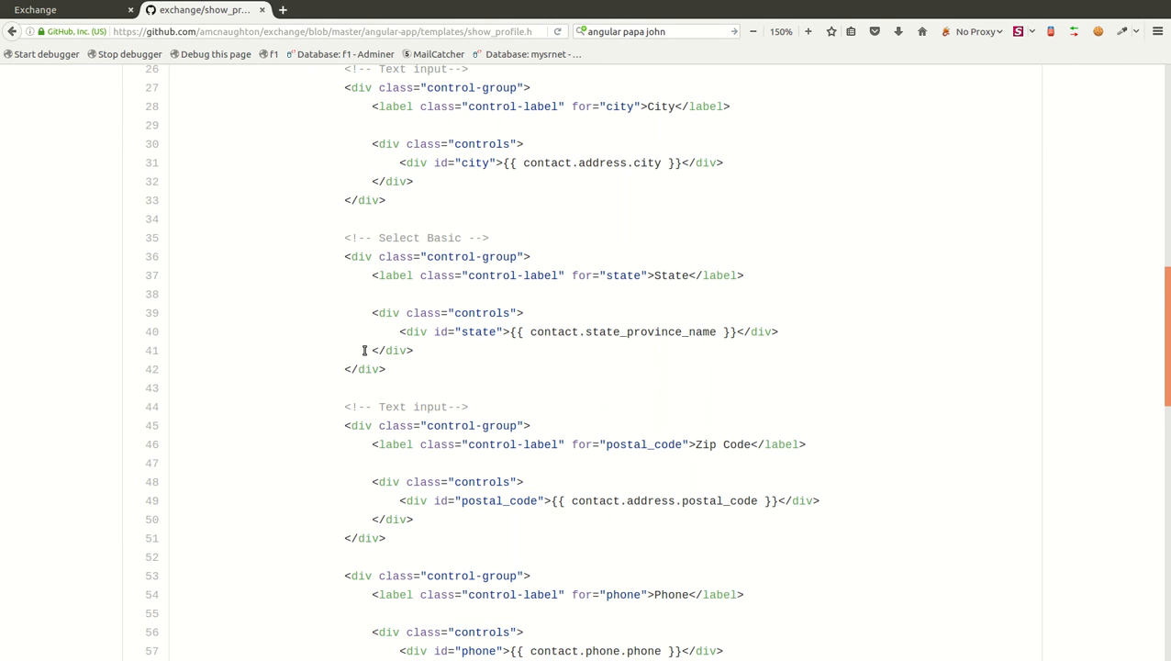
{"action": "mouse_move", "coordinate": [367, 301]}
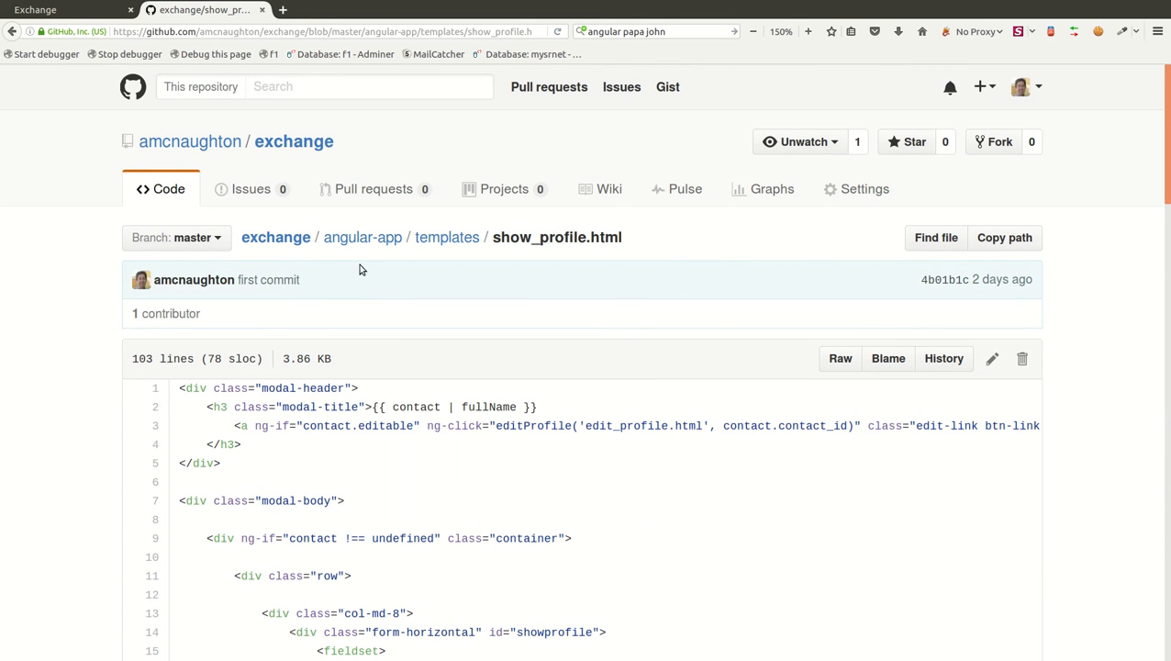
{"action": "left_click", "coordinate": [275, 236]}
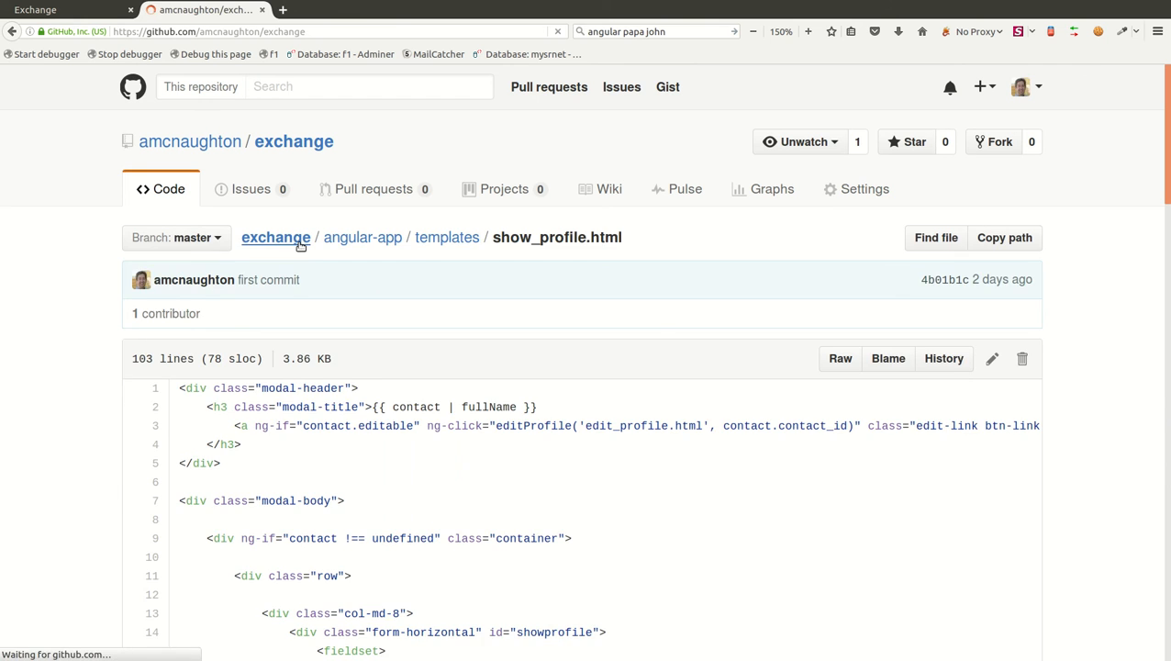
Step: View php-api/index.php, the Exchange REST API handler
{"action": "left_click", "coordinate": [275, 237]}
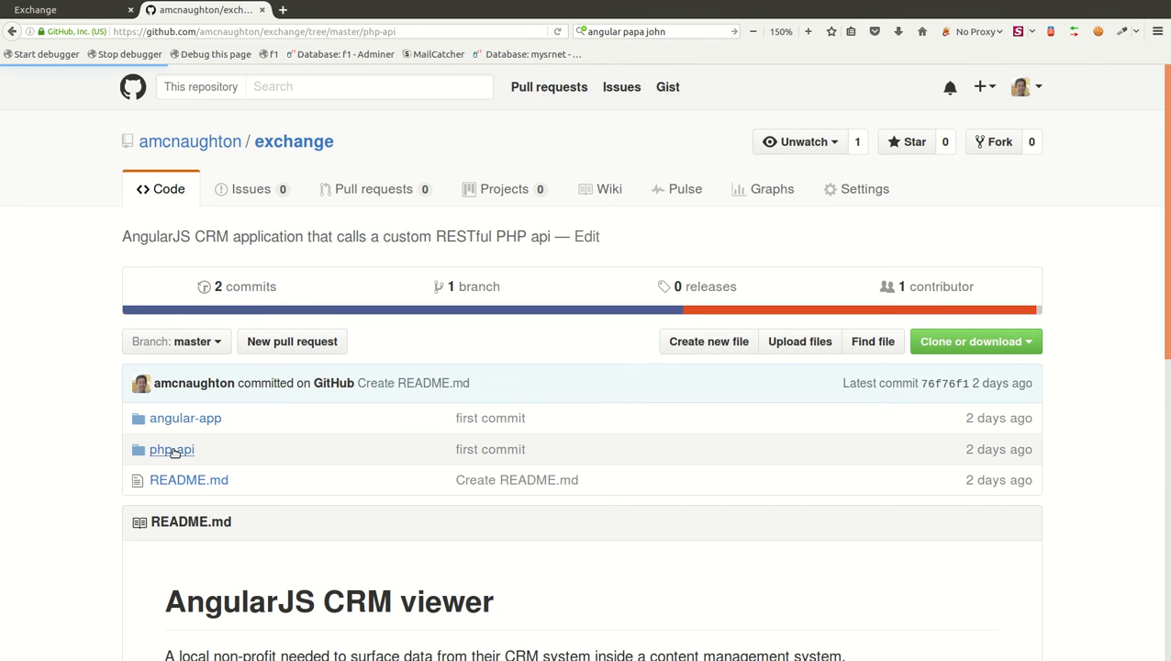
{"action": "left_click", "coordinate": [170, 450]}
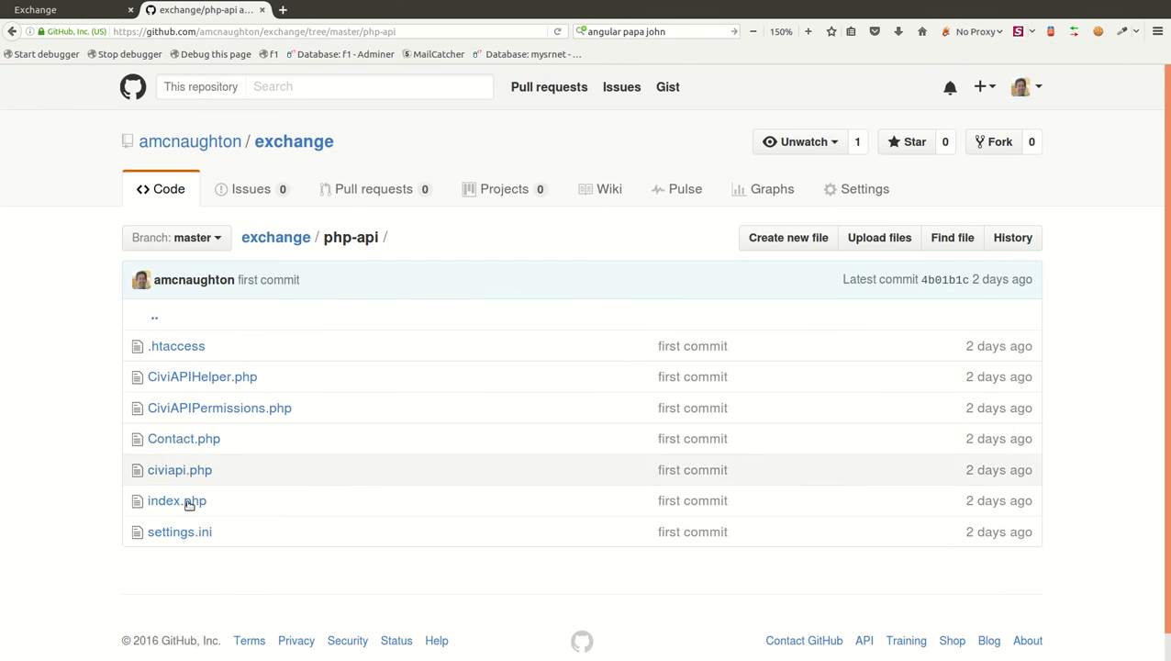
{"action": "left_click", "coordinate": [177, 501]}
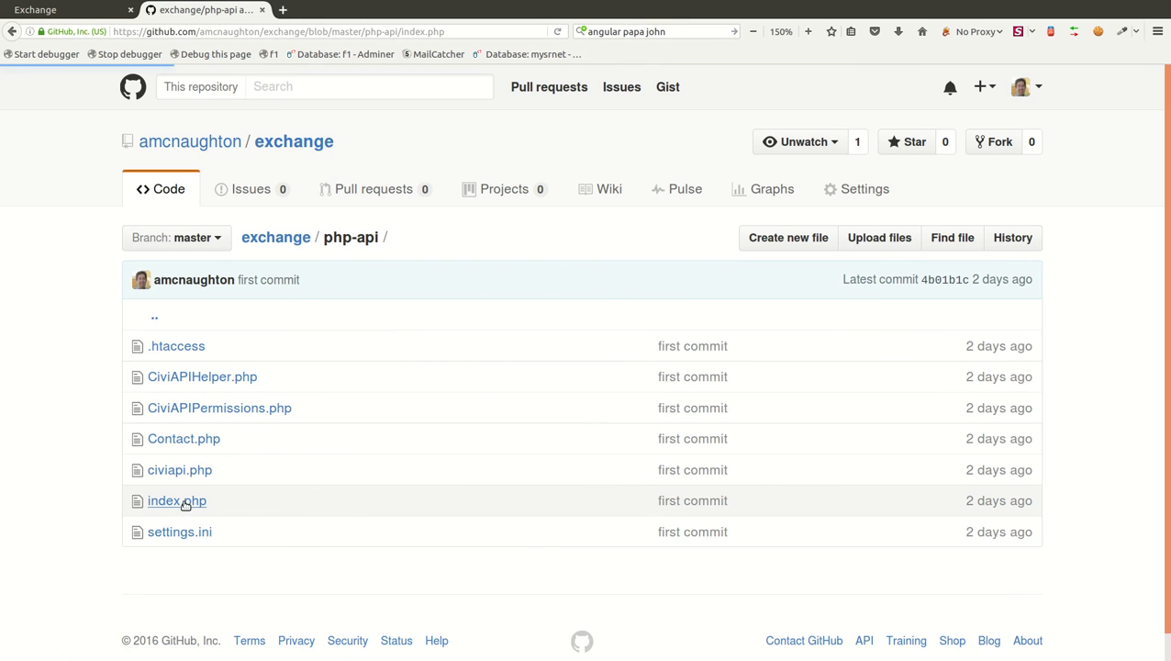
{"action": "left_click", "coordinate": [176, 499]}
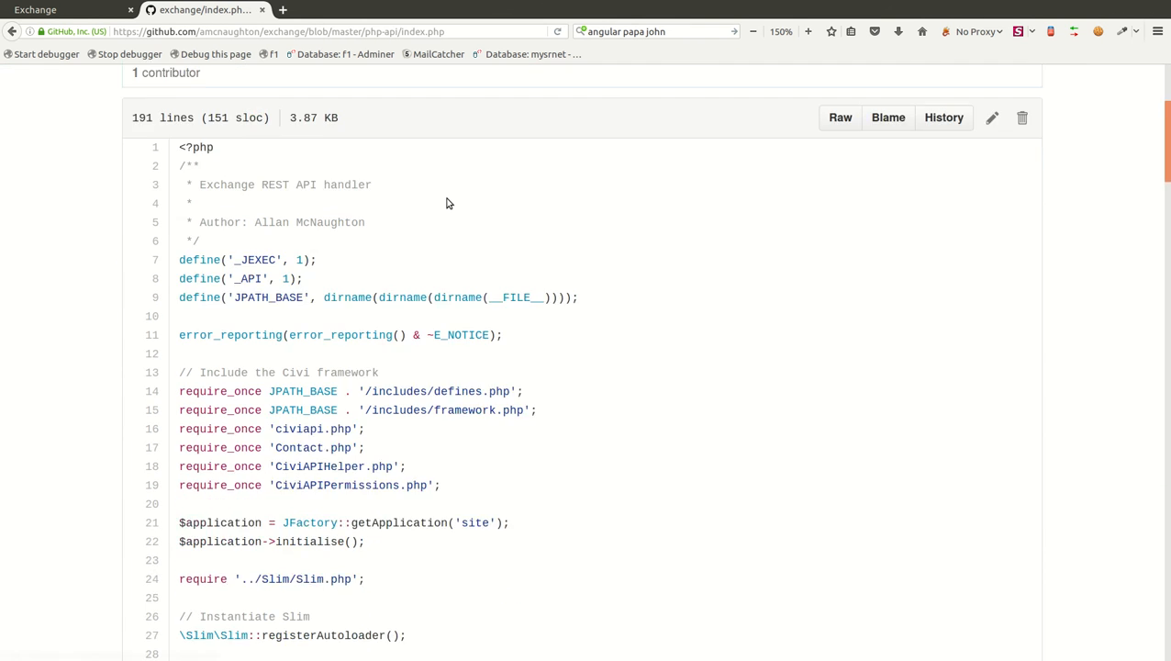
Step: Read down to the GET contact route, highlighting parts of it, then head back to php-api
{"action": "scroll", "scroll_direction": "down", "scroll_amount": 3}
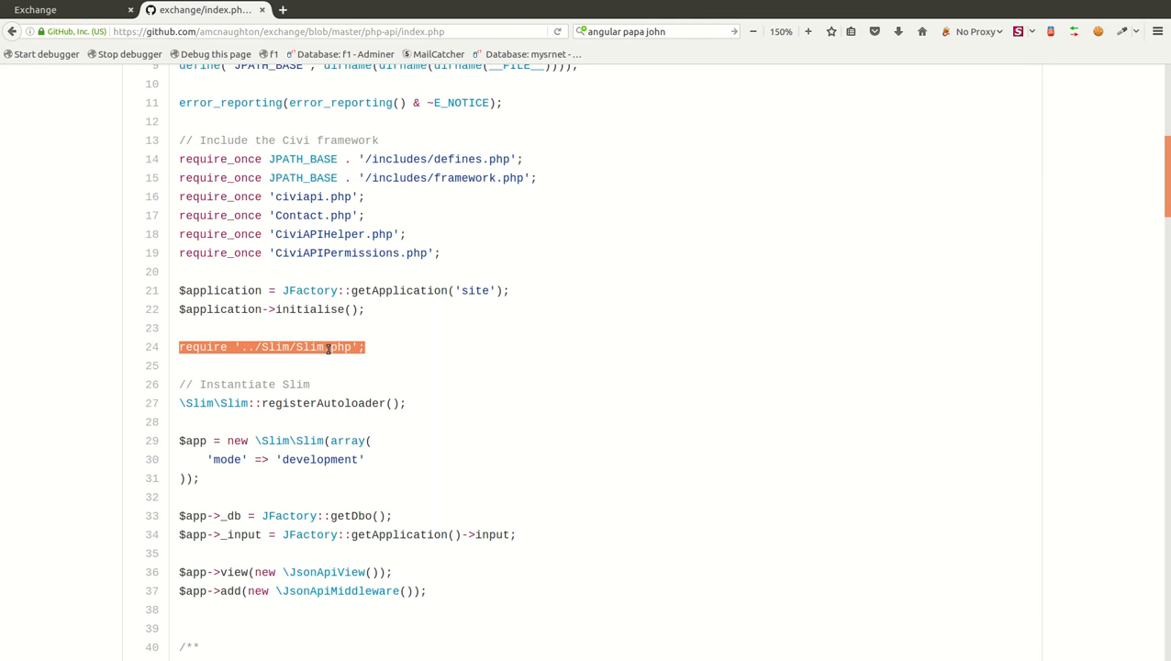
{"action": "scroll", "scroll_direction": "down", "scroll_amount": 3}
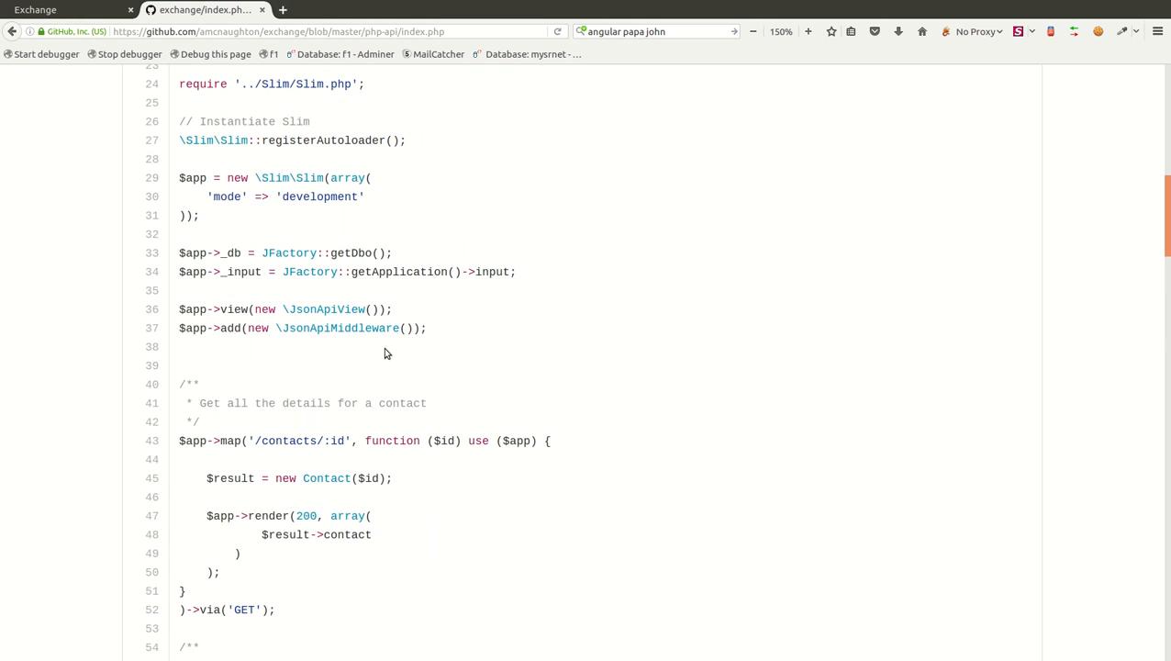
{"action": "mouse_move", "coordinate": [345, 268]}
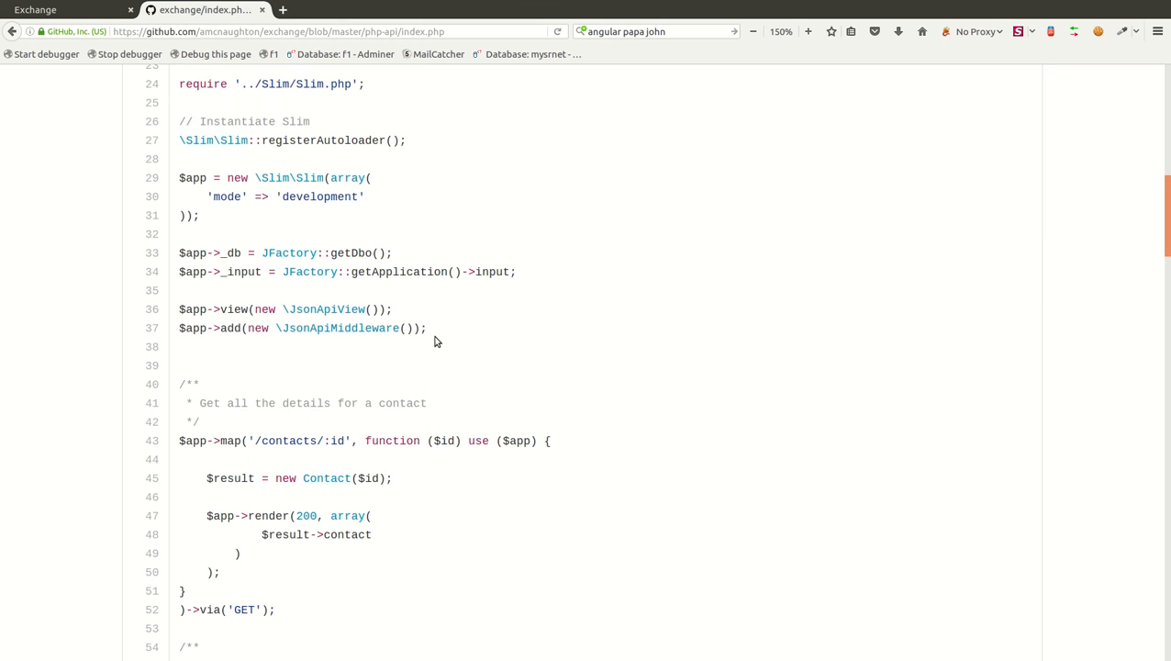
{"action": "scroll", "scroll_direction": "down", "scroll_amount": 3}
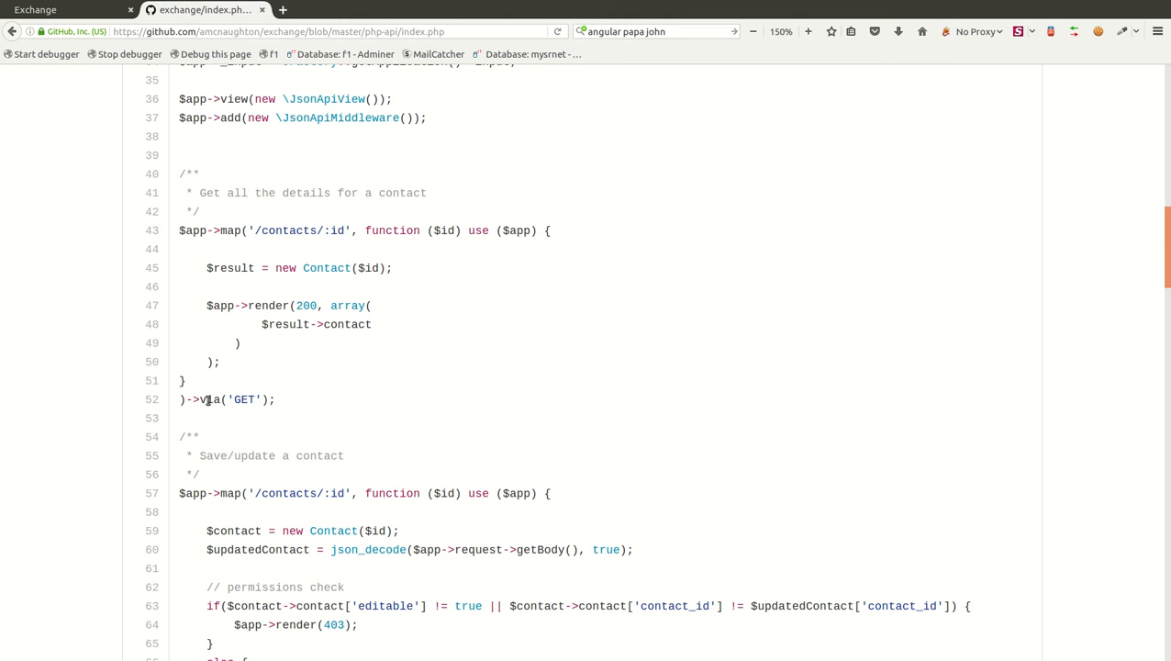
{"action": "double_click", "coordinate": [245, 400]}
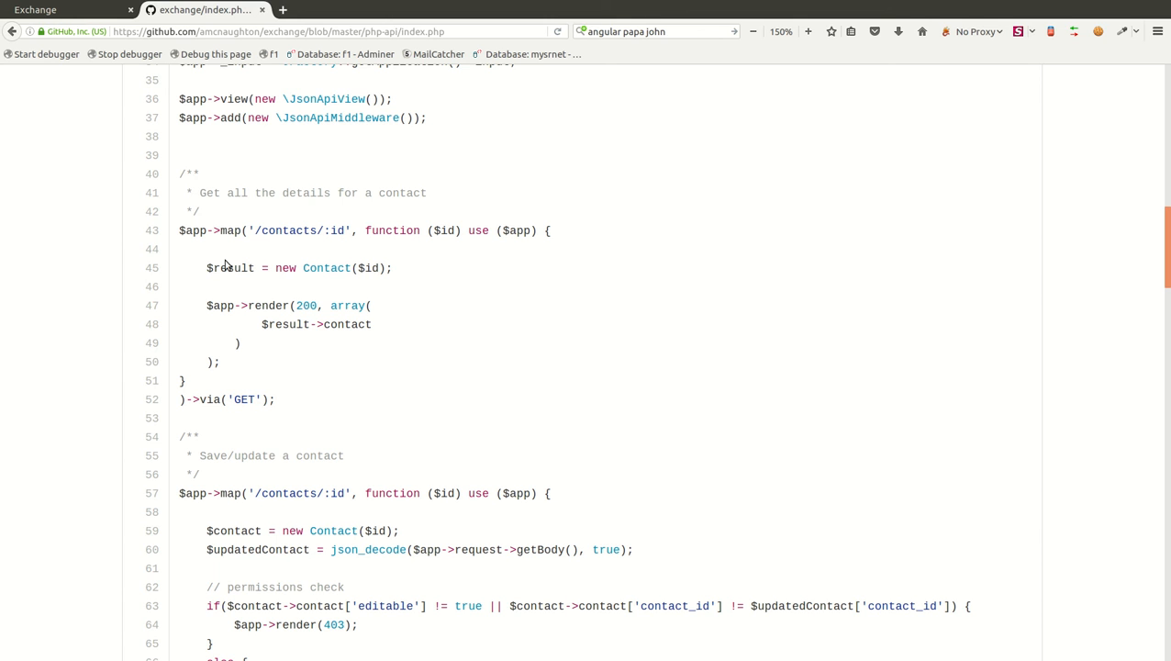
{"action": "left_click_drag", "start_coordinate": [227, 268], "coordinate": [353, 268]}
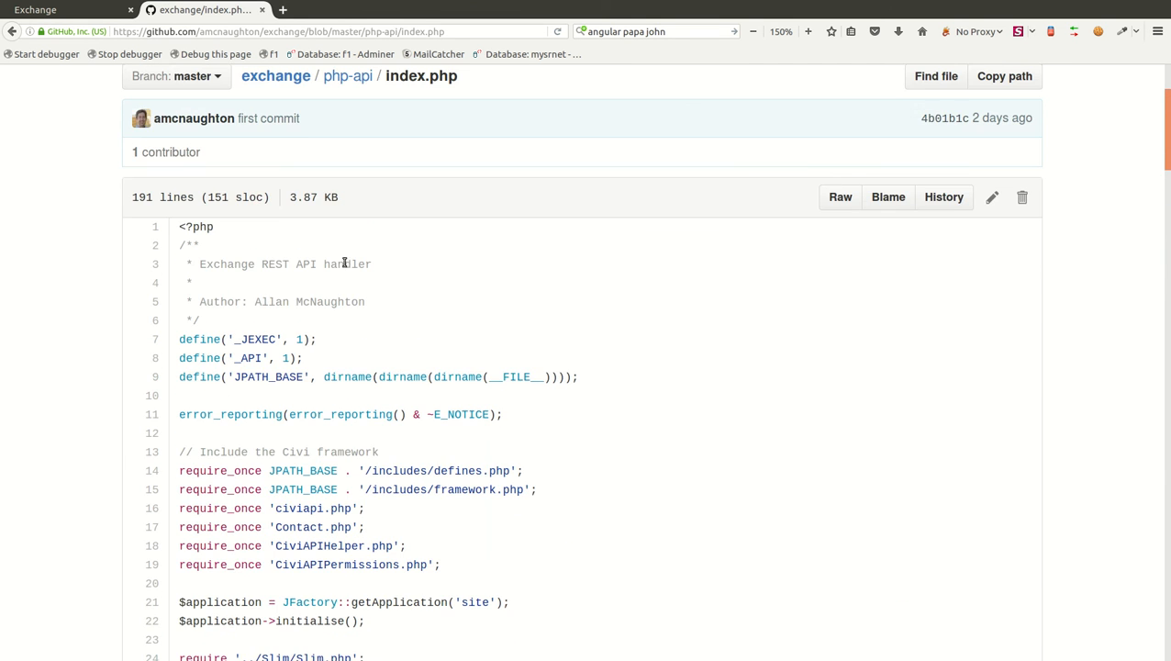
{"action": "left_click", "coordinate": [347, 236]}
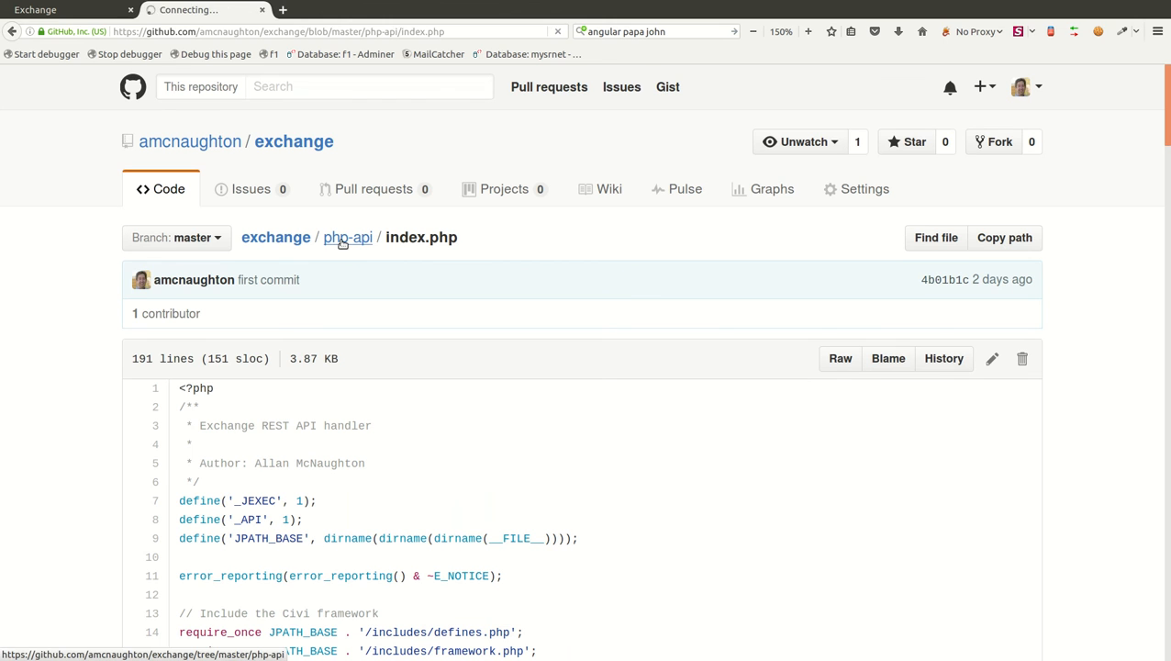
Step: View Contact.php and highlight the getContact call in the constructor
{"action": "left_click", "coordinate": [346, 236]}
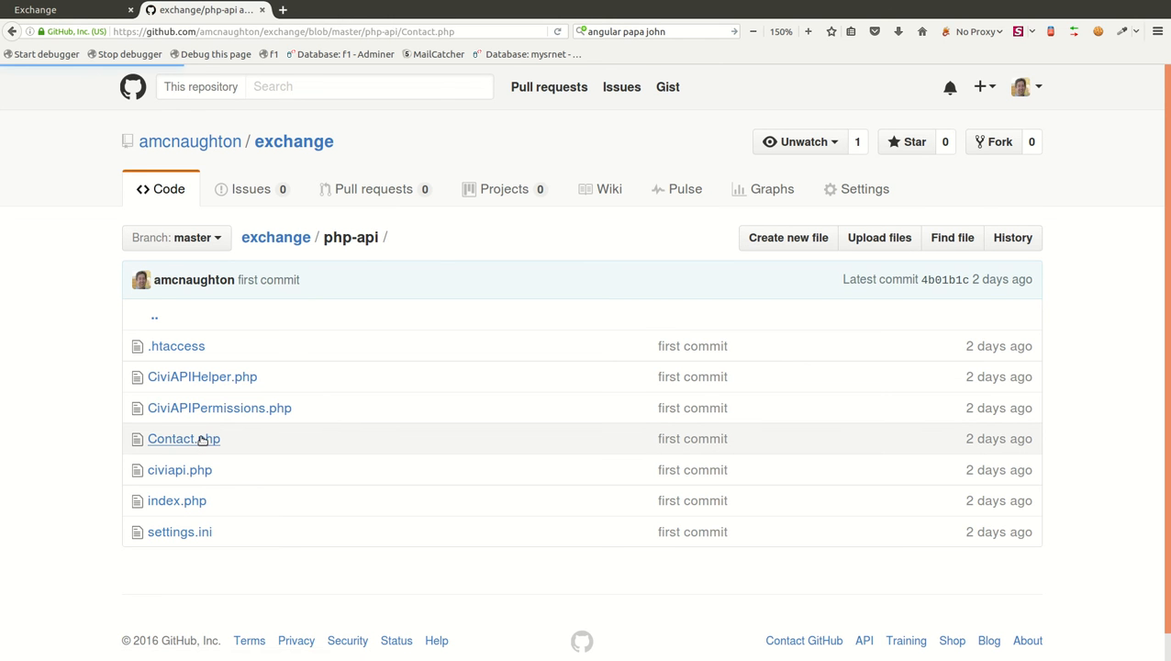
{"action": "left_click", "coordinate": [171, 439]}
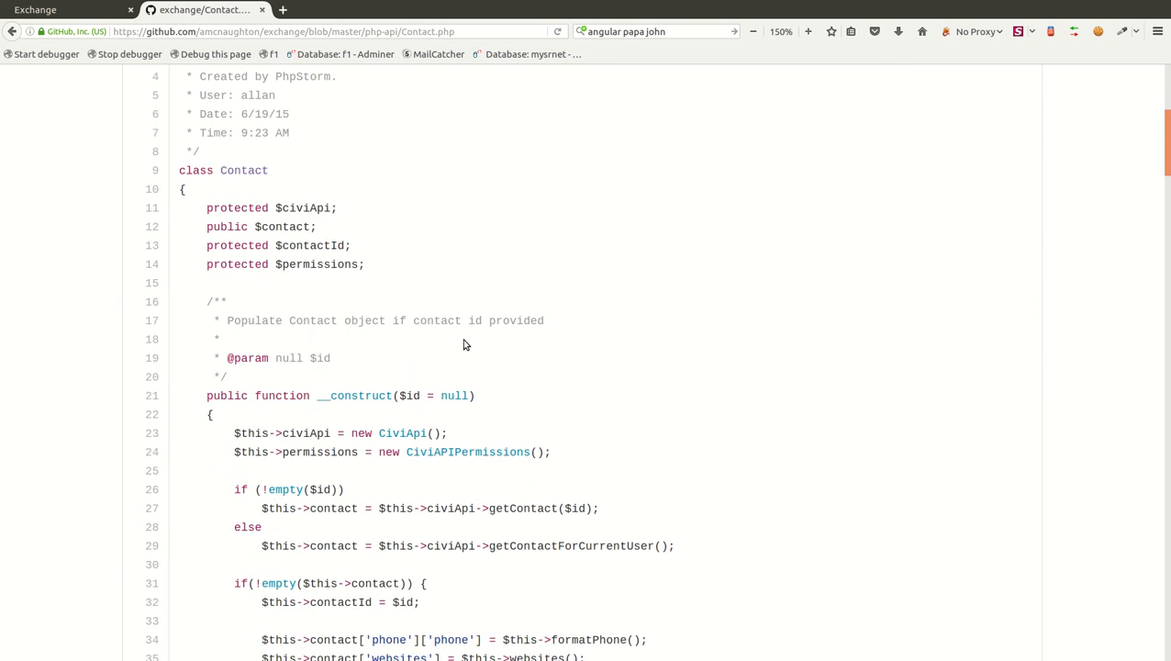
{"action": "scroll", "scroll_direction": "down", "scroll_amount": 3}
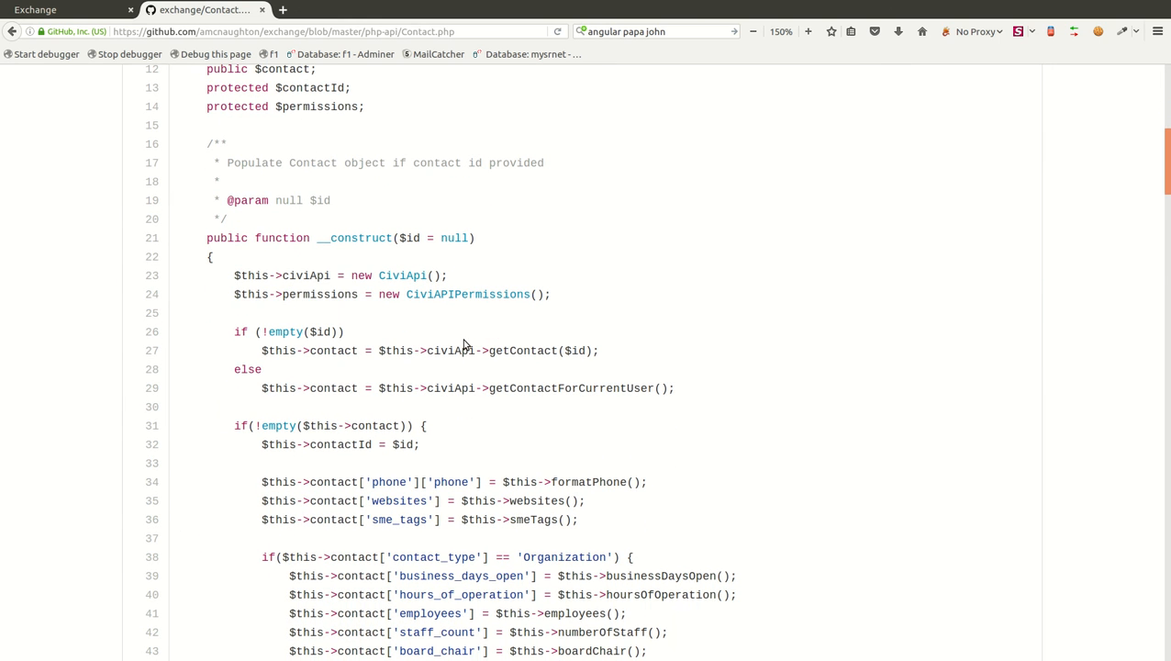
{"action": "scroll", "scroll_direction": "down", "scroll_amount": 3}
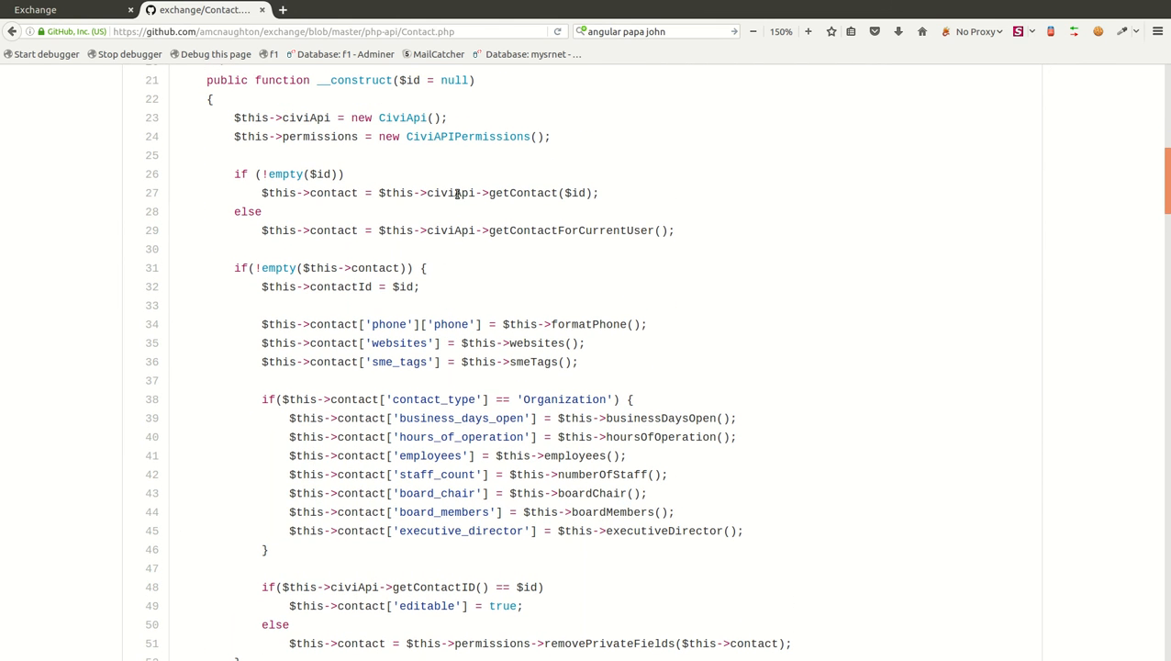
{"action": "double_click", "coordinate": [453, 193]}
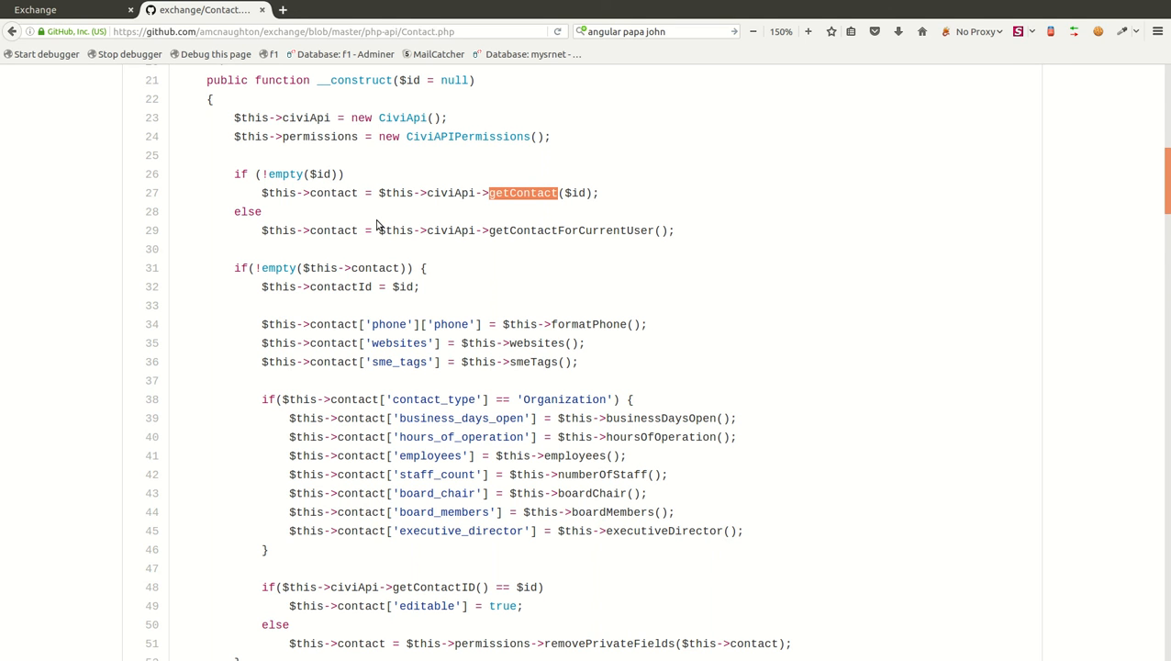
{"action": "mouse_move", "coordinate": [352, 334]}
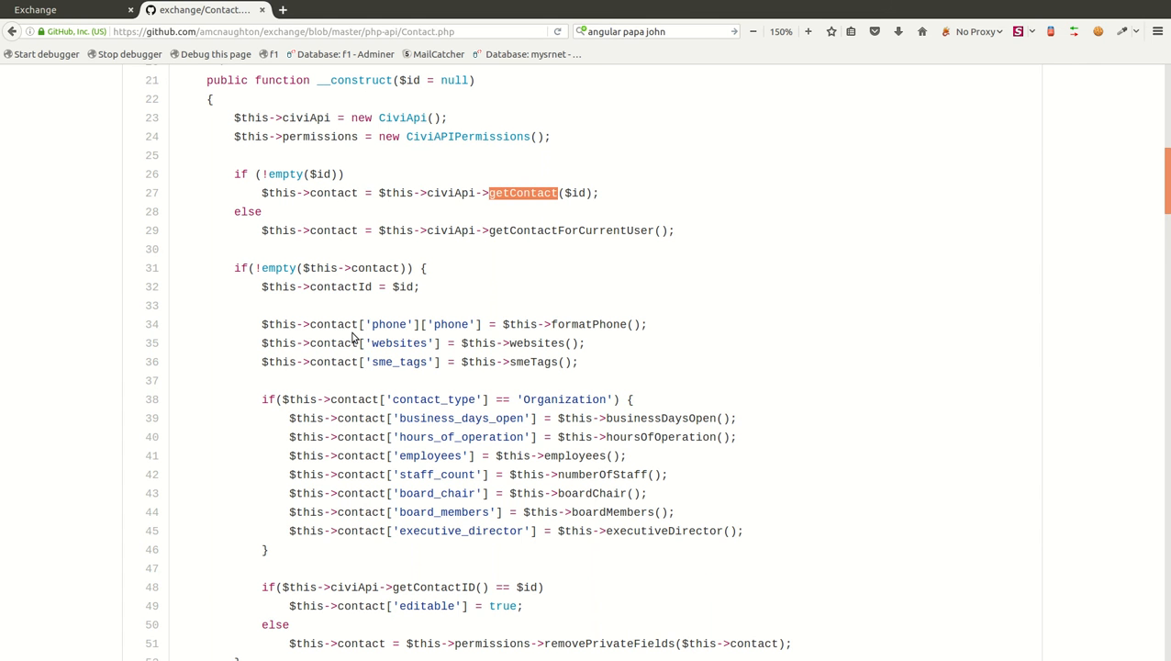
Step: Read through the save method and return to the php-api folder listing
{"action": "scroll", "scroll_direction": "down", "scroll_amount": 3}
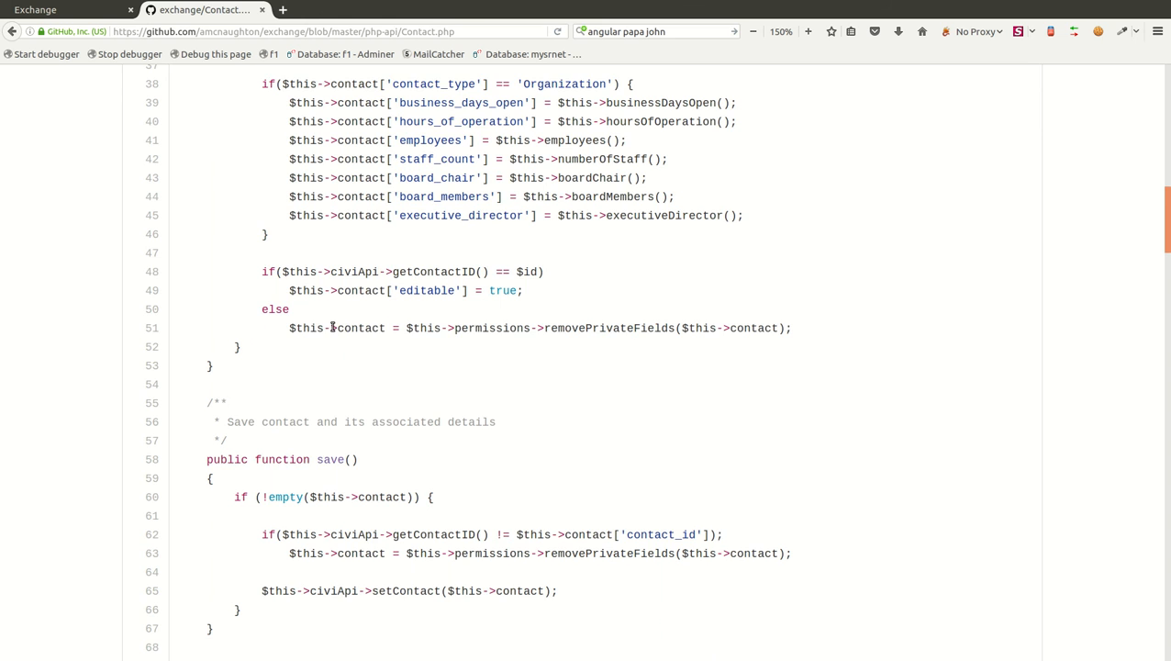
{"action": "scroll", "scroll_direction": "down", "scroll_amount": 3}
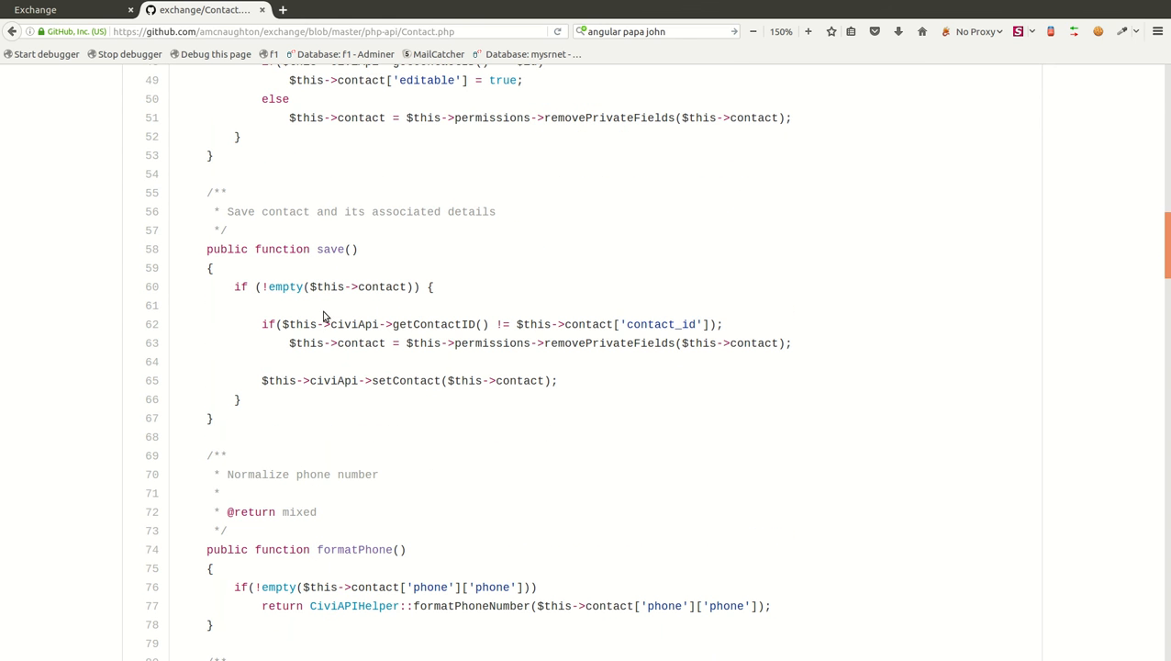
{"action": "scroll", "scroll_direction": "down", "scroll_amount": 3}
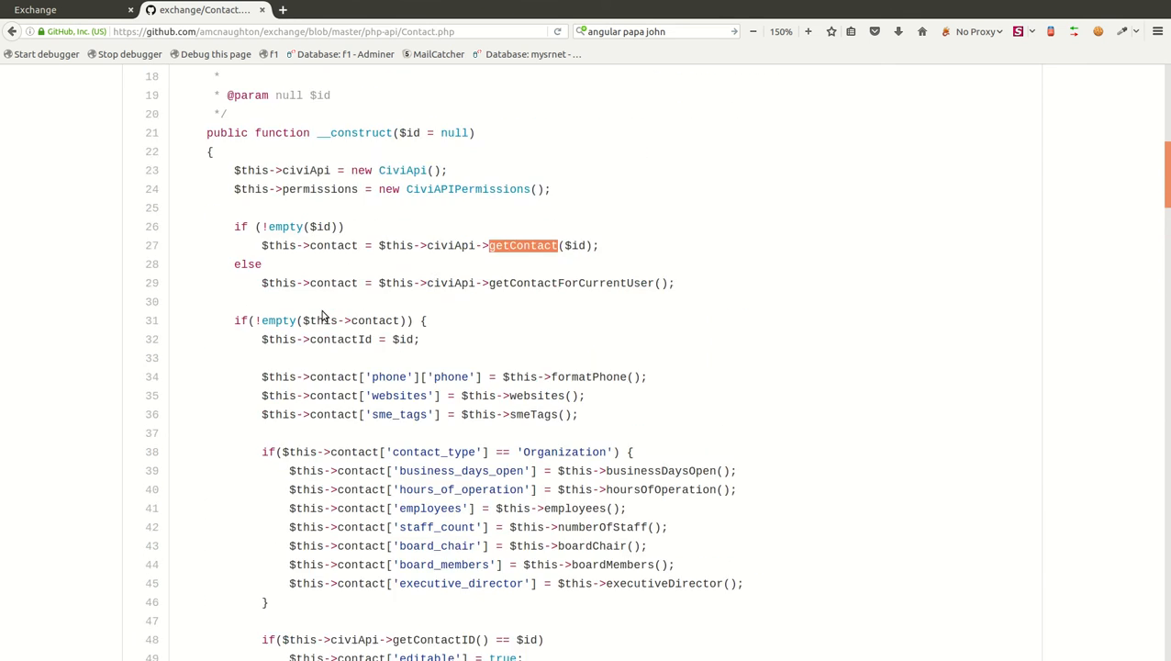
{"action": "left_click", "coordinate": [341, 81]}
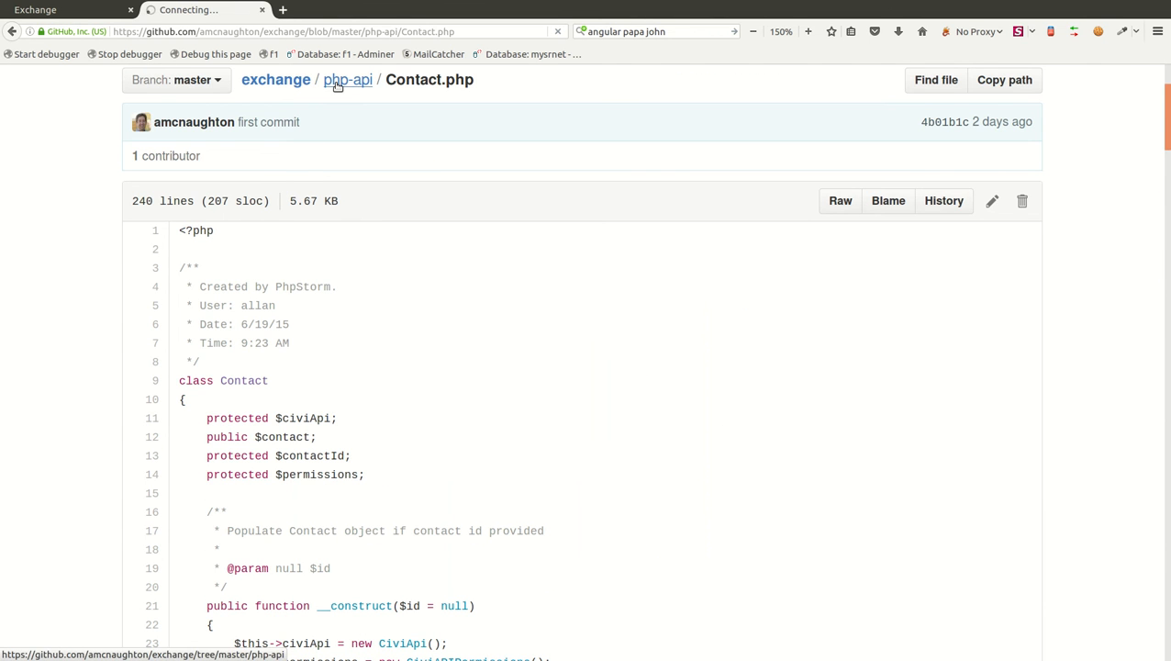
{"action": "left_click", "coordinate": [343, 81]}
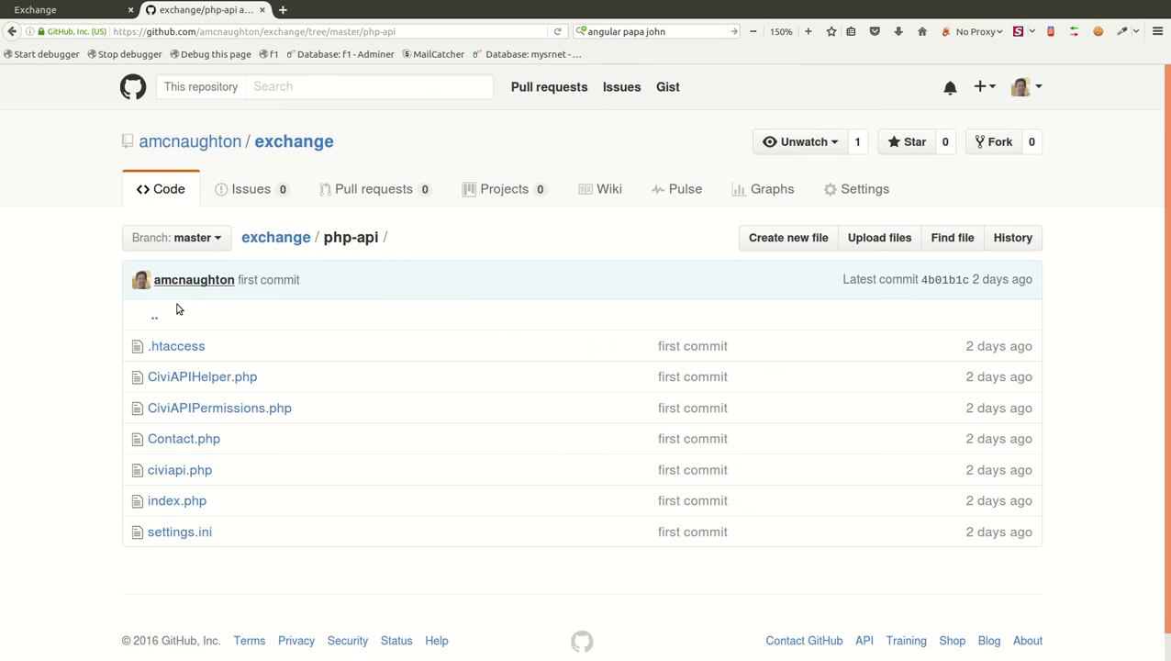
Step: View civiapi.php's constants and highlight the CiviApi class constructor
{"action": "left_click", "coordinate": [180, 470]}
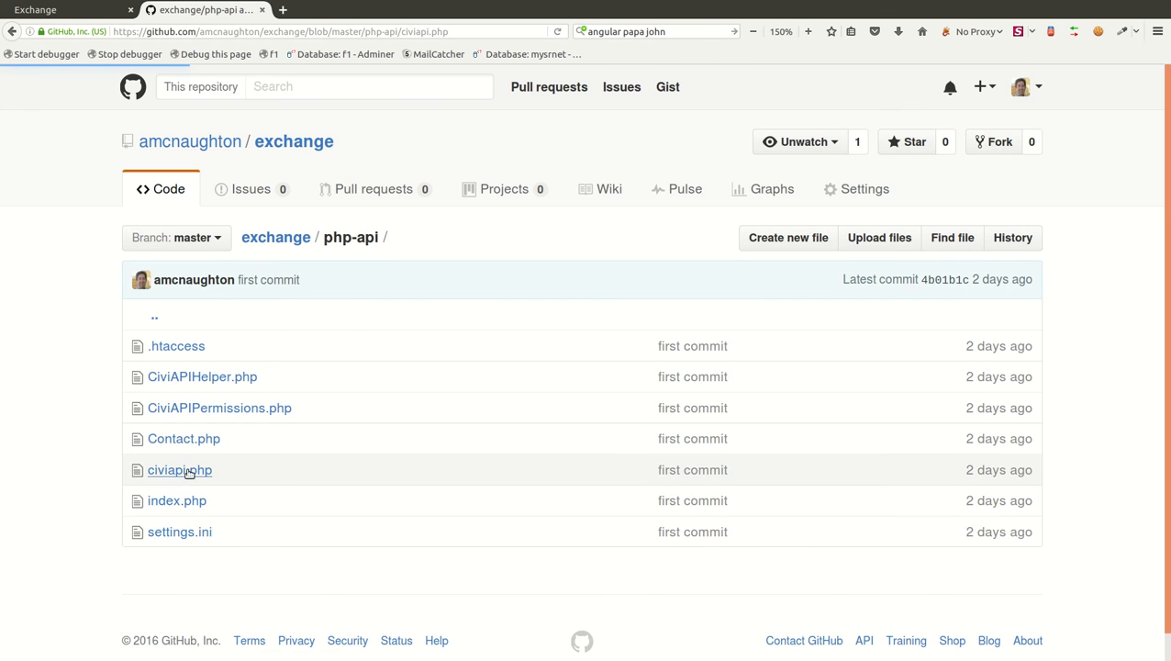
{"action": "left_click", "coordinate": [180, 469]}
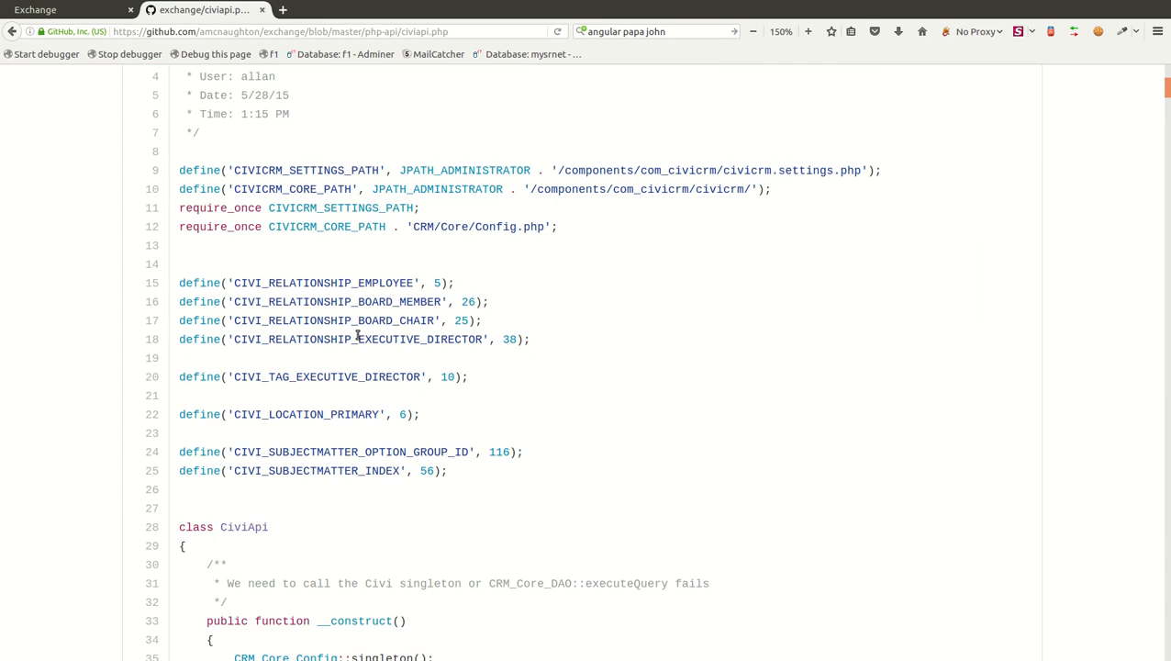
{"action": "scroll", "scroll_direction": "down", "scroll_amount": 3}
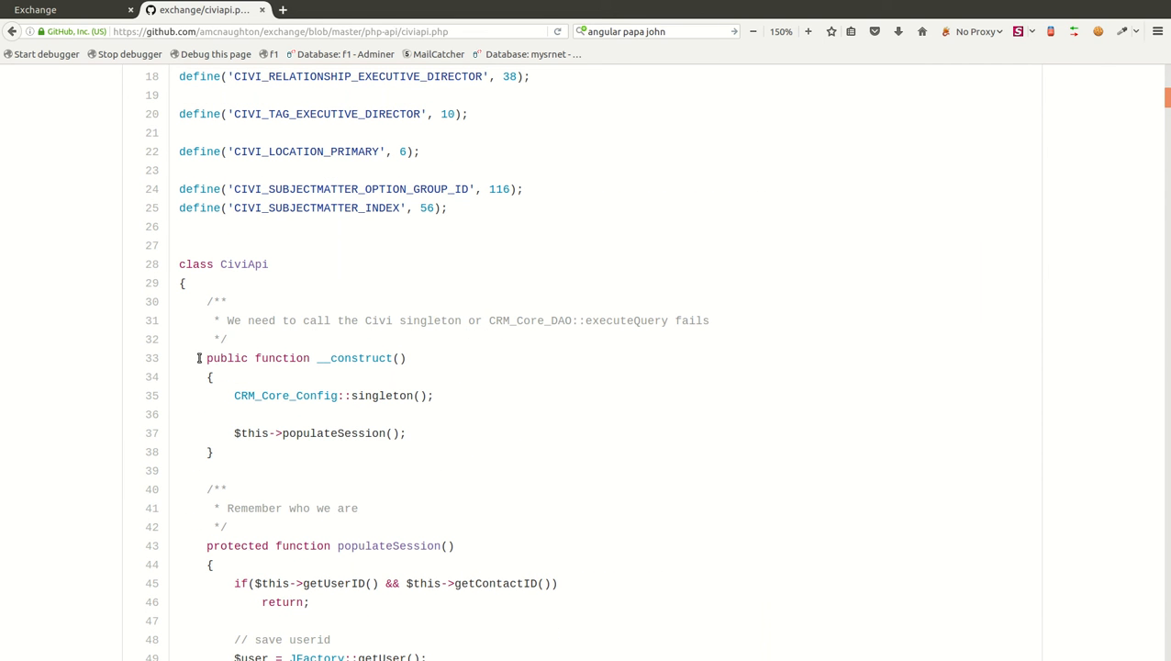
{"action": "double_click", "coordinate": [244, 264]}
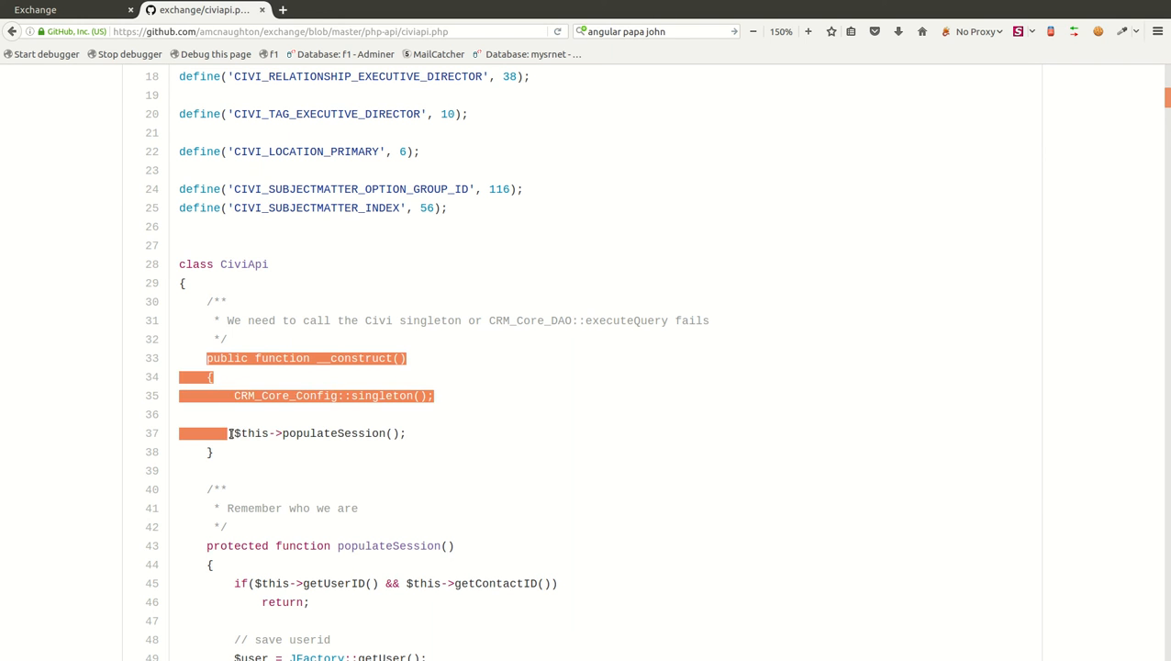
{"action": "left_click", "coordinate": [248, 411]}
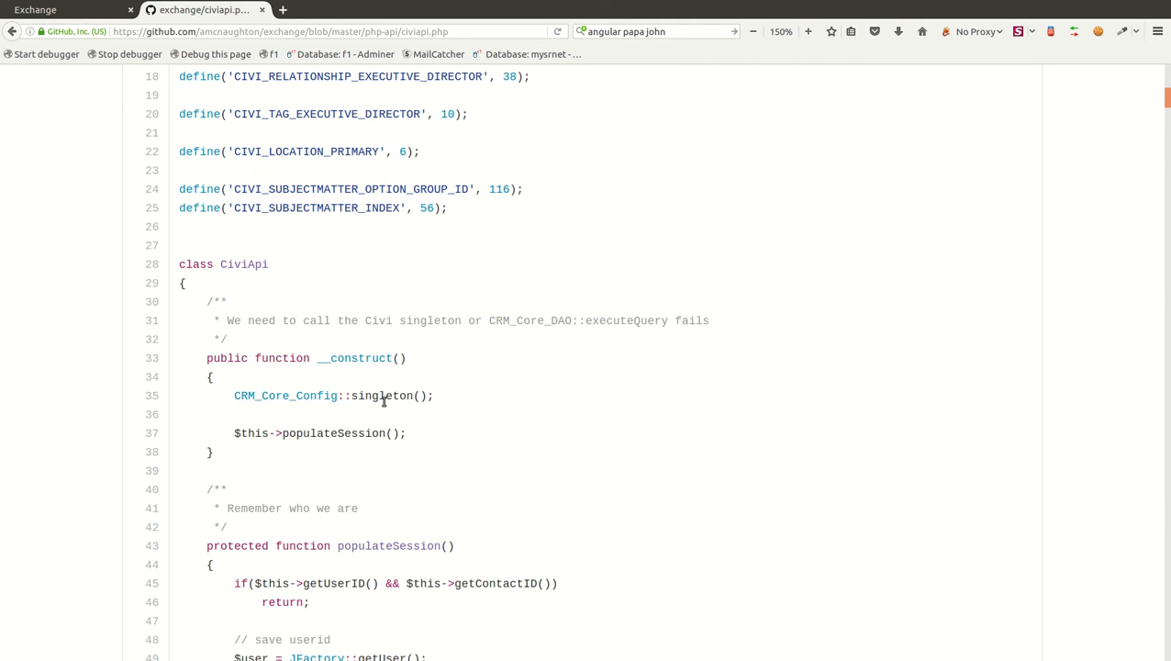
{"action": "mouse_move", "coordinate": [306, 436]}
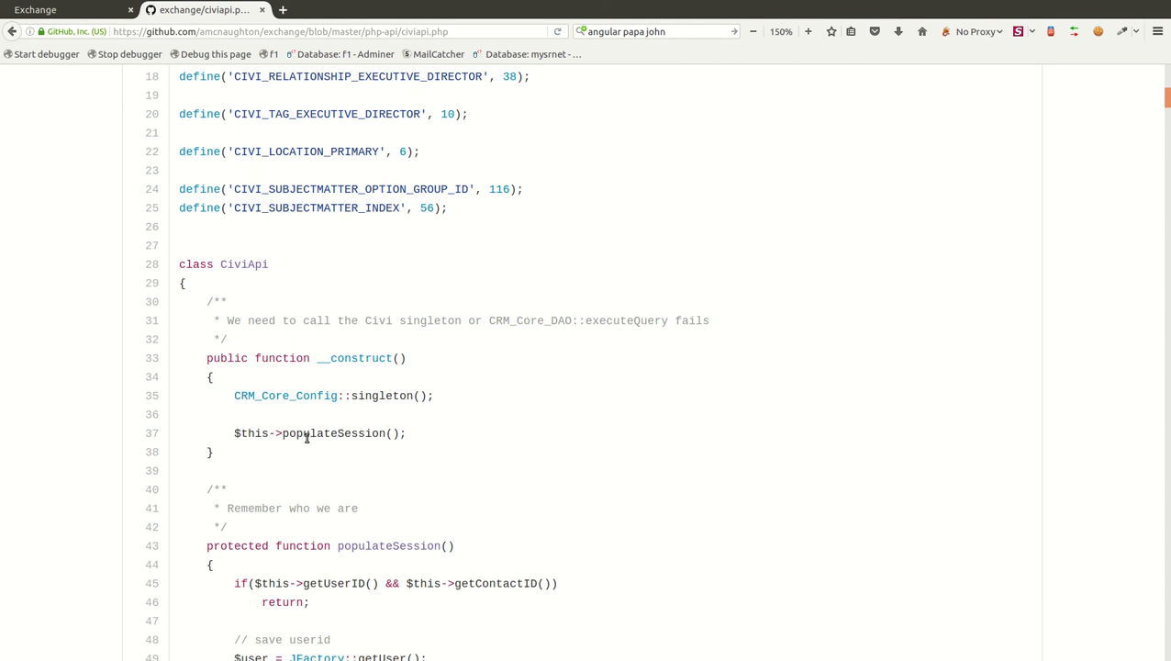
{"action": "mouse_move", "coordinate": [543, 442]}
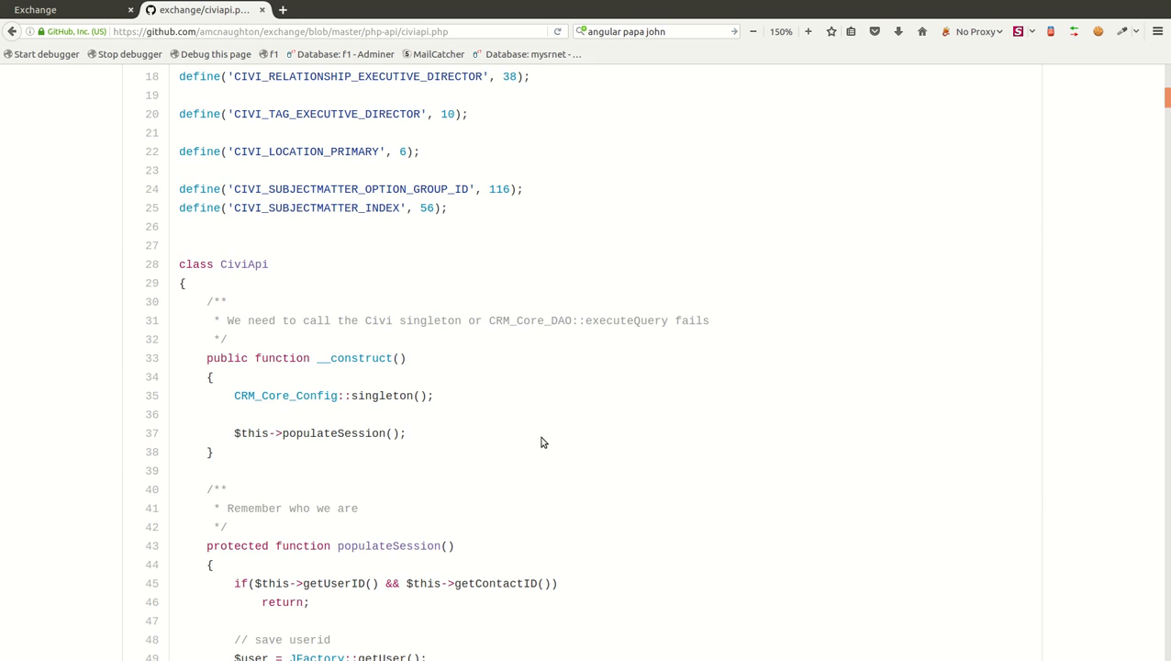
{"action": "scroll", "scroll_direction": "down", "scroll_amount": 3}
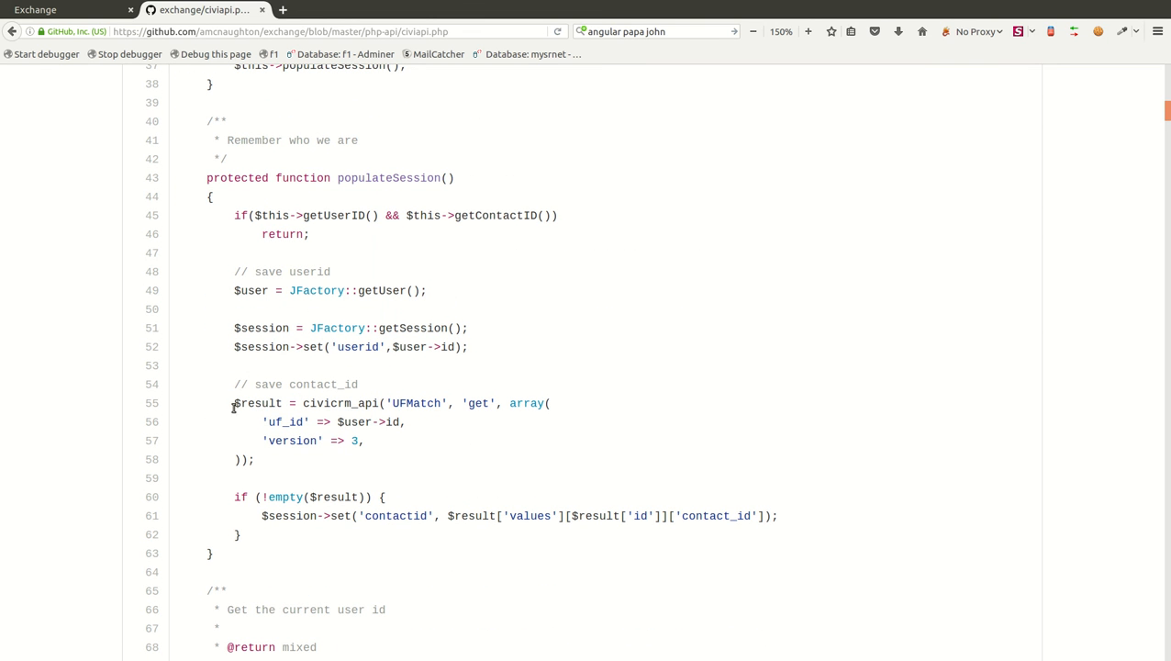
{"action": "mouse_move", "coordinate": [349, 404]}
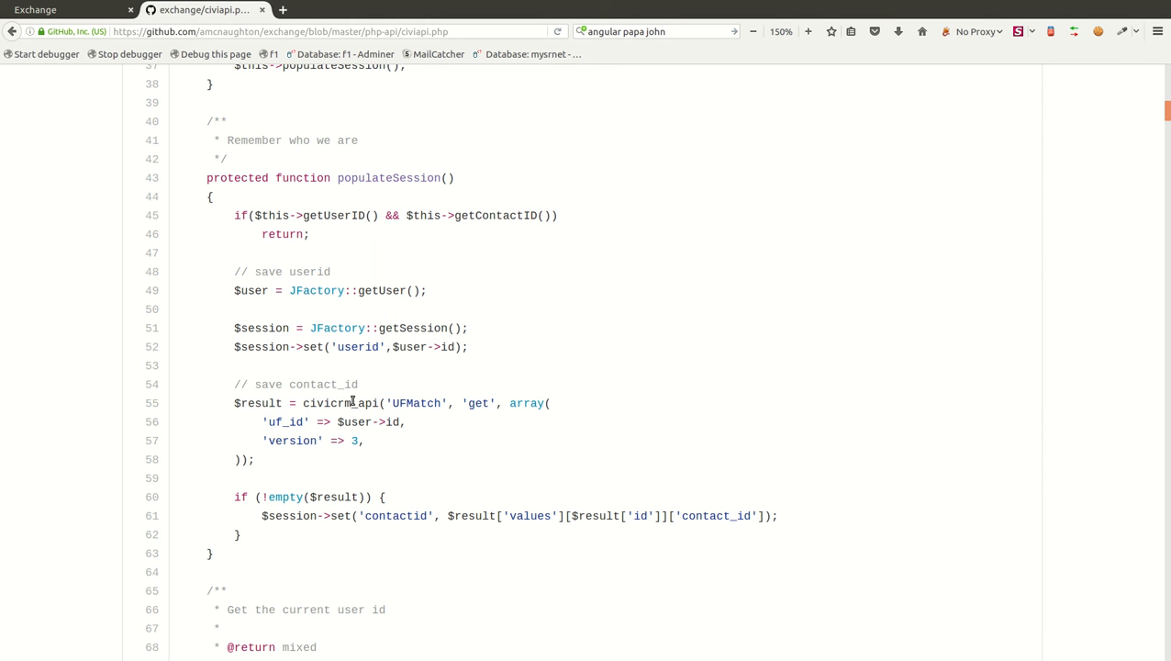
{"action": "mouse_move", "coordinate": [352, 403]}
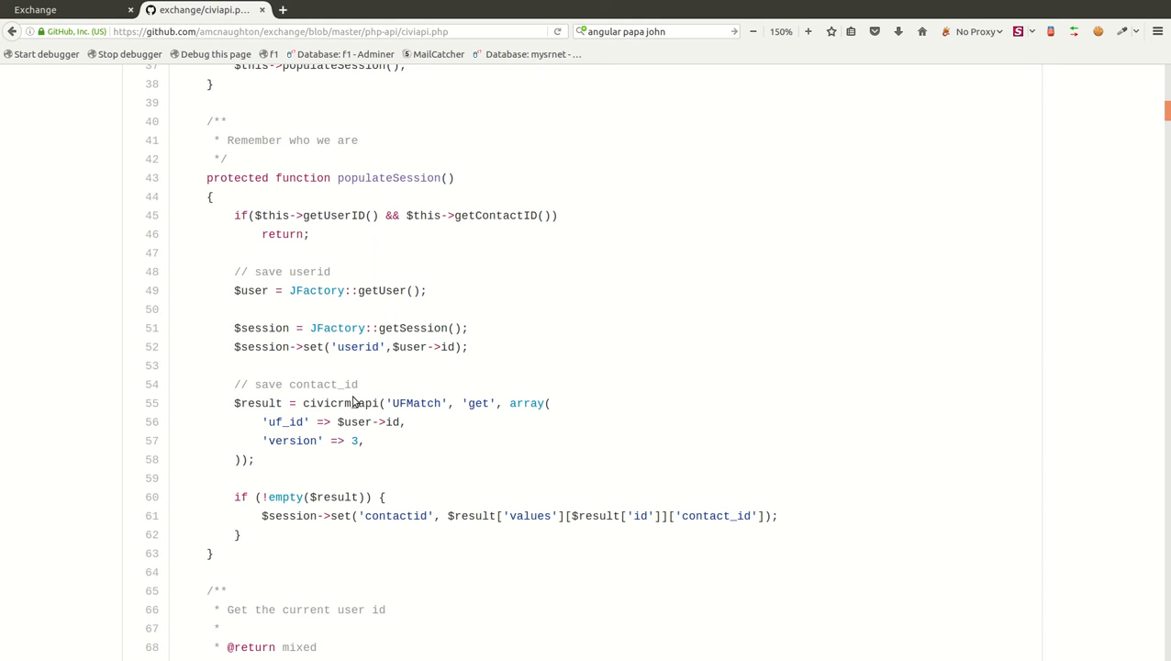
{"action": "mouse_move", "coordinate": [354, 404]}
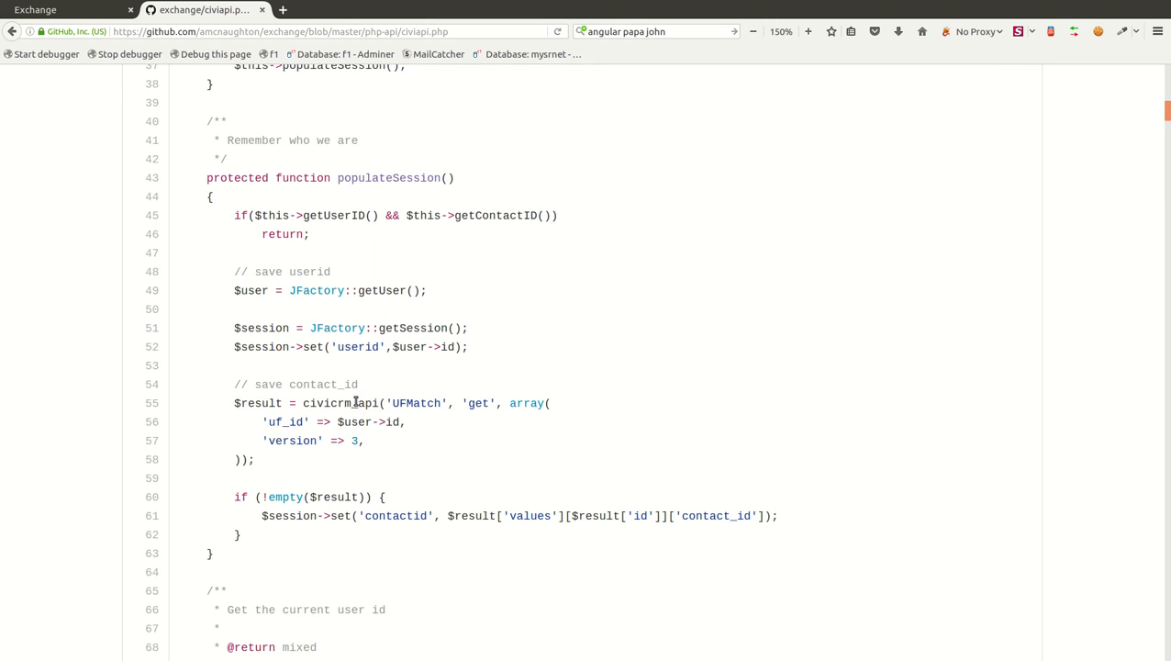
{"action": "scroll", "scroll_direction": "down", "scroll_amount": 3}
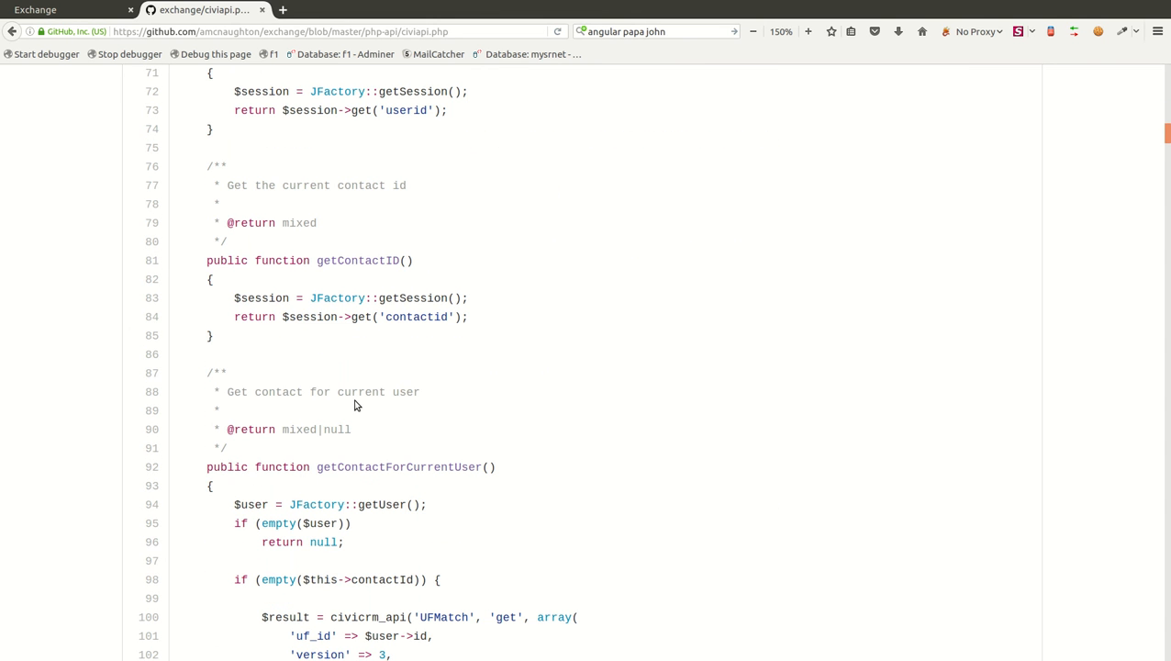
{"action": "scroll", "scroll_direction": "down", "scroll_amount": 3}
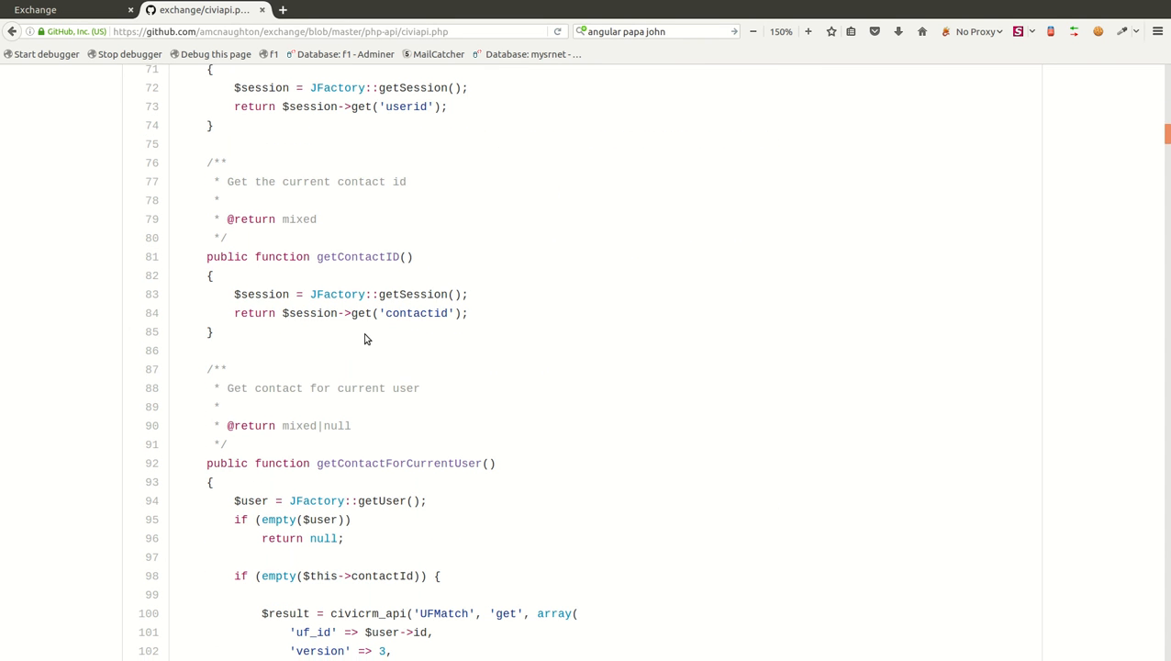
{"action": "scroll", "scroll_direction": "down", "scroll_amount": 3}
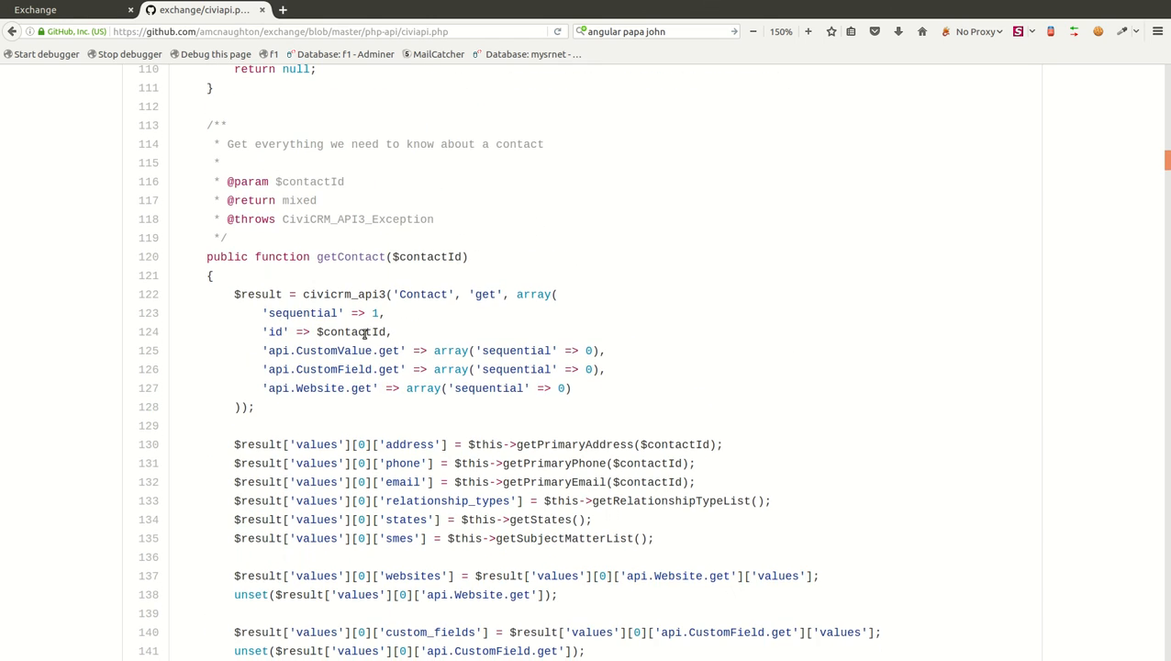
{"action": "scroll", "scroll_direction": "down", "scroll_amount": 3}
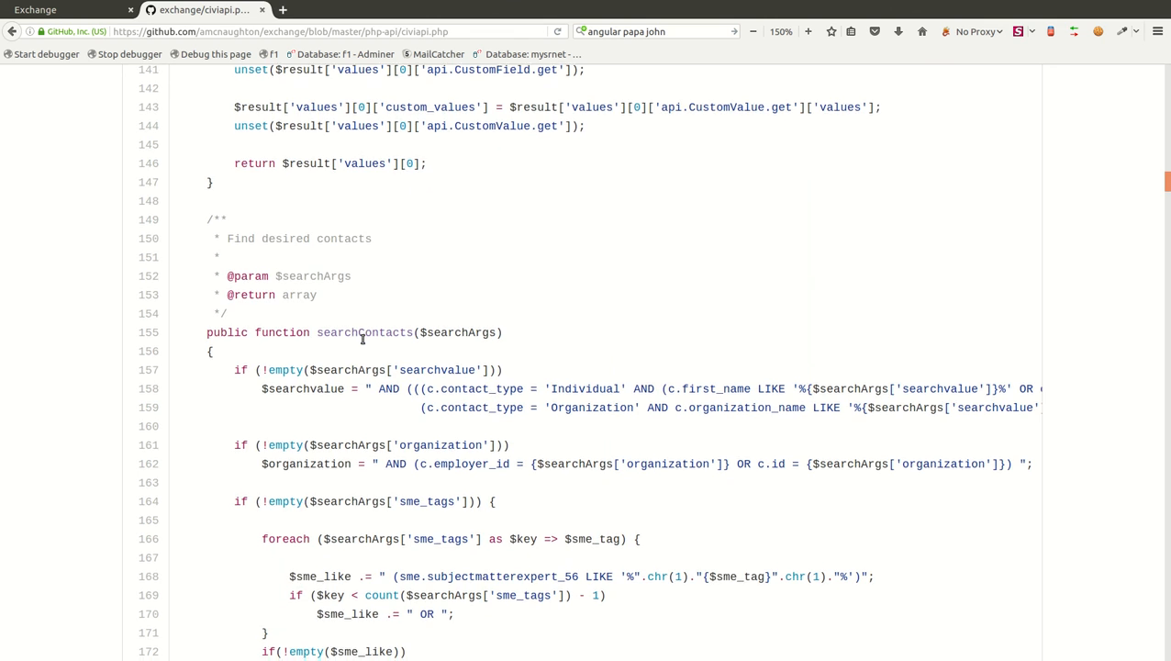
{"action": "scroll", "scroll_direction": "down", "scroll_amount": 3}
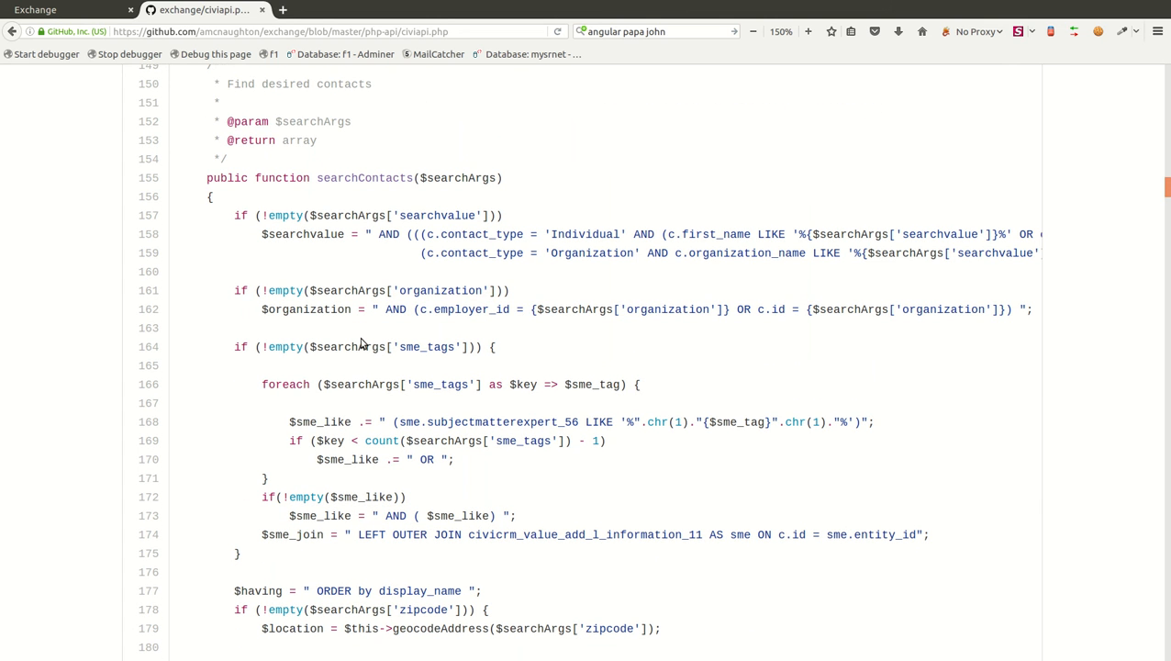